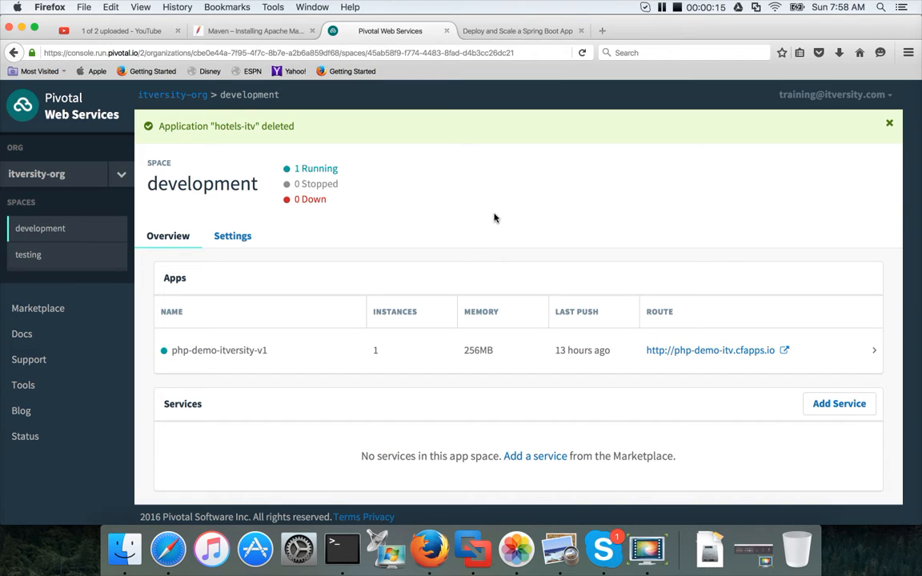
pyautogui.moveTo(509, 184)
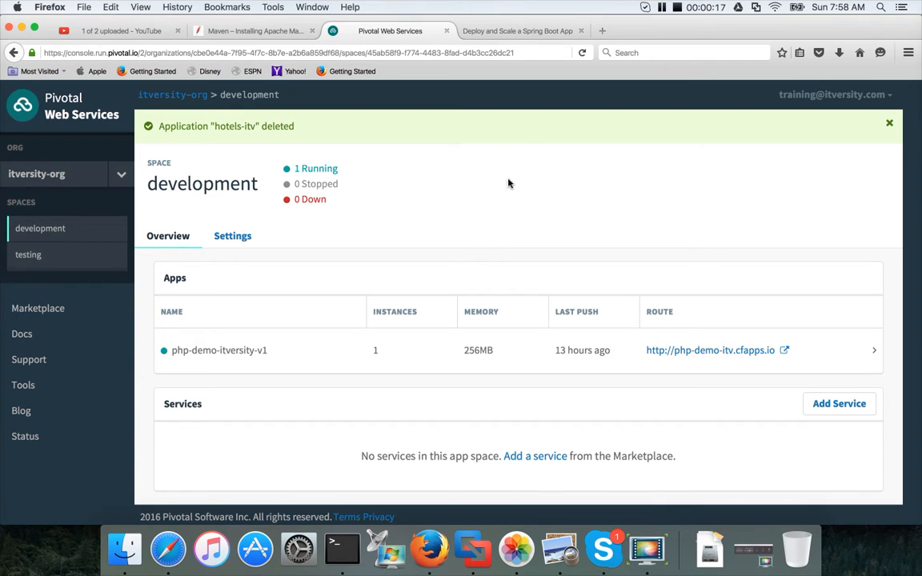
pyautogui.moveTo(472, 99)
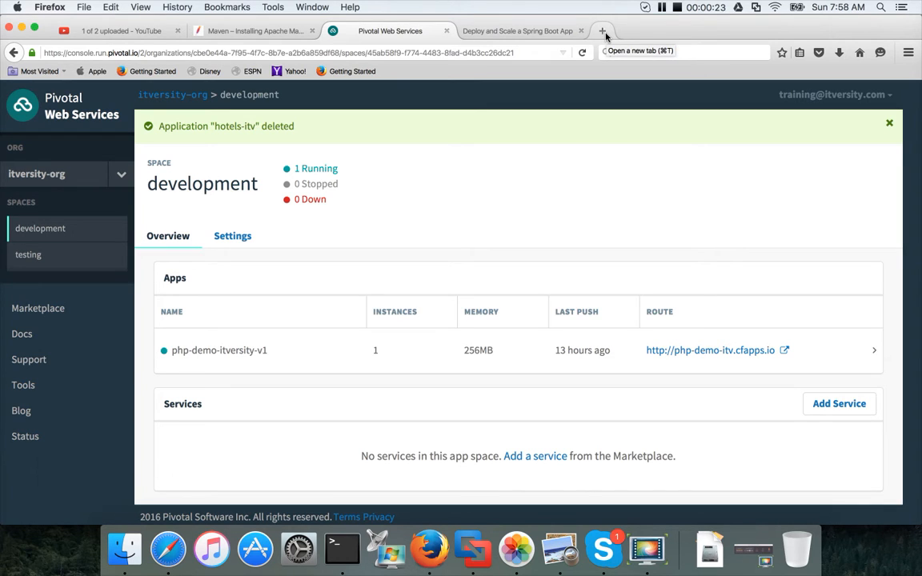
pyautogui.moveTo(602, 30)
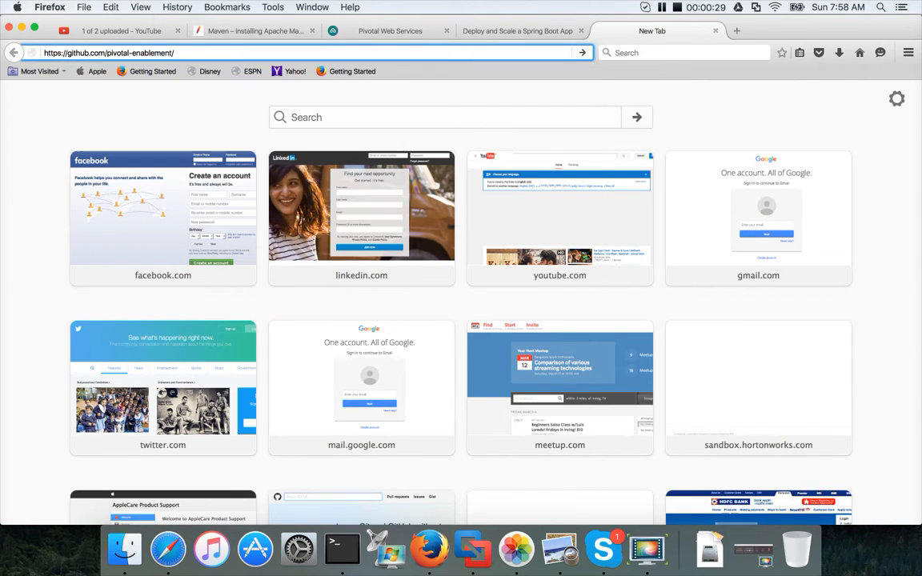
# Step: Load github.com/pivotal-enablement and open the hotels repository from its list
pyautogui.press('Return')
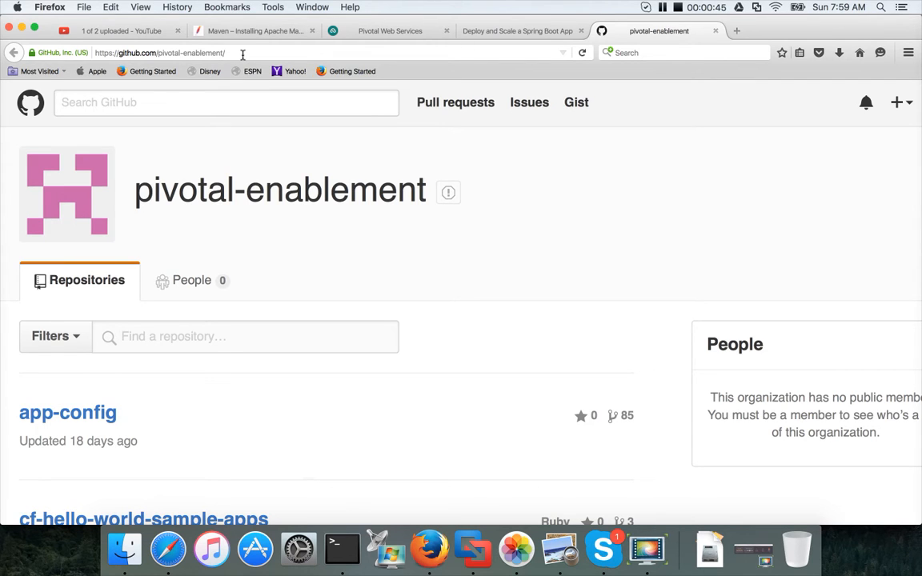
pyautogui.scroll(-3)
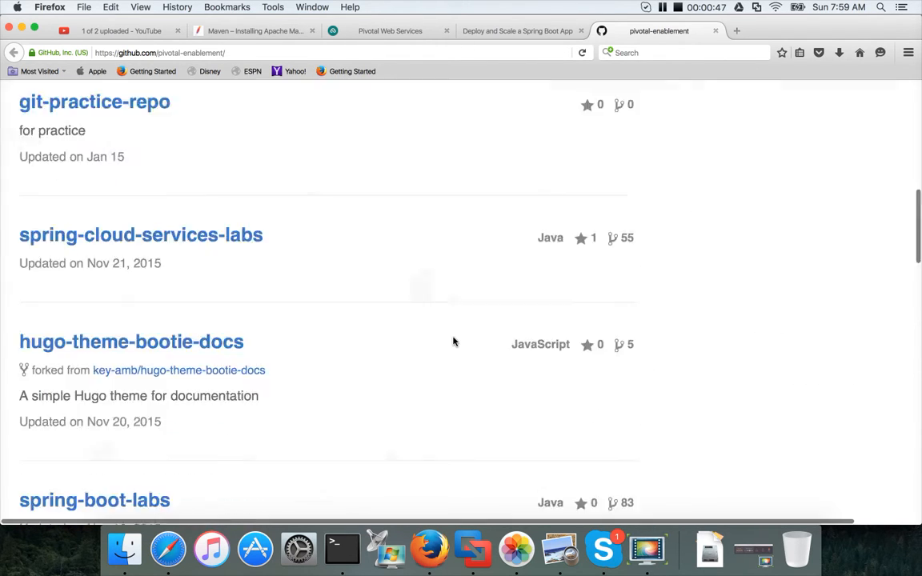
pyautogui.scroll(-3)
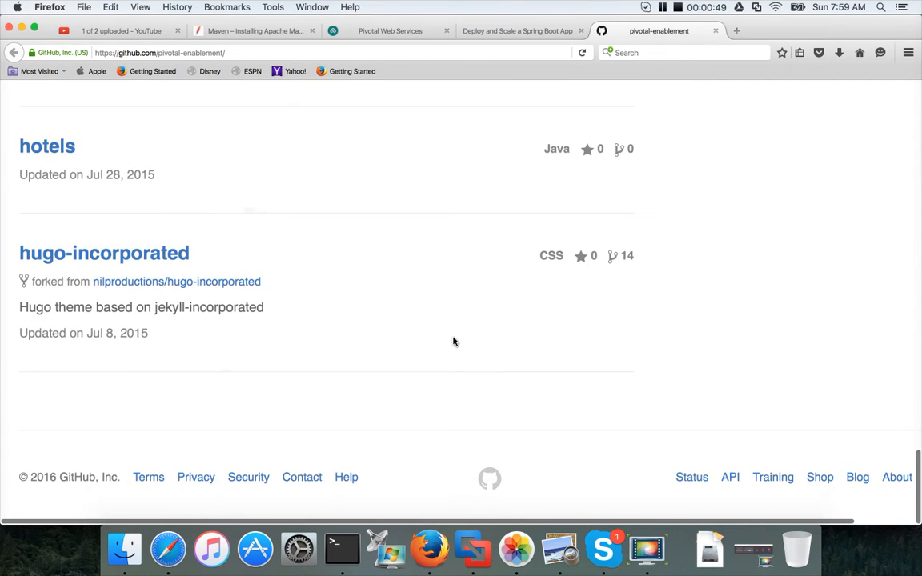
pyautogui.scroll(3)
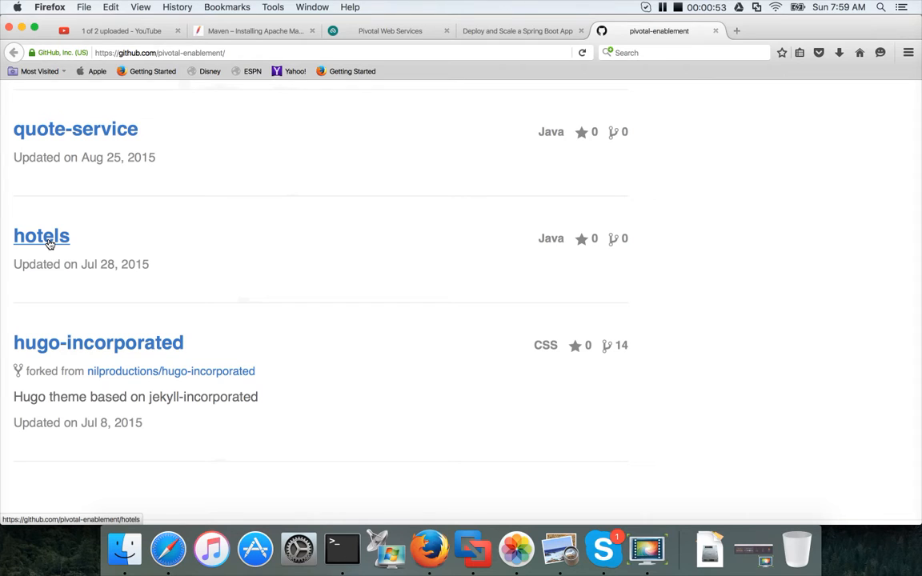
pyautogui.click(42, 236)
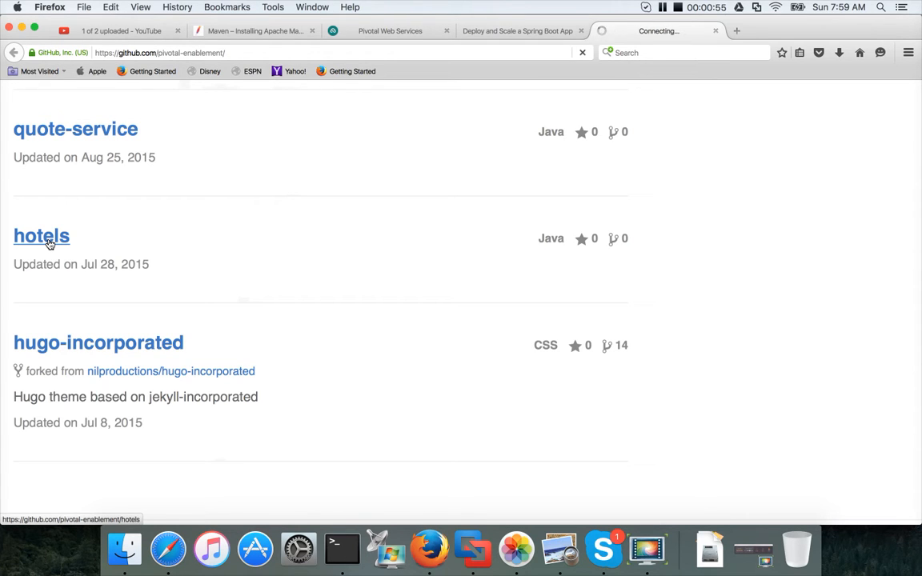
pyautogui.click(41, 236)
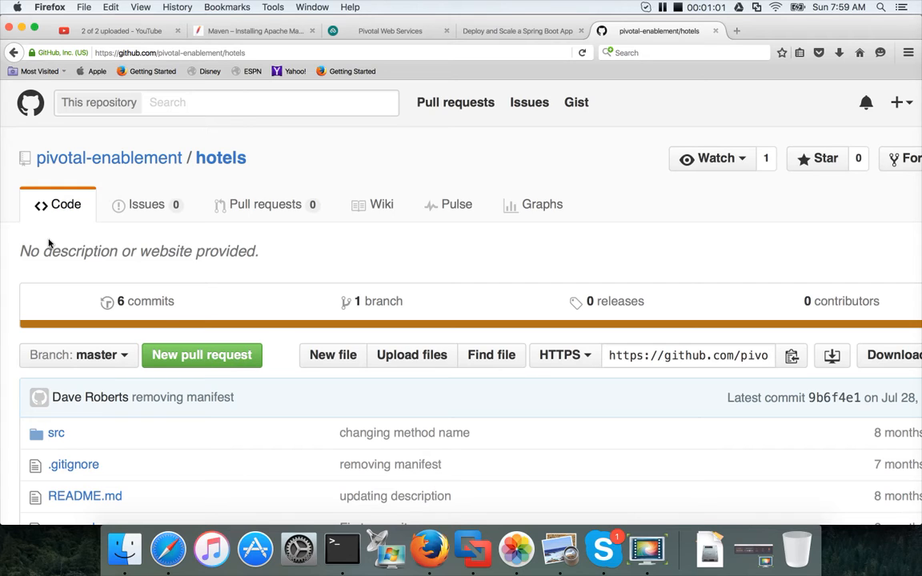
pyautogui.moveTo(120, 244)
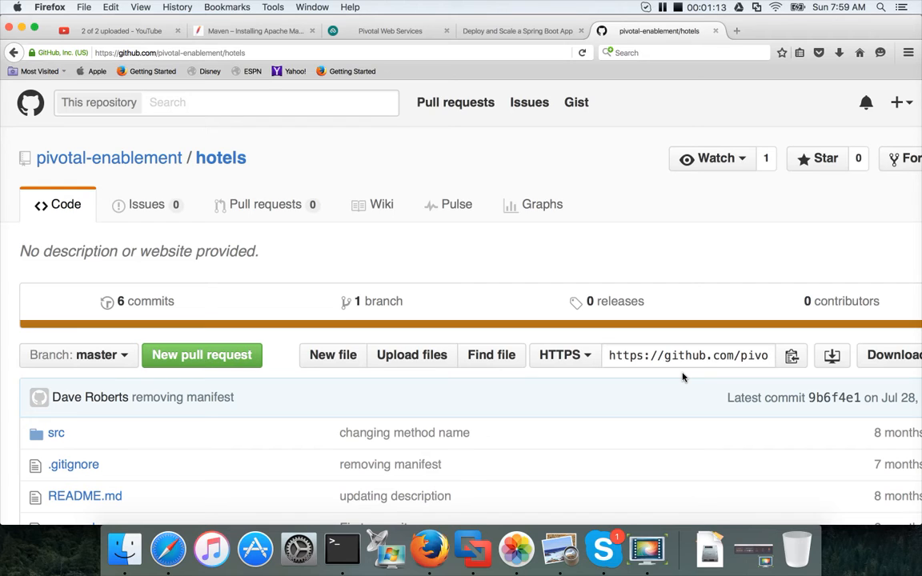
pyautogui.moveTo(894, 356)
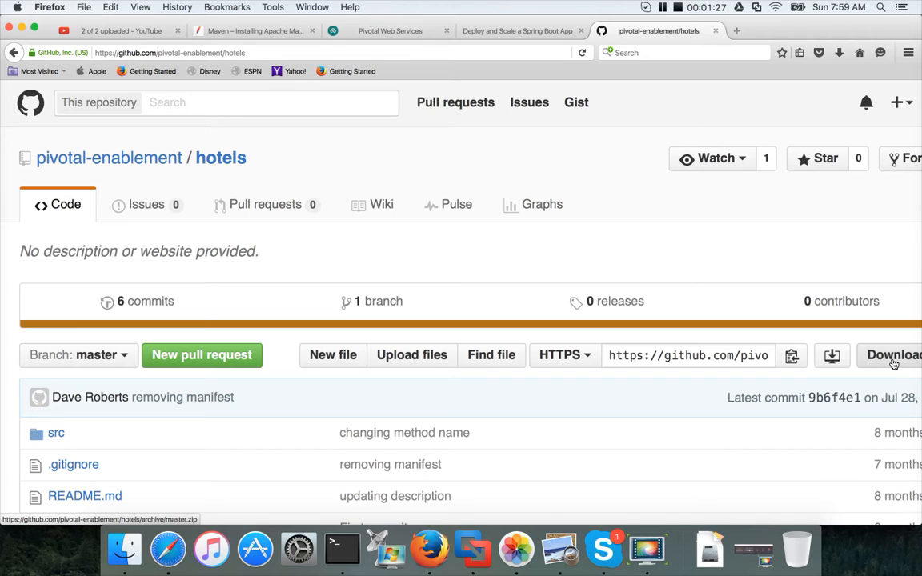
pyautogui.moveTo(787, 431)
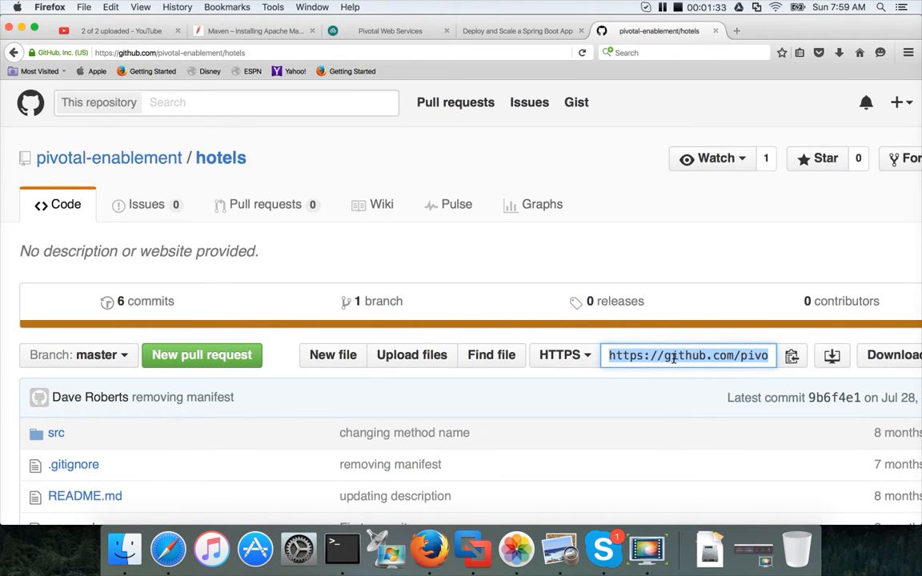
pyautogui.moveTo(377, 553)
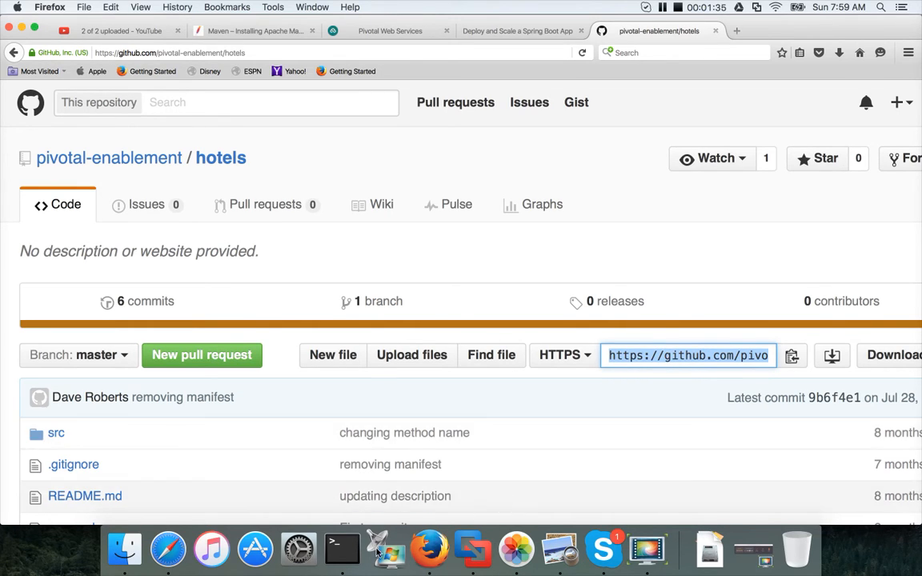
pyautogui.click(343, 548)
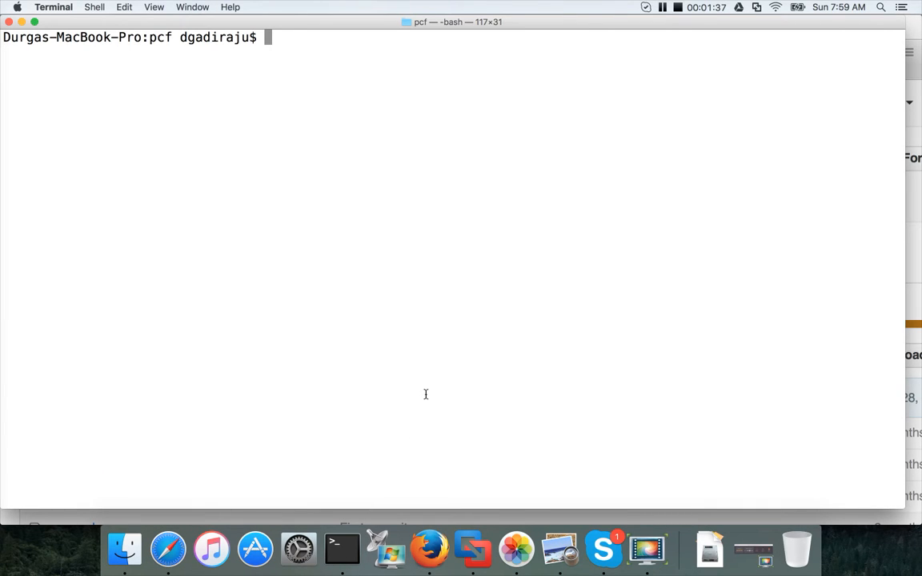
pyautogui.write('git clone')
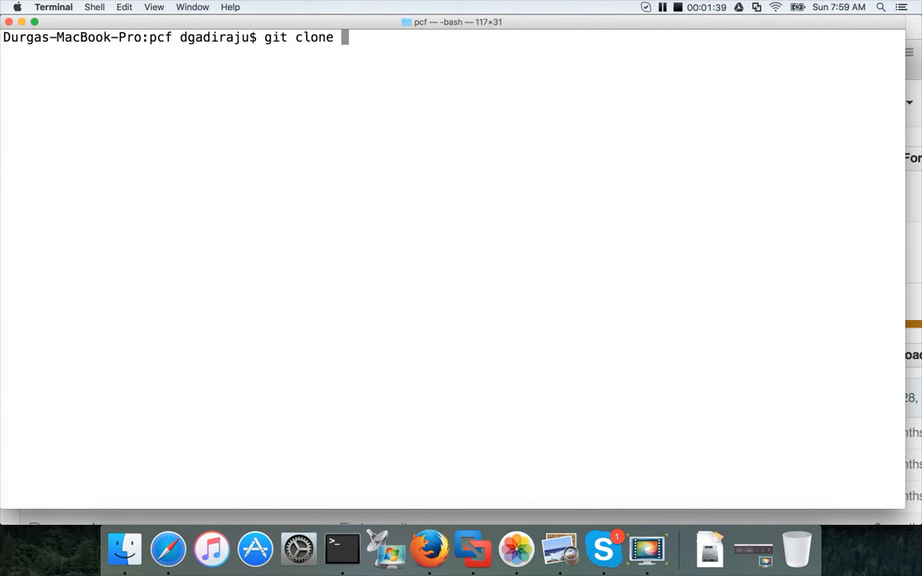
pyautogui.write('https://github.com/pivotal-enablement/hotels.git')
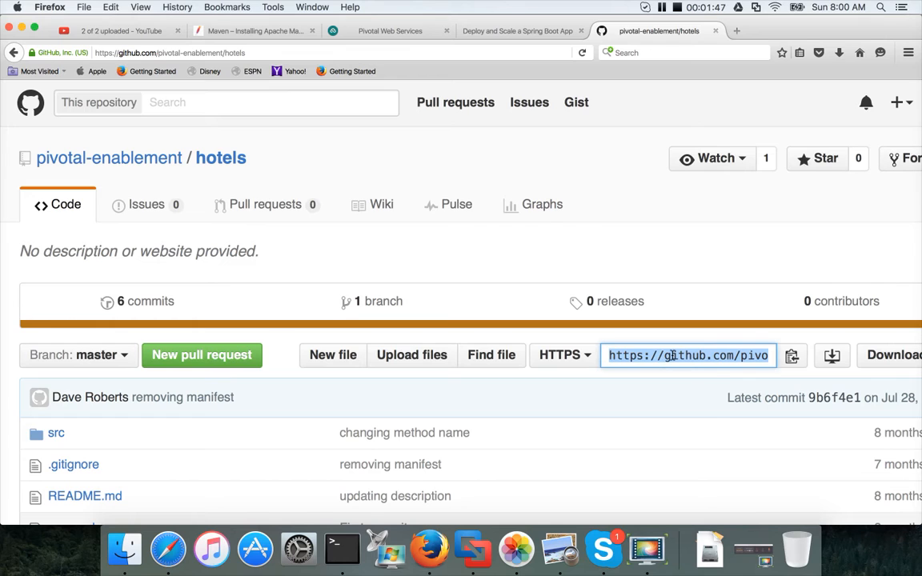
pyautogui.click(343, 549)
pyautogui.write('git clone https://github.com/pivotal-enablement/hotels.git')
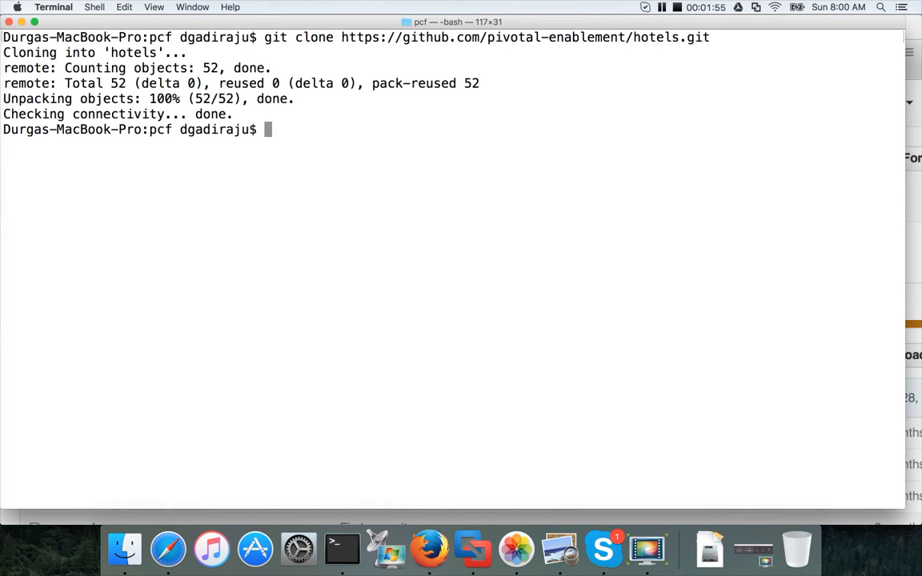
# Step: List the folder, change into hotels and list its src, pom.xml and README.md
pyautogui.write('ls -ltr')
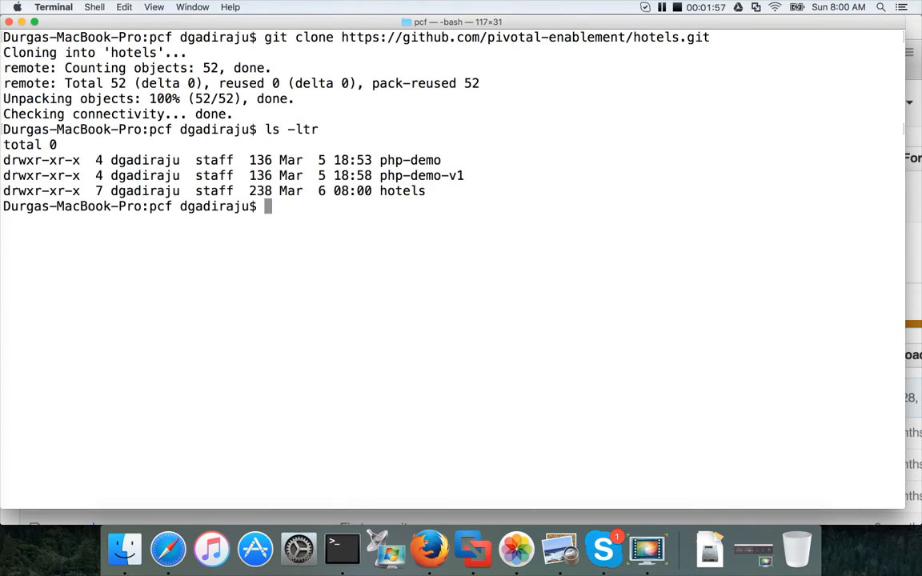
pyautogui.doubleClick(402, 191)
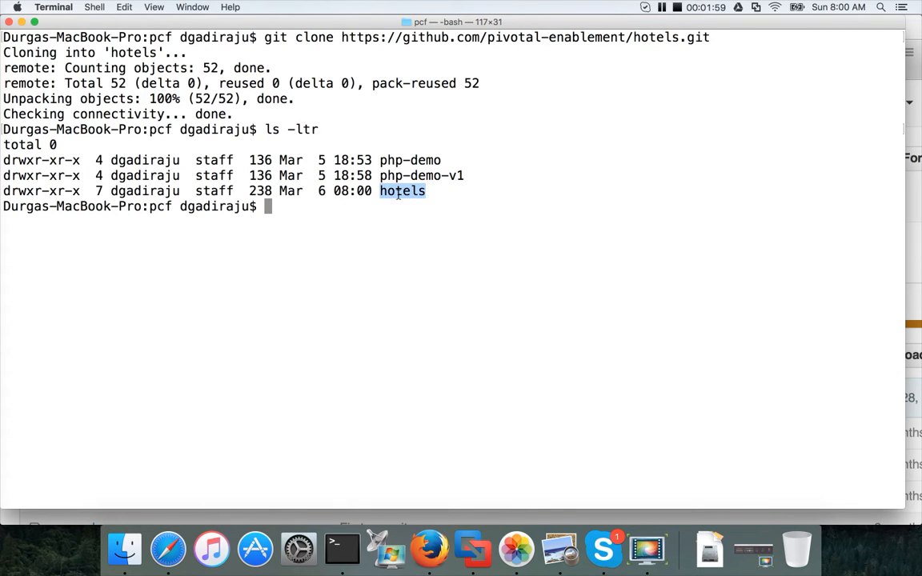
pyautogui.write('cd hotels')
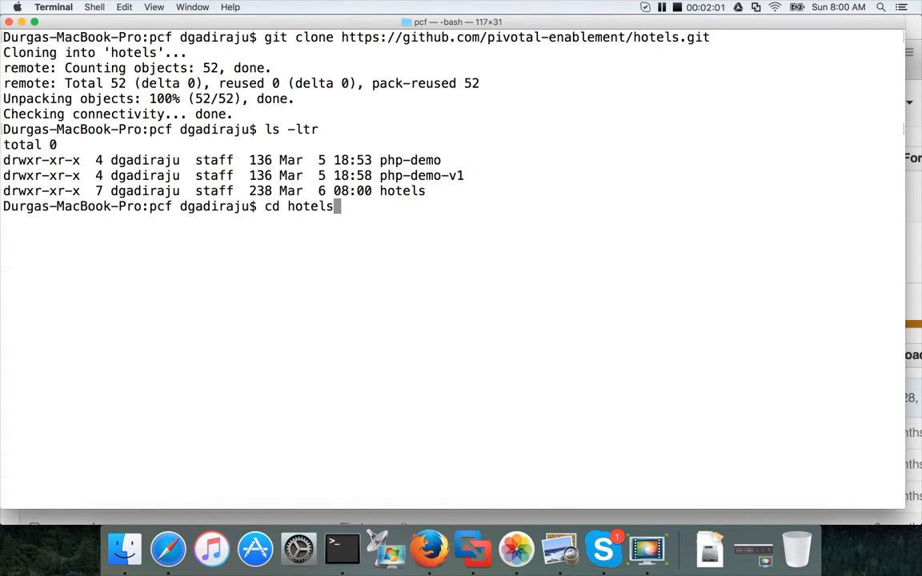
pyautogui.press('Return')
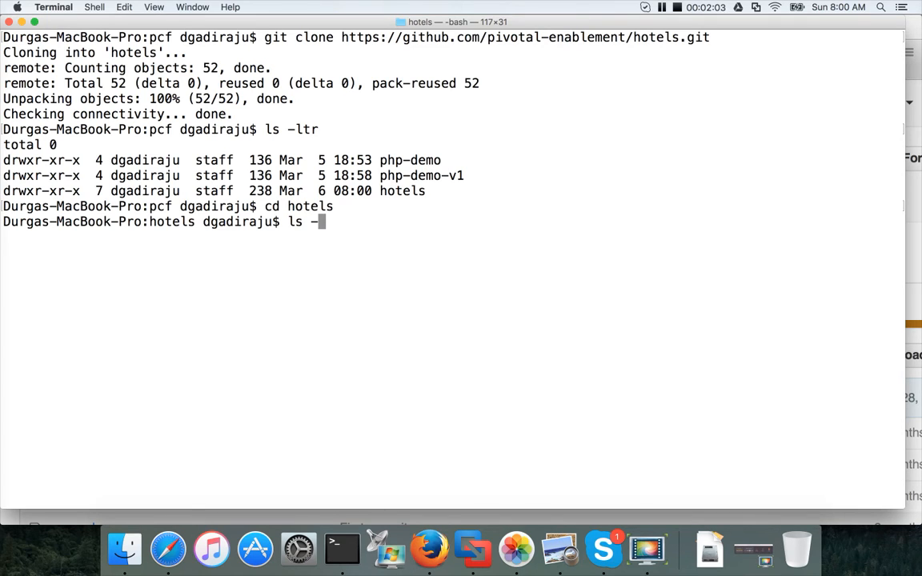
pyautogui.write('ltr')
pyautogui.press('Return')
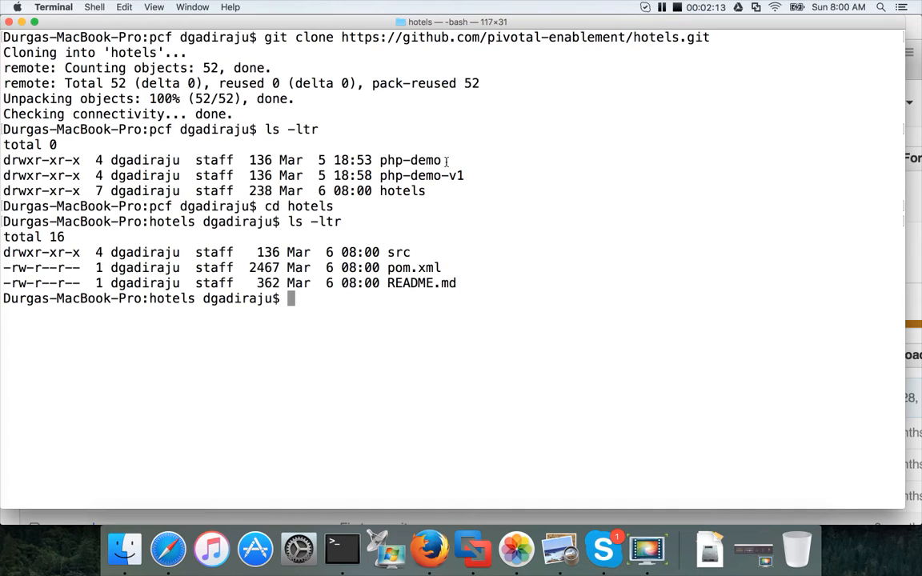
# Step: Run find . -name "*" to list every project file recursively, then list with ls
pyautogui.write('find .')
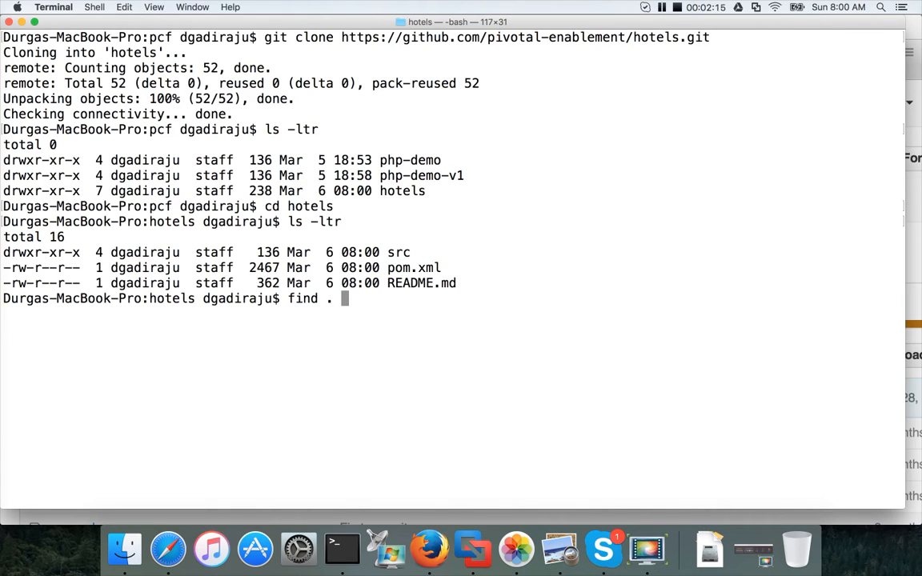
pyautogui.write('-na')
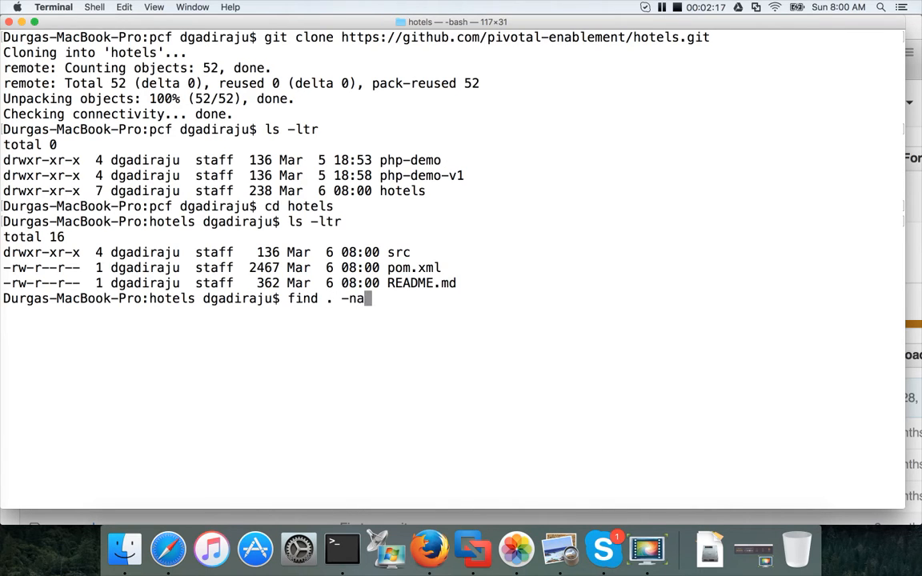
pyautogui.write('me "*"')
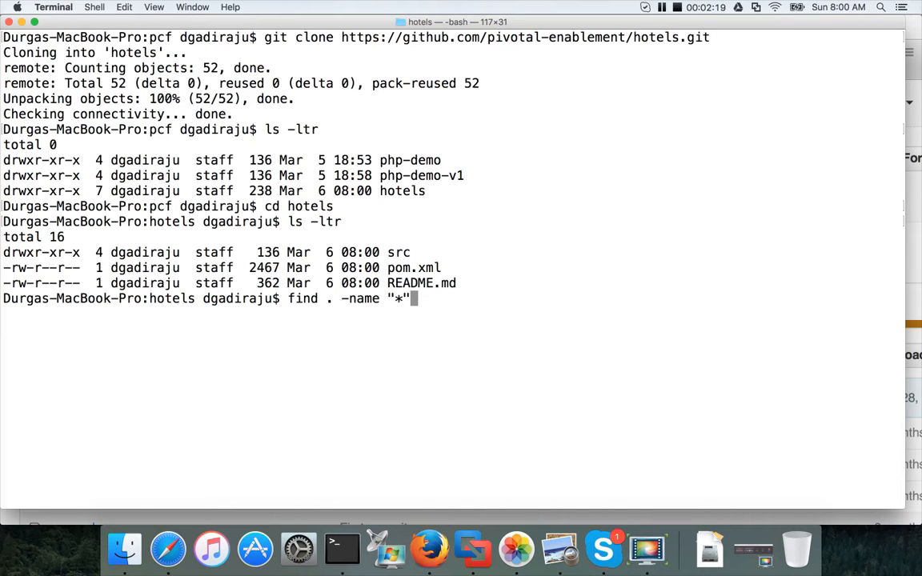
pyautogui.press('Return')
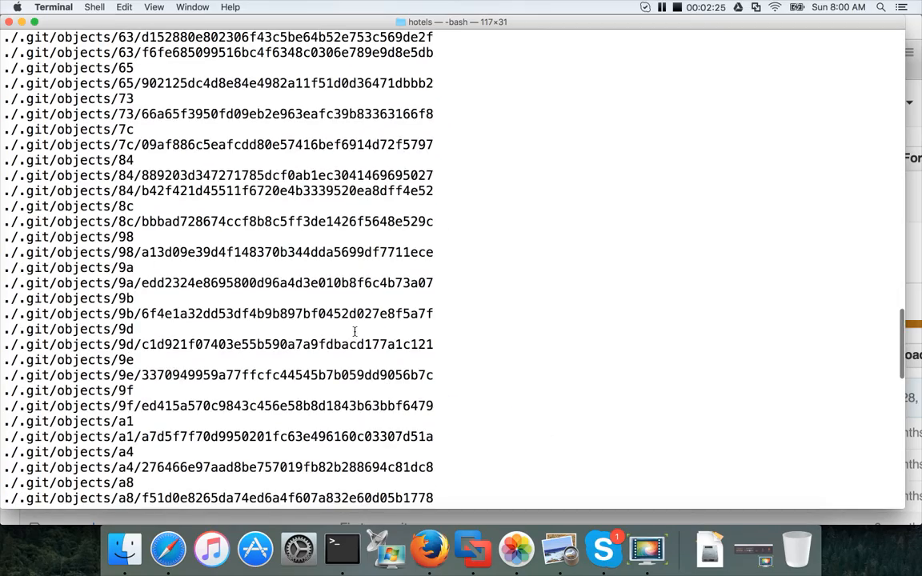
pyautogui.scroll(-3)
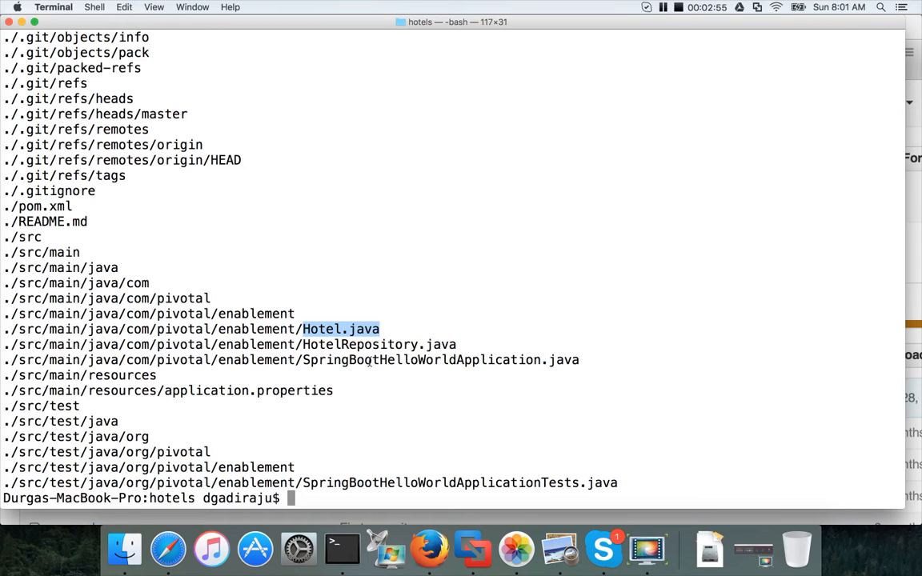
pyautogui.write('ls -ltr')
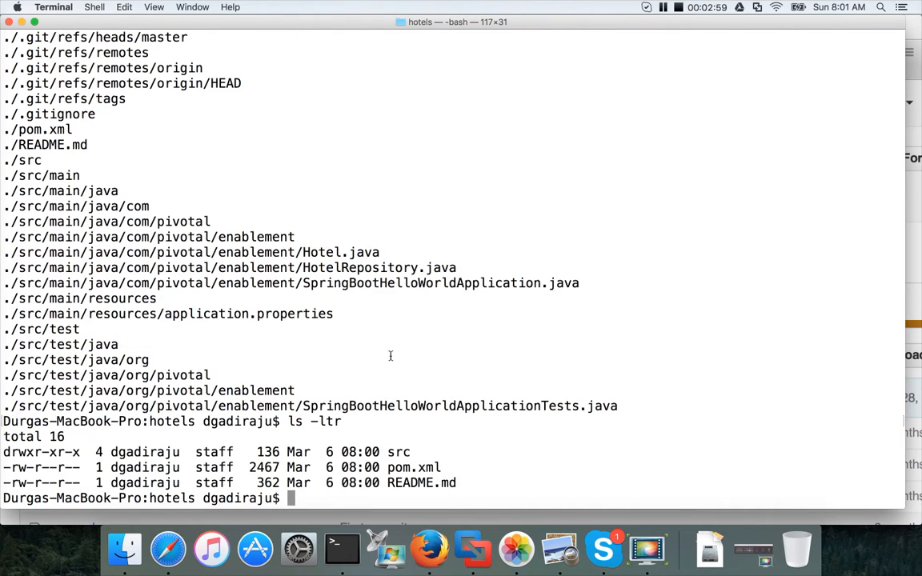
pyautogui.moveTo(296, 474)
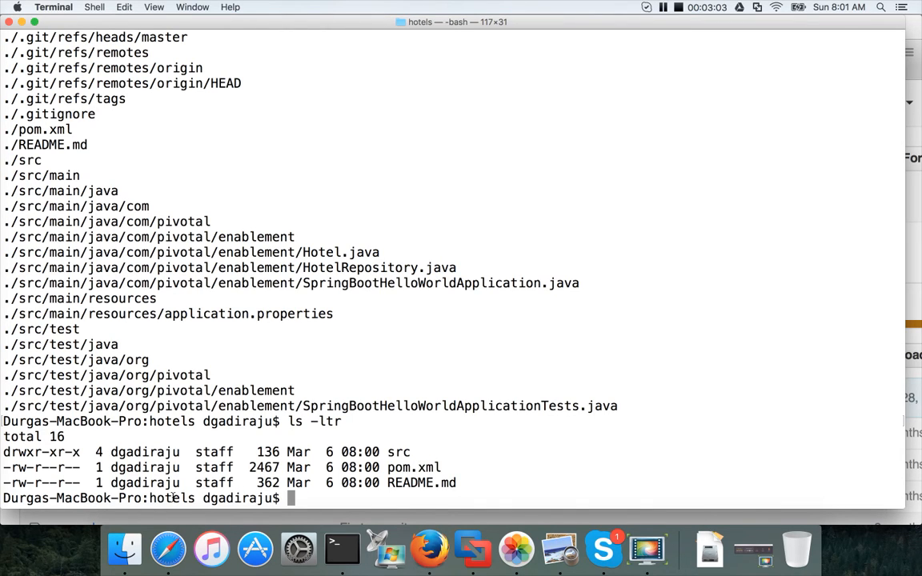
pyautogui.write('mvn')
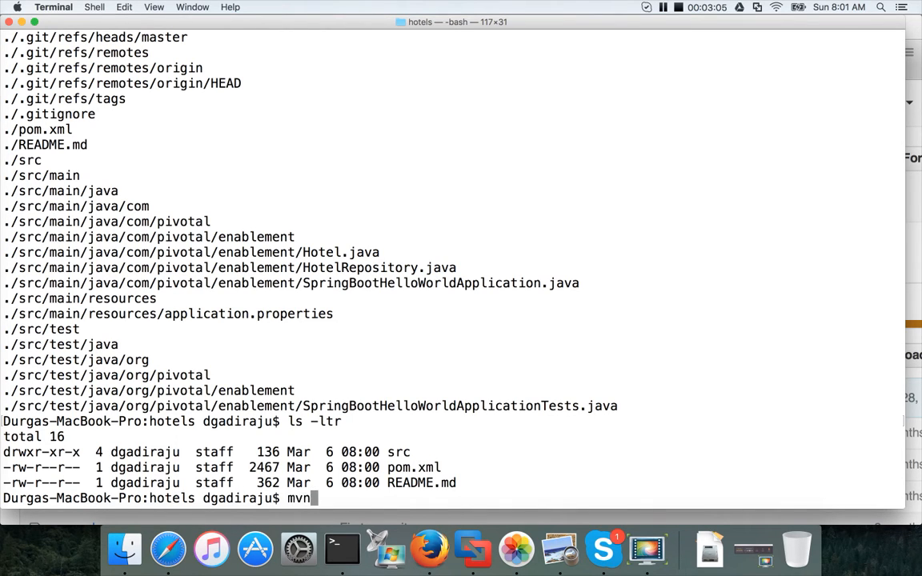
pyautogui.write('pa')
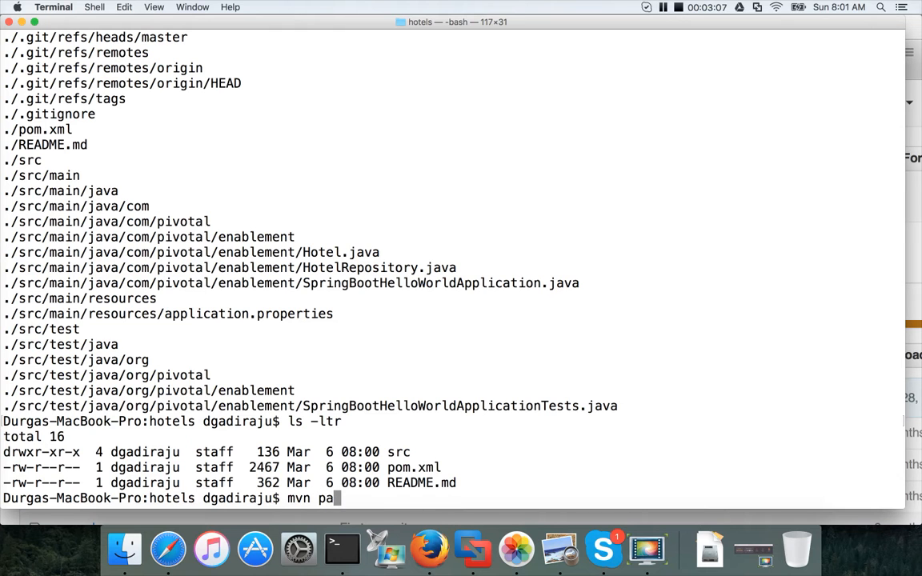
pyautogui.press('Return')
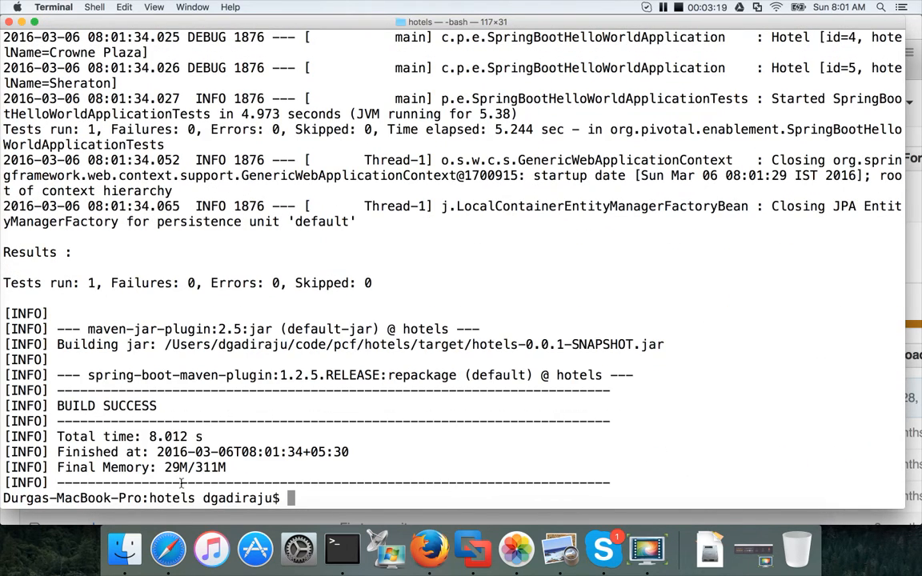
pyautogui.moveTo(407, 429)
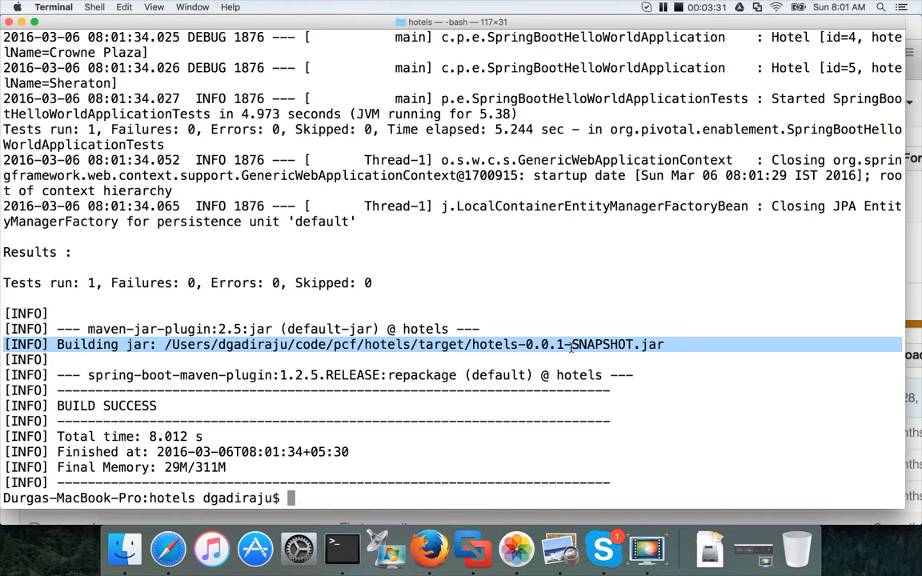
pyautogui.moveTo(656, 359)
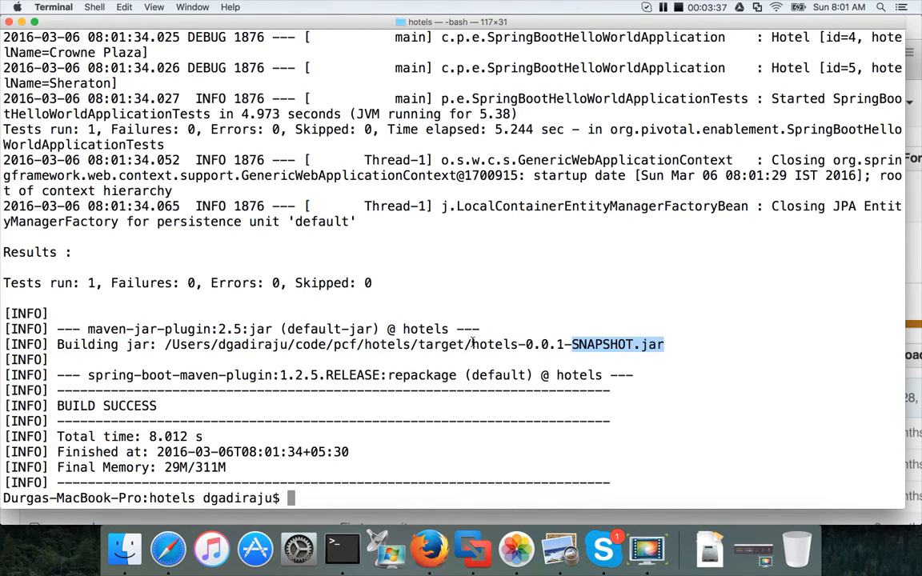
# Step: List the project folder, then the target folder showing hotels-0.0.1-SNAPSHOT.jar
pyautogui.write('ls -ltr')
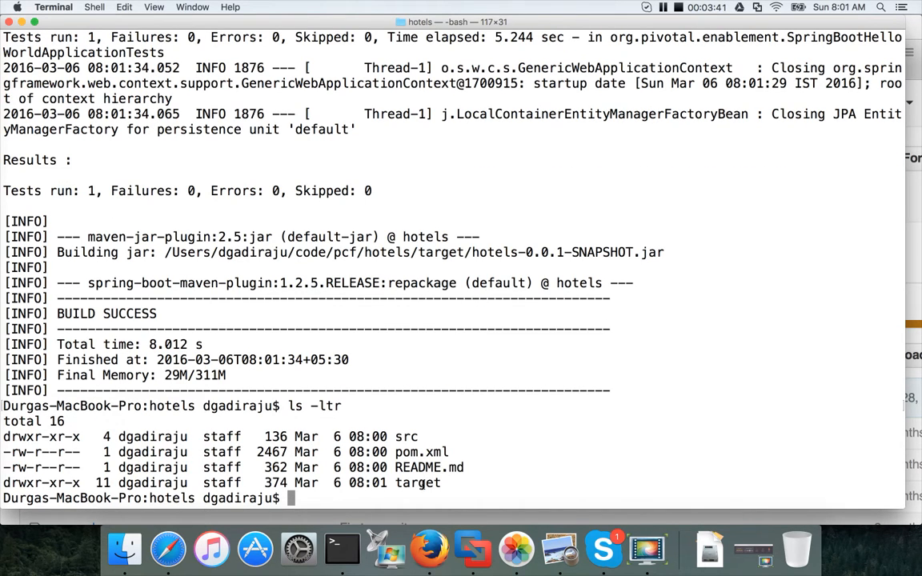
pyautogui.doubleClick(416, 483)
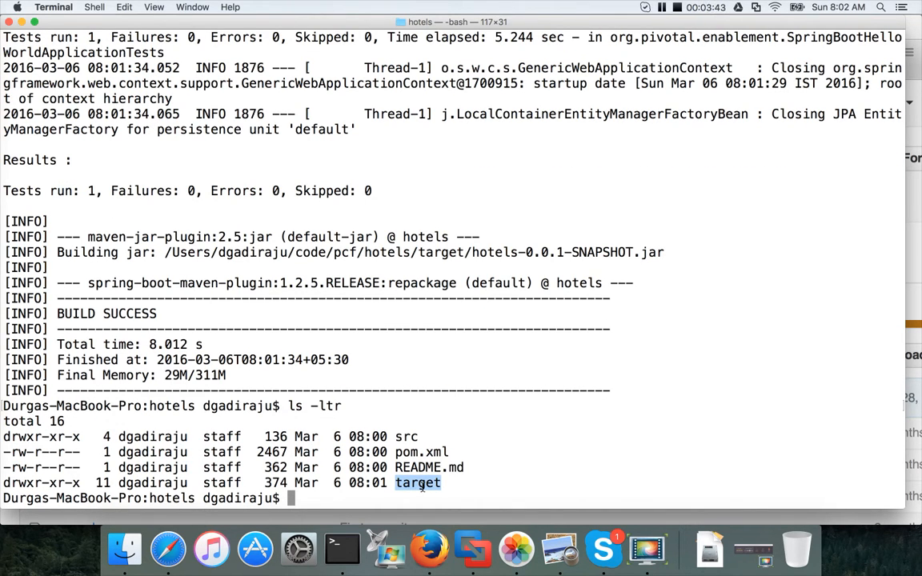
pyautogui.write('ls -ltr t')
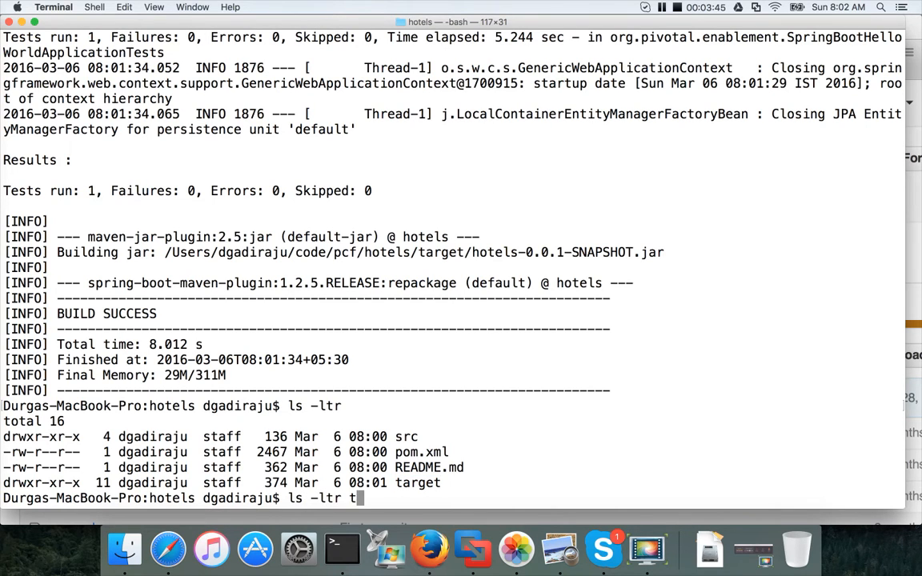
pyautogui.write('are')
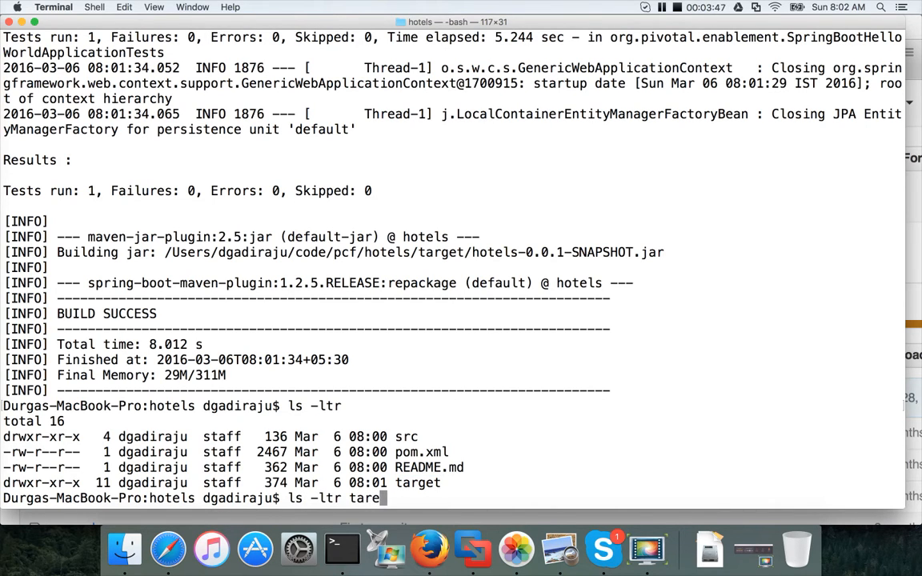
pyautogui.write('get')
pyautogui.press('Return')
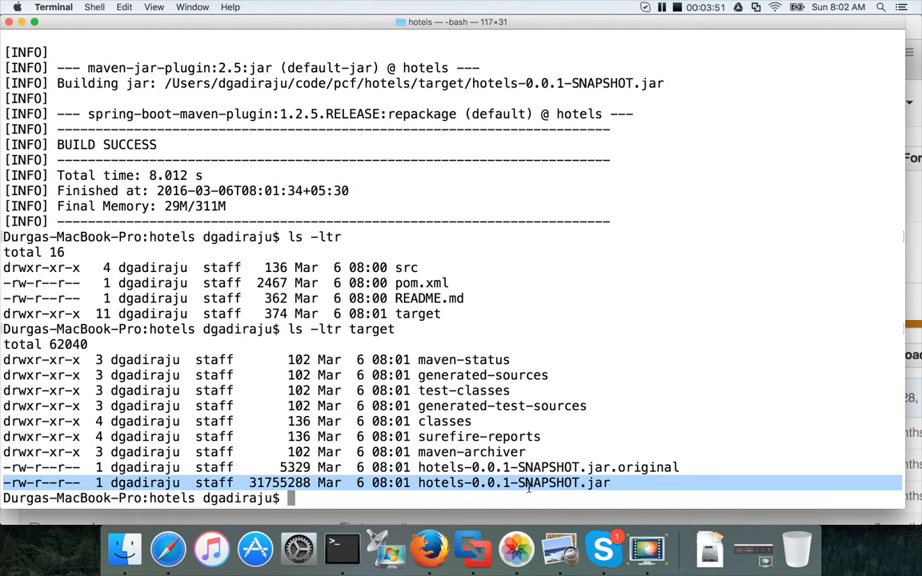
pyautogui.moveTo(703, 128)
pyautogui.write('ls -ltr')
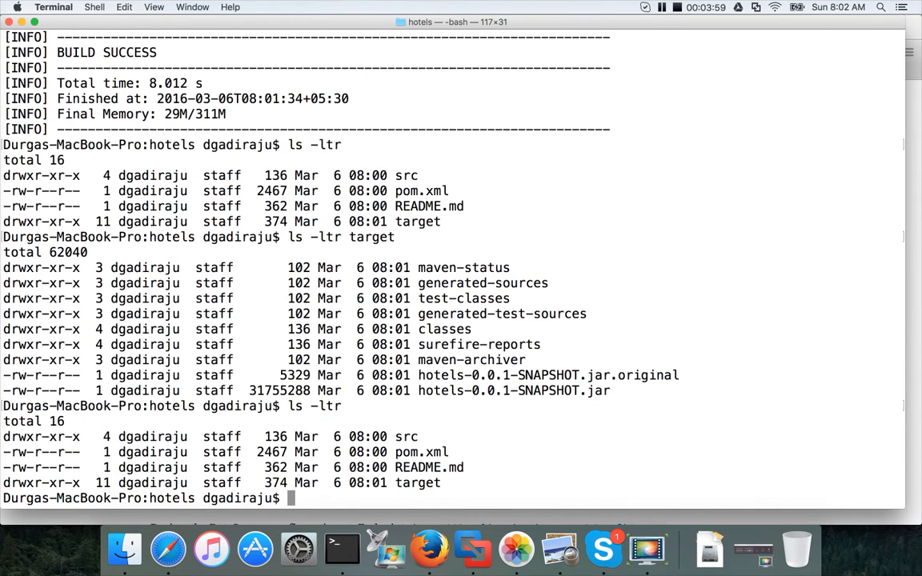
# Step: Run a bare cf push - to display the push command's usage and options
pyautogui.write('cf p')
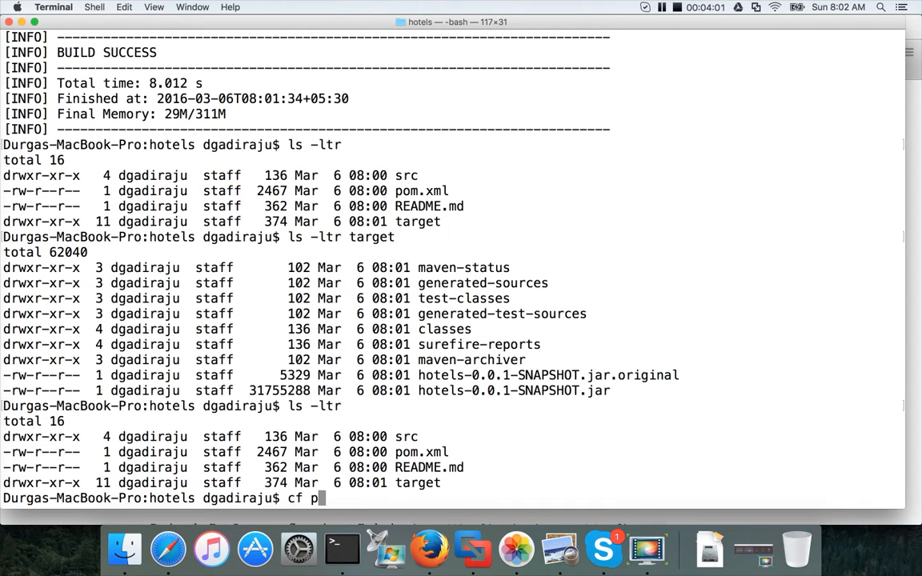
pyautogui.write('ush -')
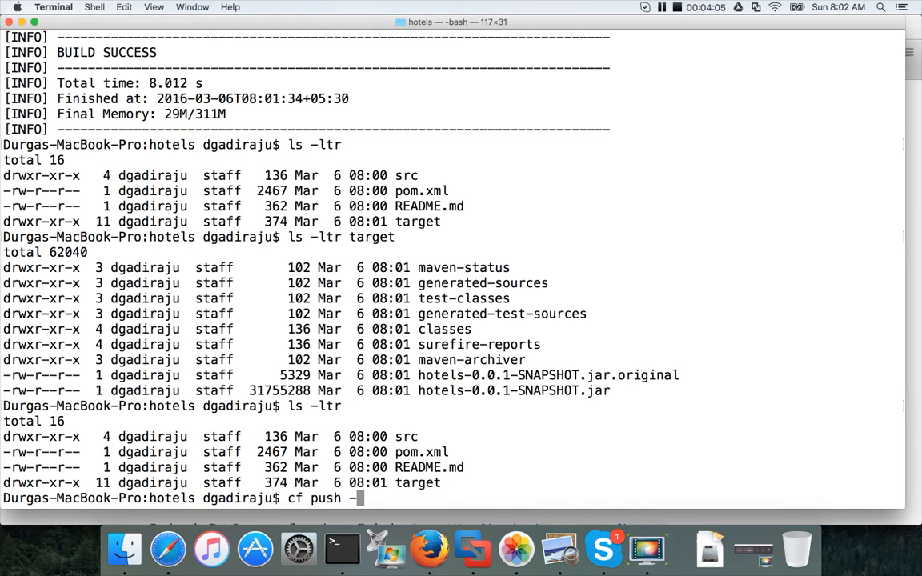
pyautogui.press('Return')
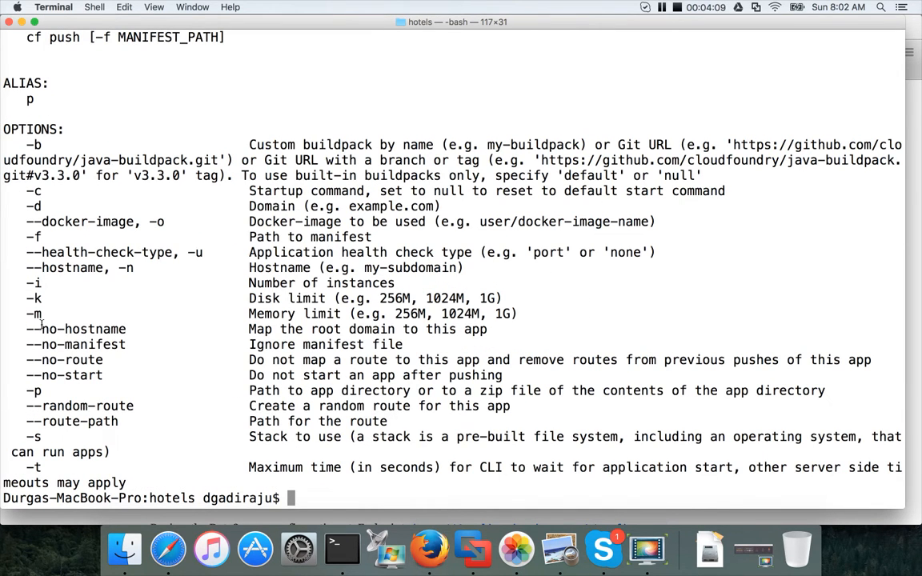
pyautogui.press('Return')
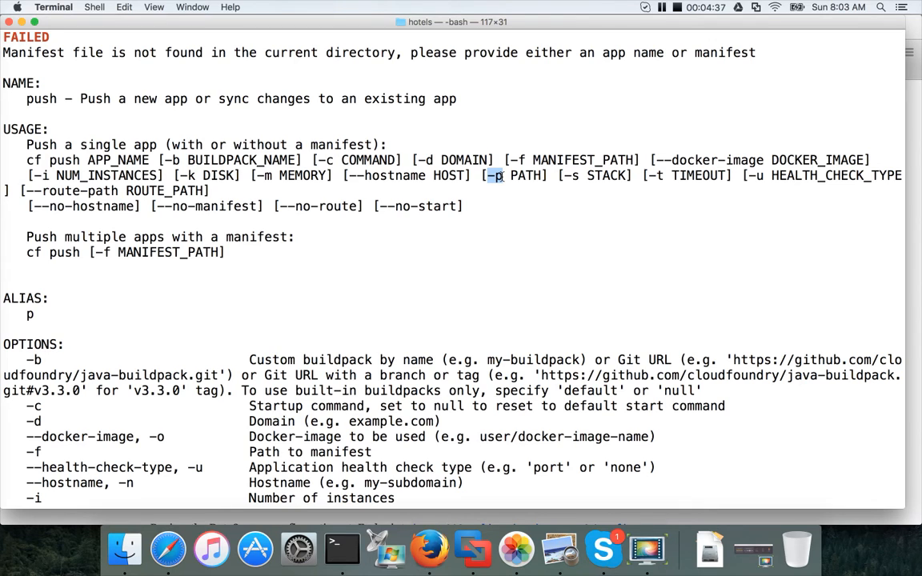
# Step: Compose cf push hotels -p target/hotels-0.0.1-SNAPSHOT.jar --random-route at the prompt
pyautogui.scroll(-3)
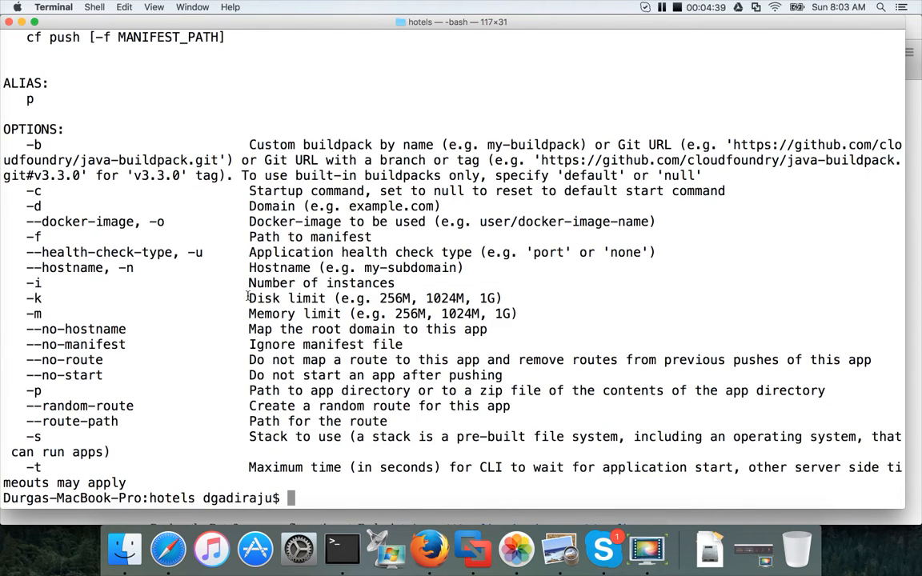
pyautogui.write('cf')
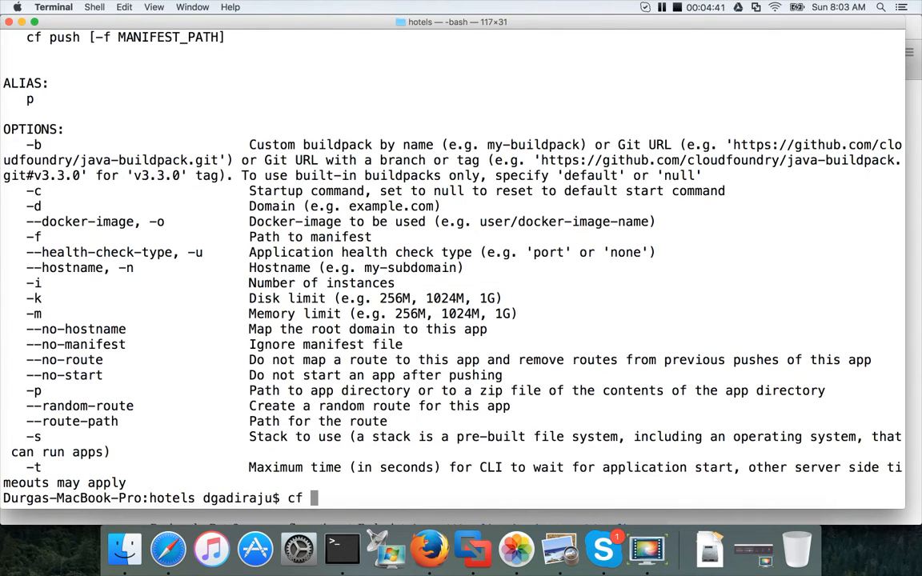
pyautogui.write('push hote')
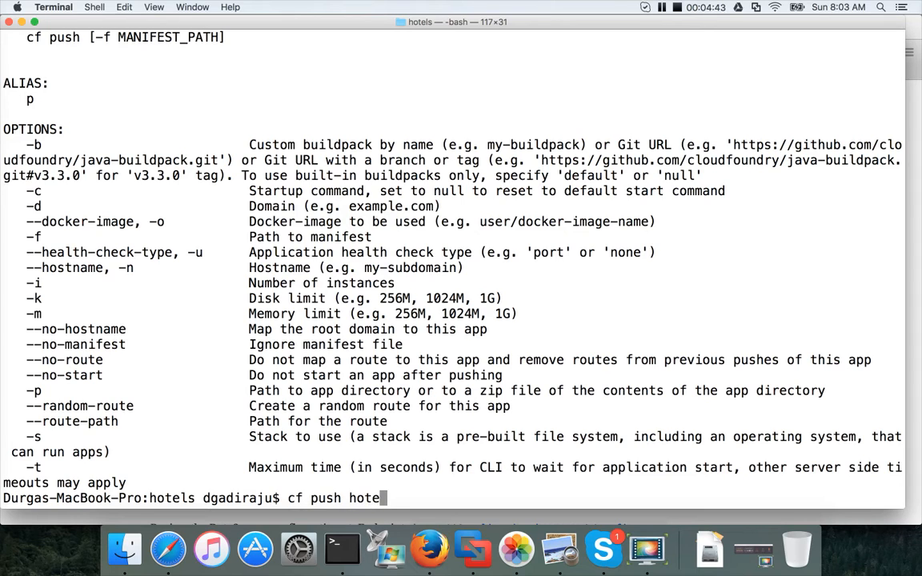
pyautogui.write('ls')
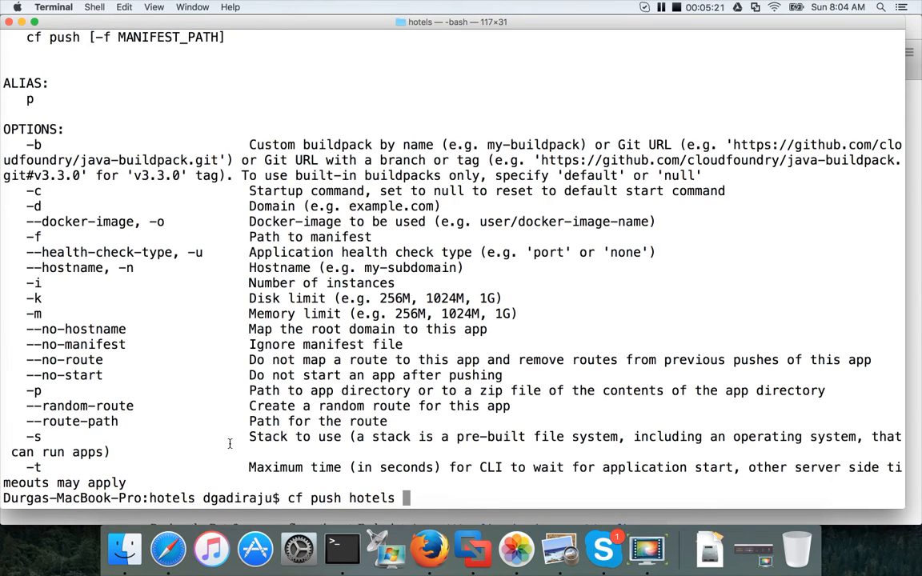
pyautogui.write('-p')
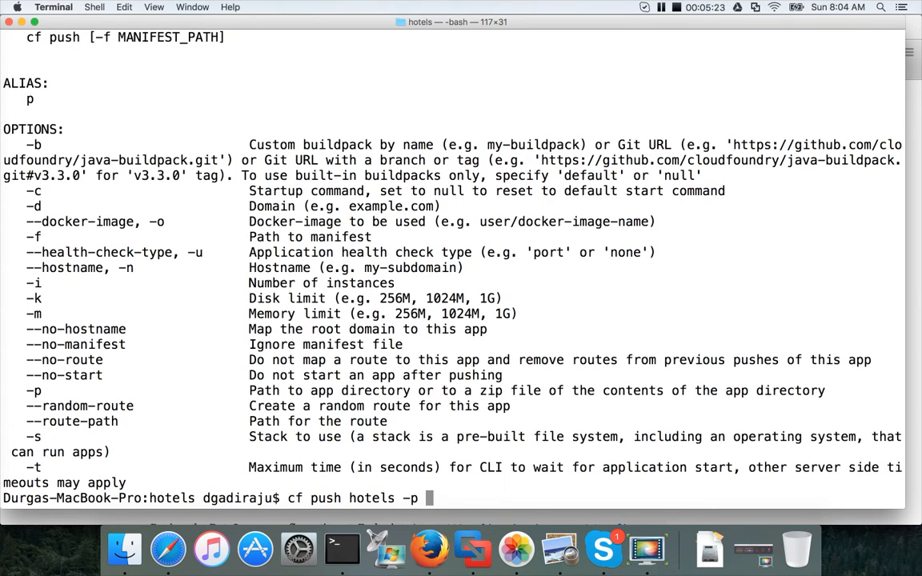
pyautogui.write('targe')
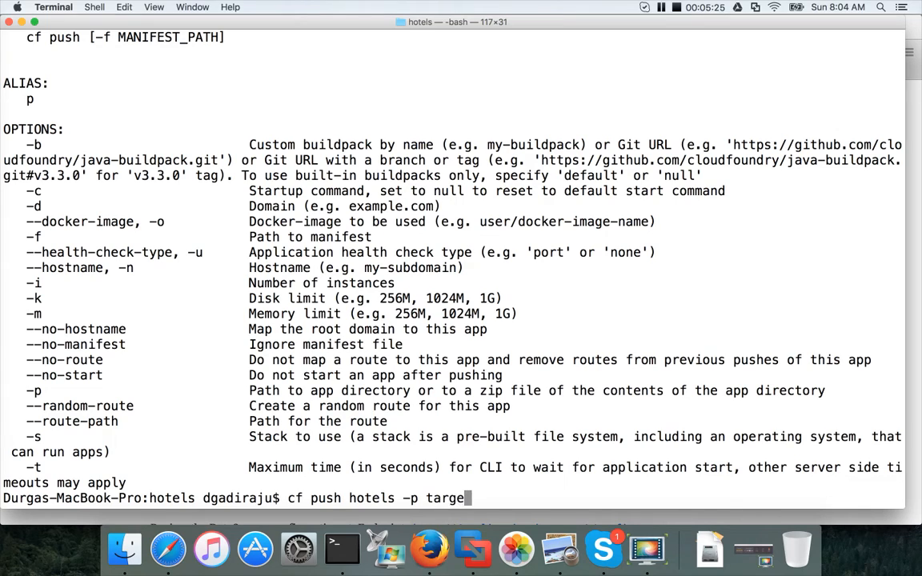
pyautogui.write('/')
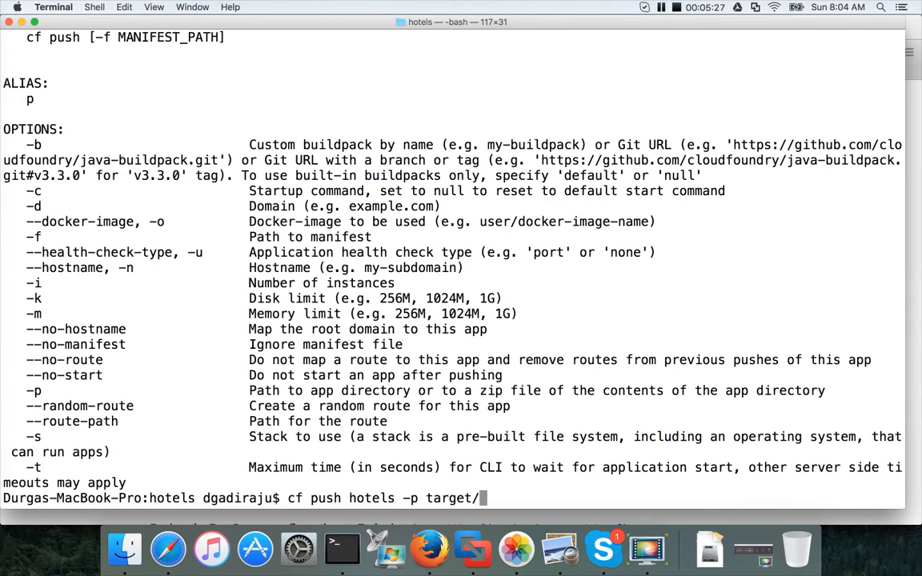
pyautogui.write('ho')
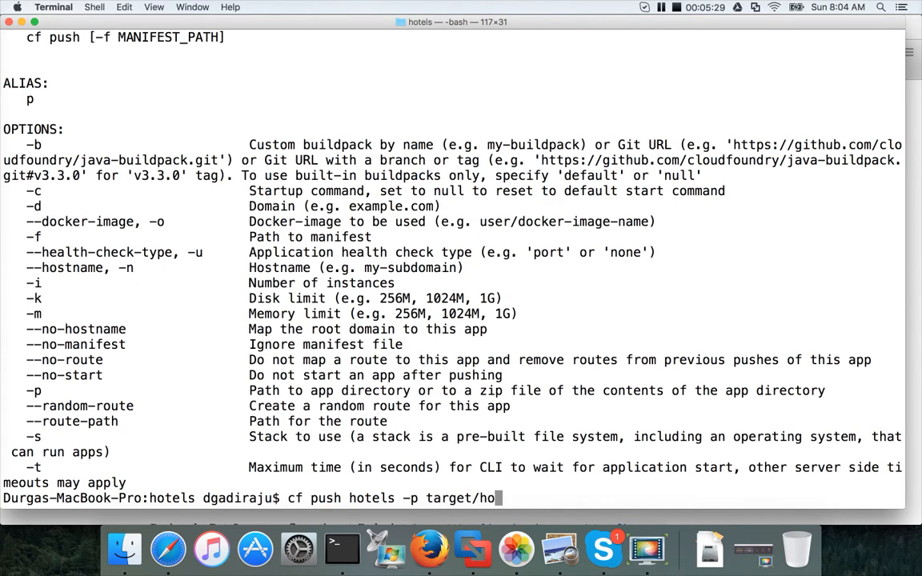
pyautogui.write('tels-0.0.1-SNAPSHOT.jar')
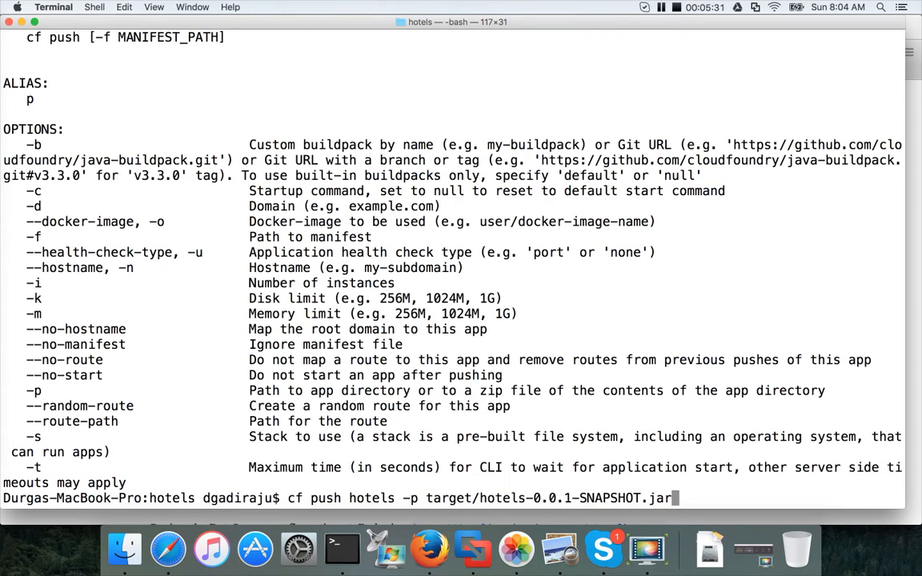
pyautogui.write('--r')
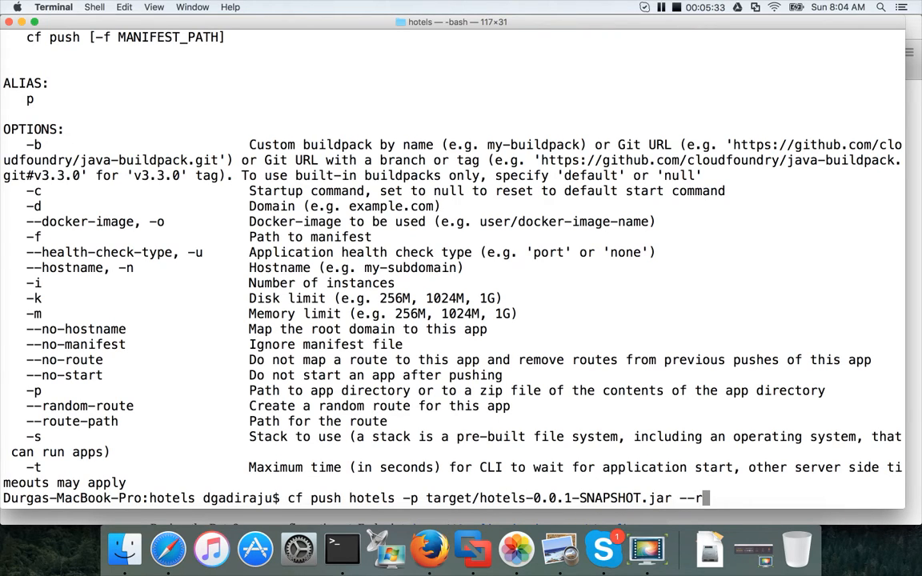
pyautogui.write('andom-route')
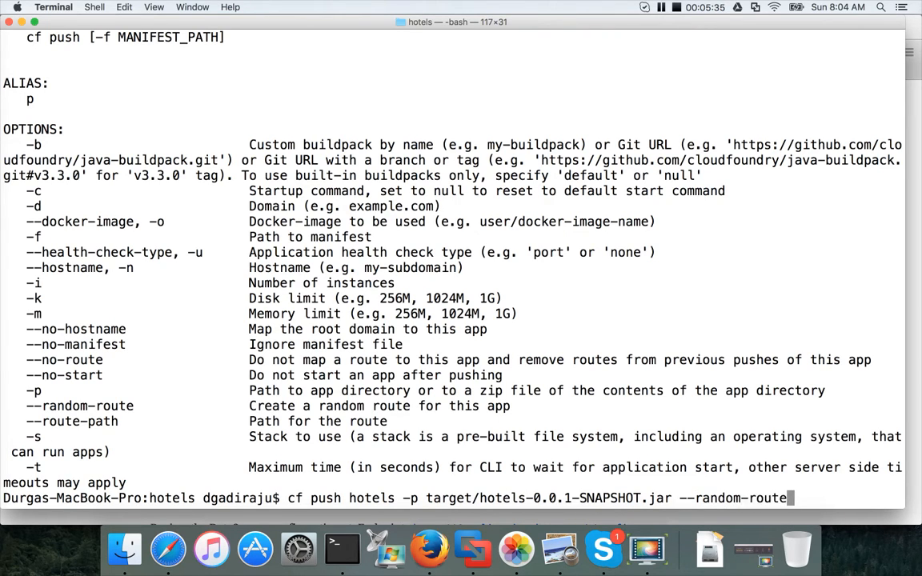
# Step: Run the push and watch staging until hotels starts with 1/1 instances running
pyautogui.press('Return')
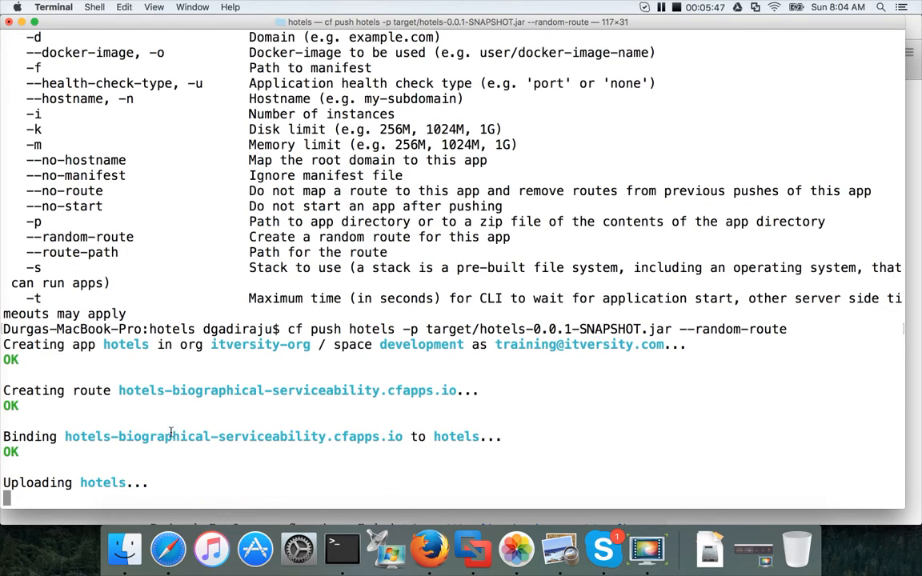
pyautogui.moveTo(205, 397)
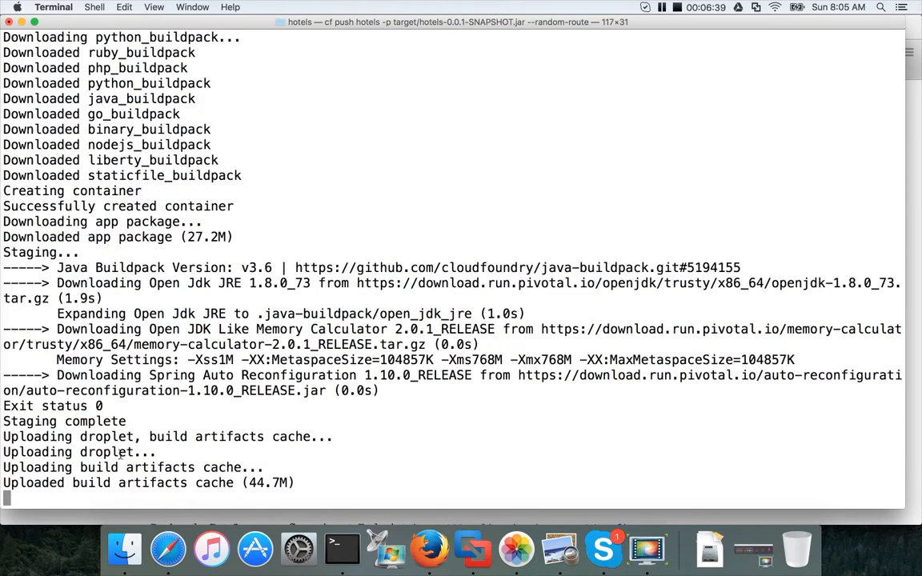
pyautogui.doubleClick(106, 452)
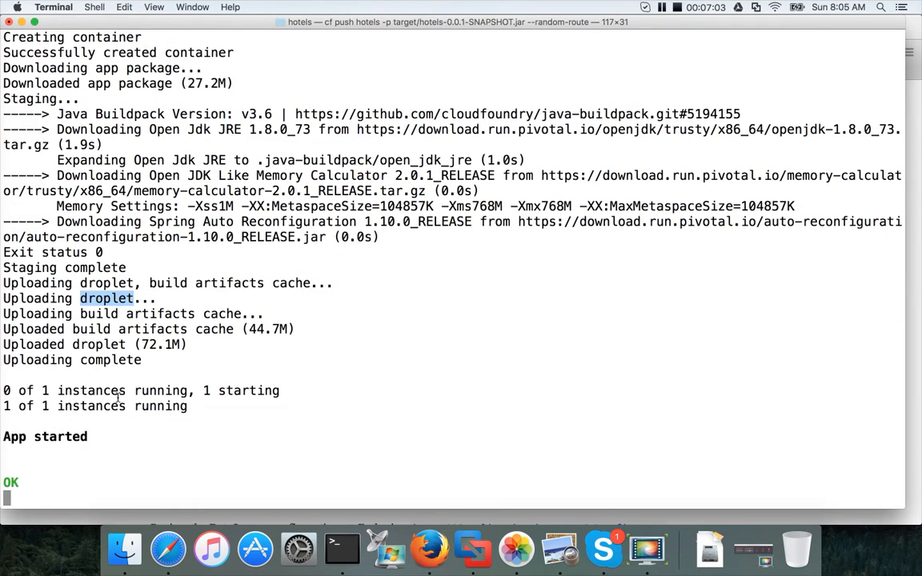
pyautogui.scroll(-3)
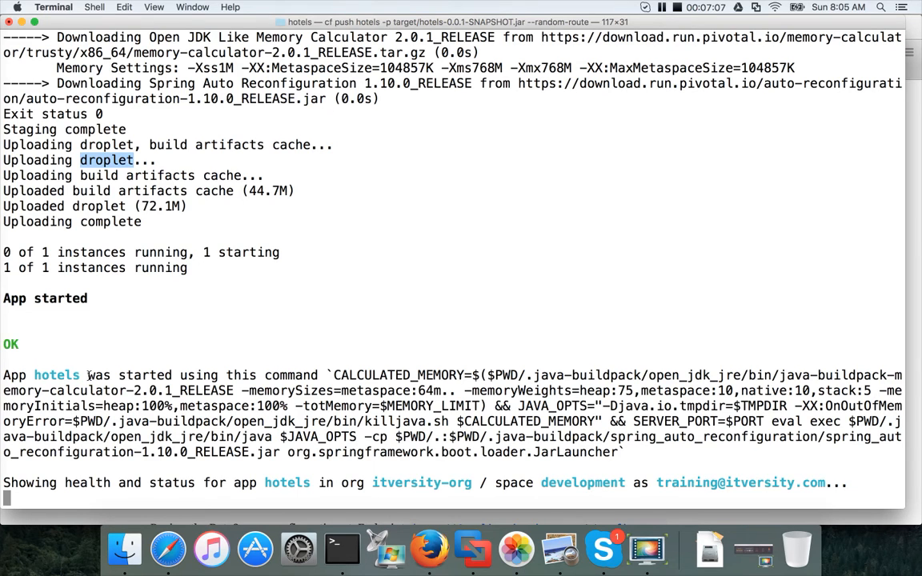
pyautogui.scroll(-3)
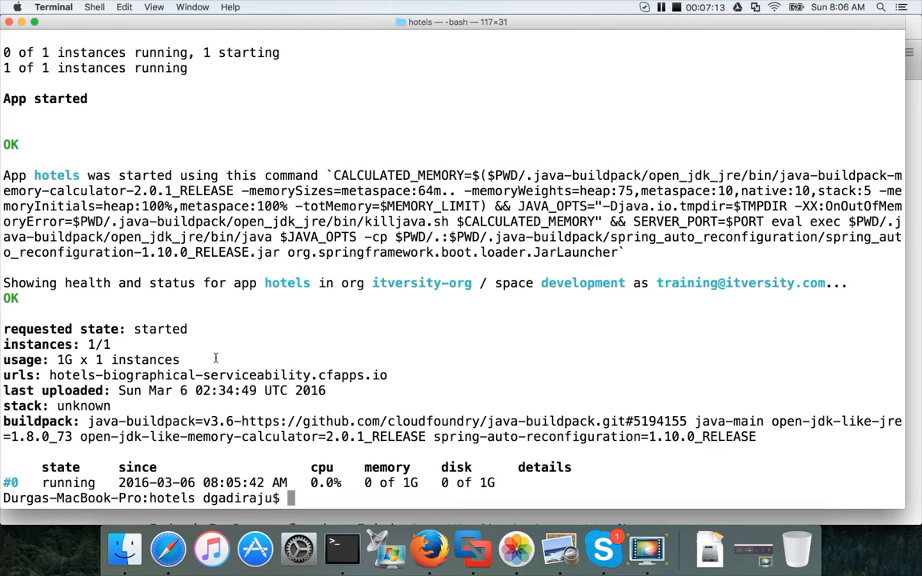
pyautogui.moveTo(429, 549)
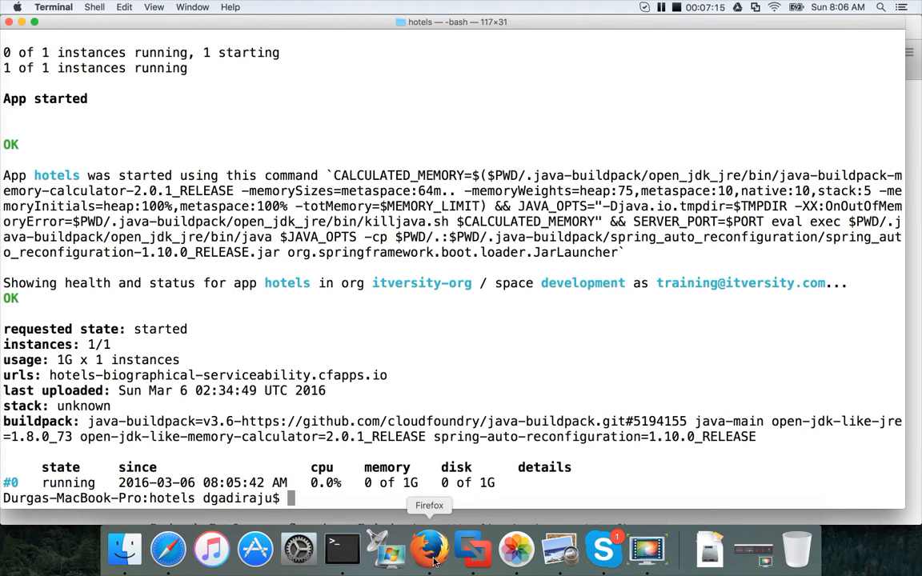
# Step: In the PWS development space's Apps table, follow the hotels app's public route
pyautogui.click(429, 549)
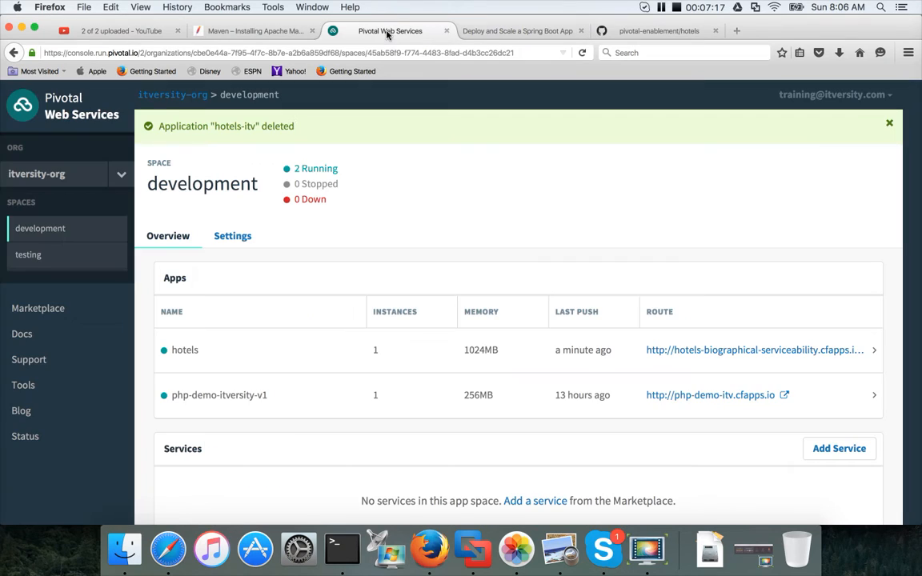
pyautogui.moveTo(327, 157)
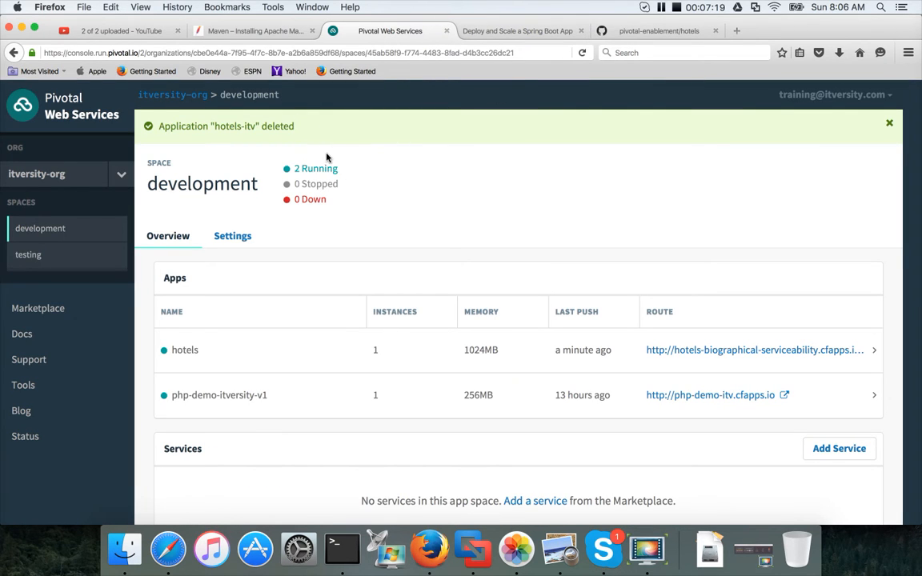
pyautogui.scroll(-3)
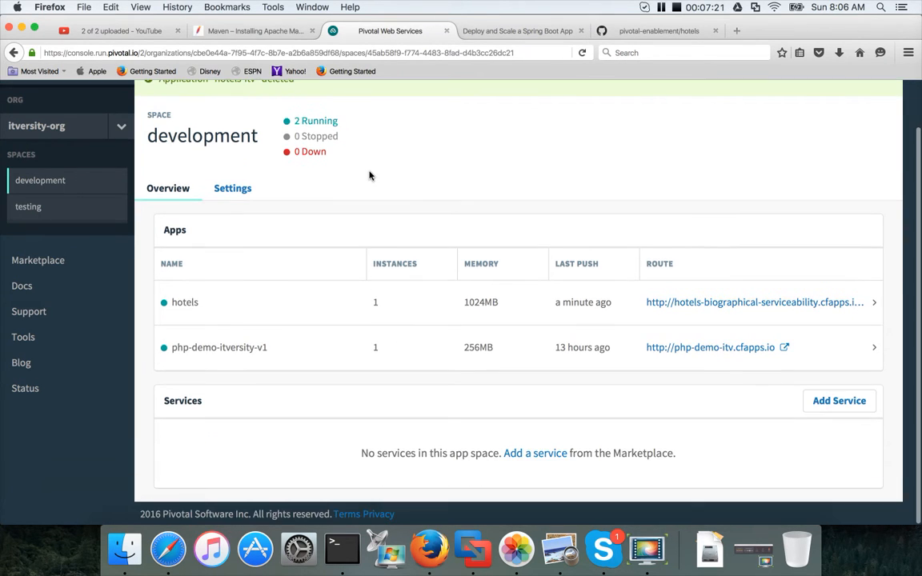
pyautogui.scroll(3)
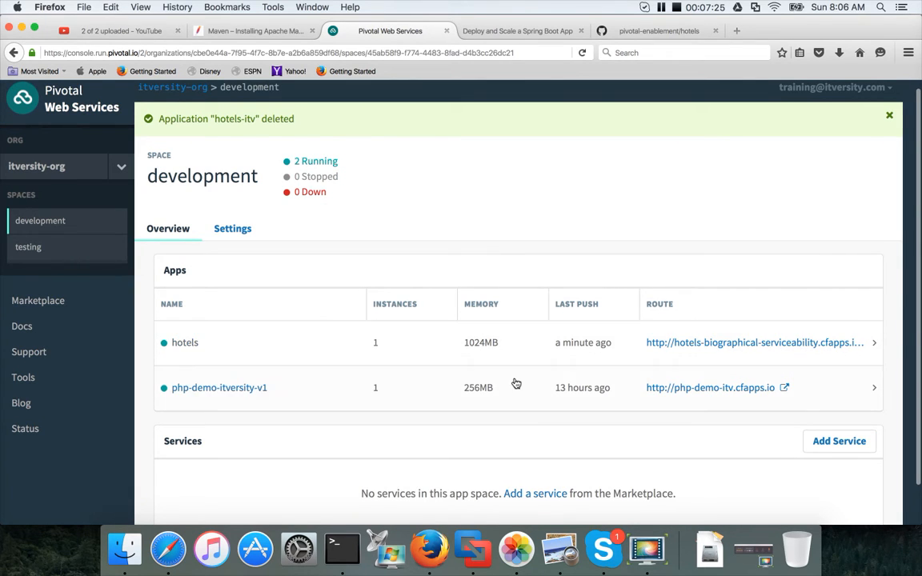
pyautogui.moveTo(740, 352)
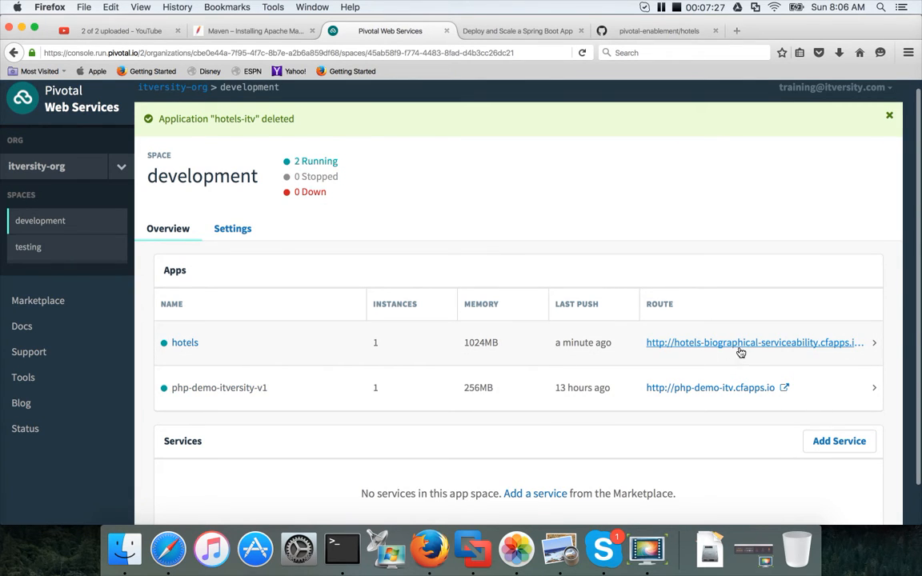
pyautogui.click(753, 342)
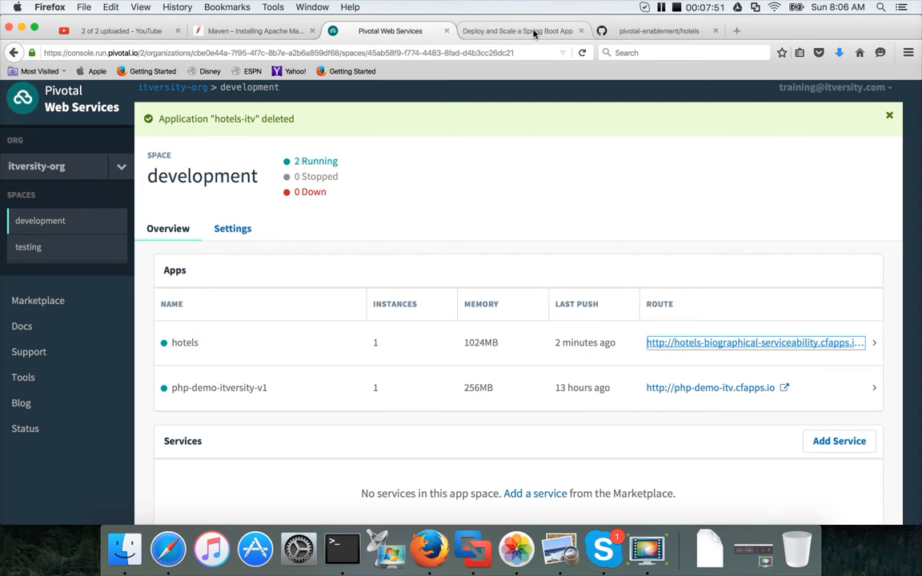
# Step: Check the Deploy lab tab, return to the console and follow the hotels route again
pyautogui.click(519, 30)
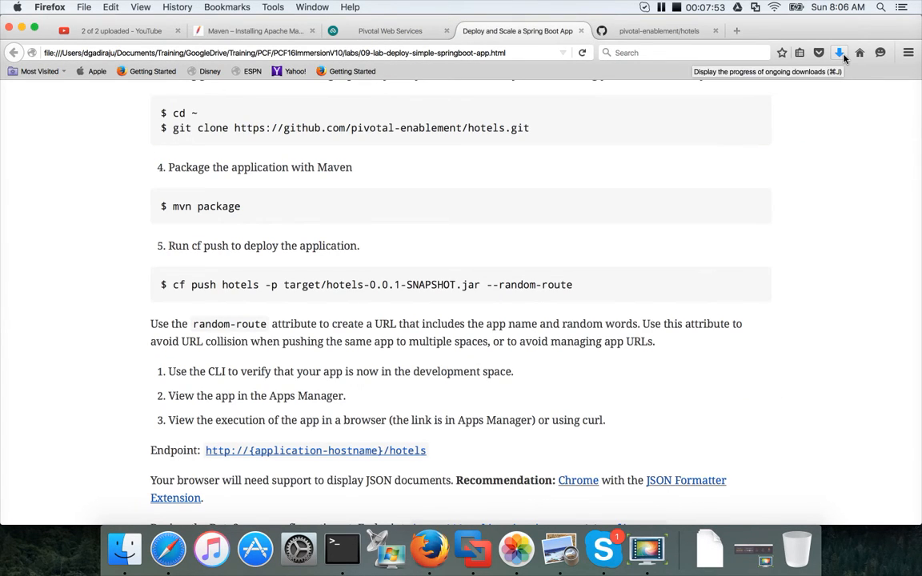
pyautogui.click(657, 30)
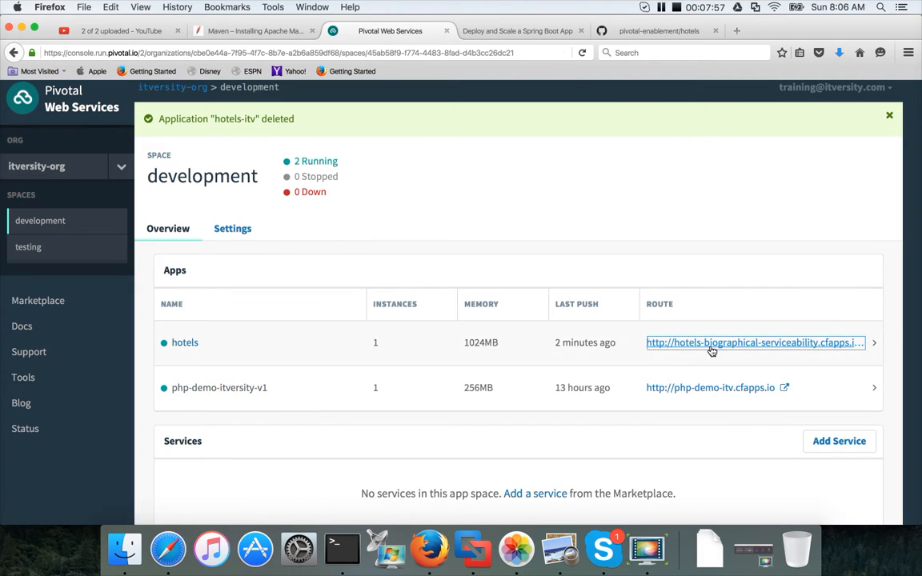
pyautogui.click(839, 51)
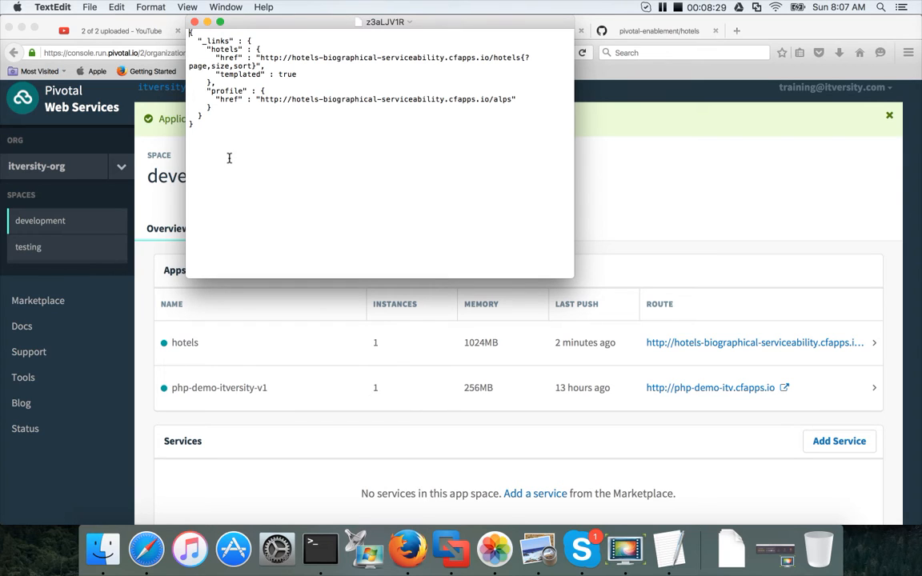
pyautogui.moveTo(659, 37)
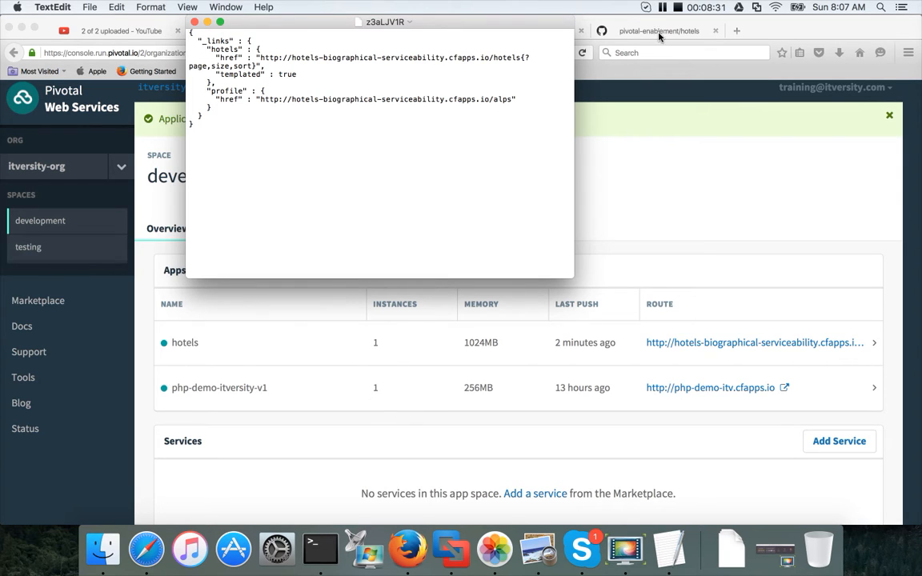
# Step: Close the TextEdit JSON response and return to the PWS console
pyautogui.click(658, 31)
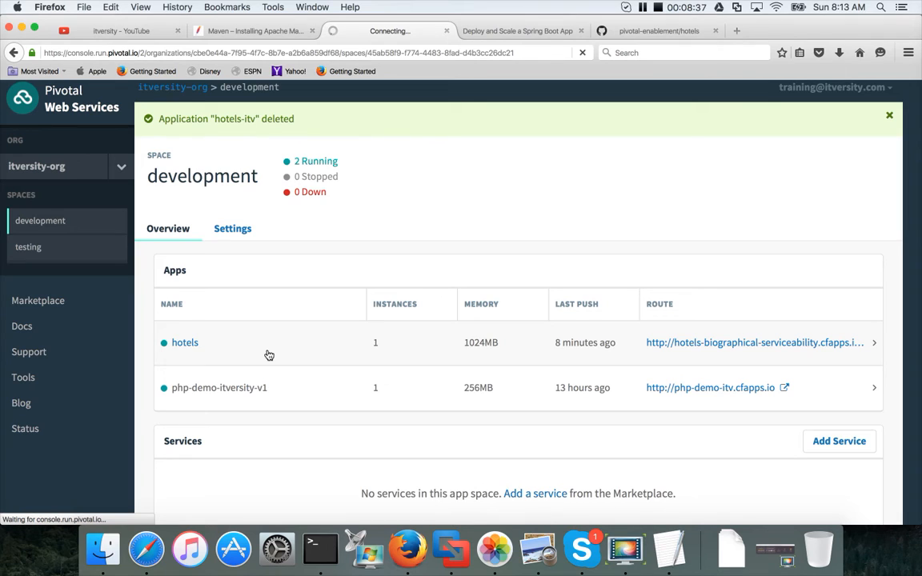
# Step: Show the hotels app's Env Variables and scroll to the hotels-biographical-serviceability.cfapps.io uri
pyautogui.click(186, 343)
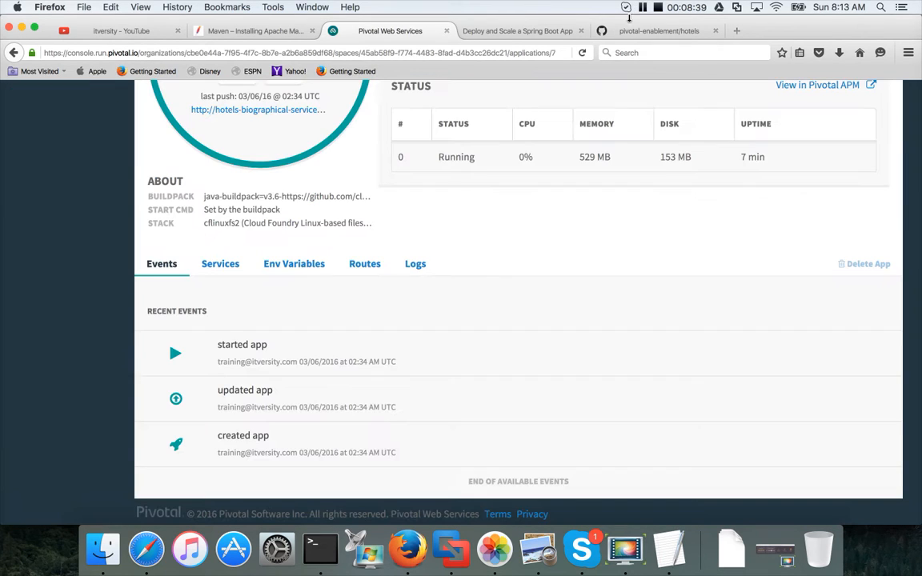
pyautogui.click(295, 263)
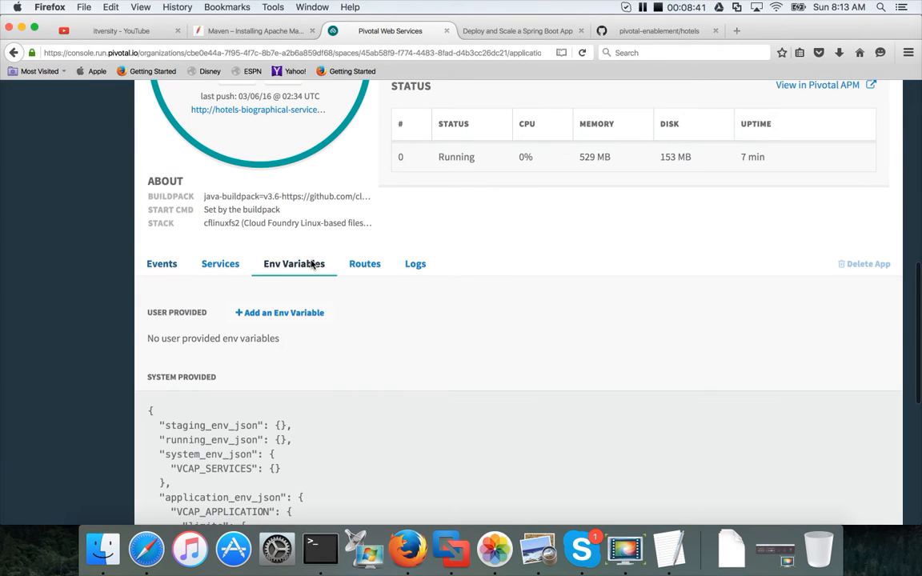
pyautogui.scroll(-3)
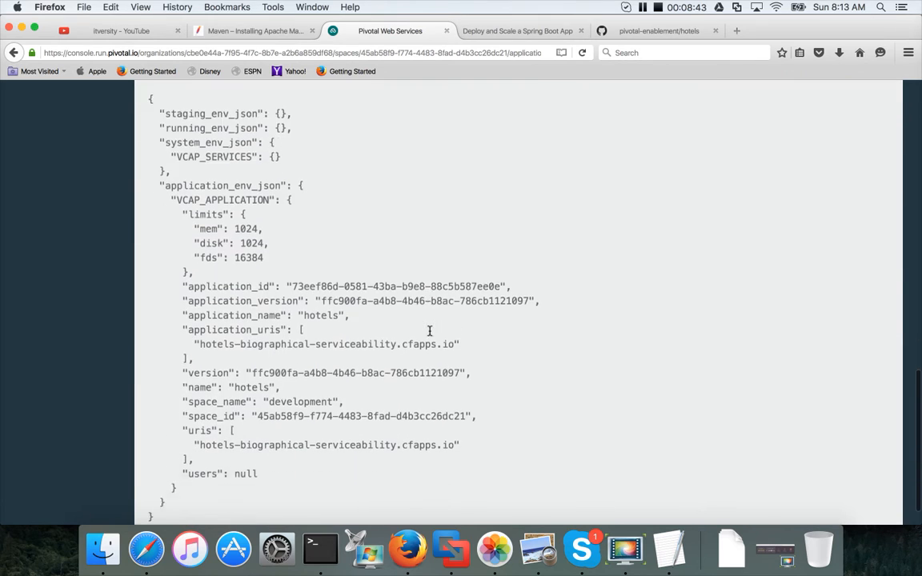
pyautogui.scroll(-3)
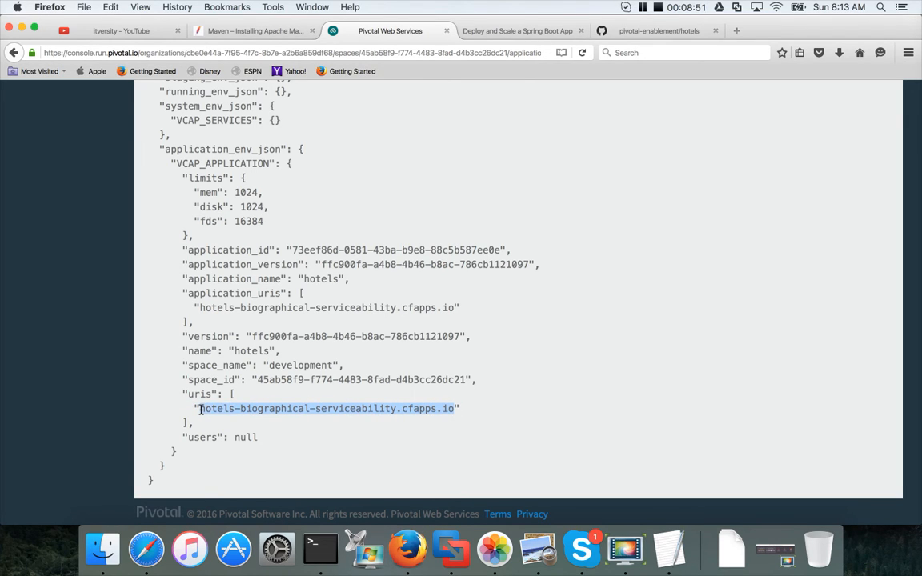
pyautogui.moveTo(647, 64)
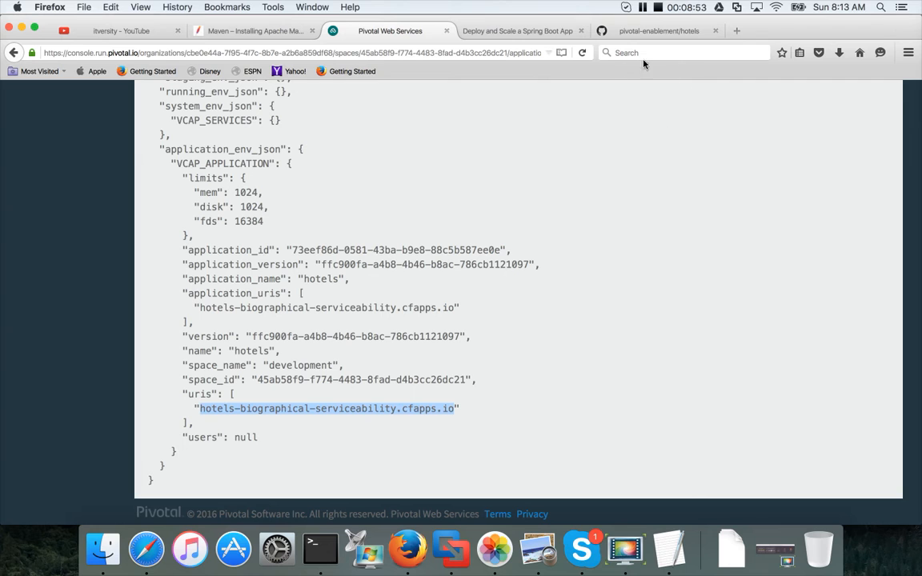
# Step: Load the hotels app's http /configprops endpoint in a new tab and scroll its JSON
pyautogui.click(737, 30)
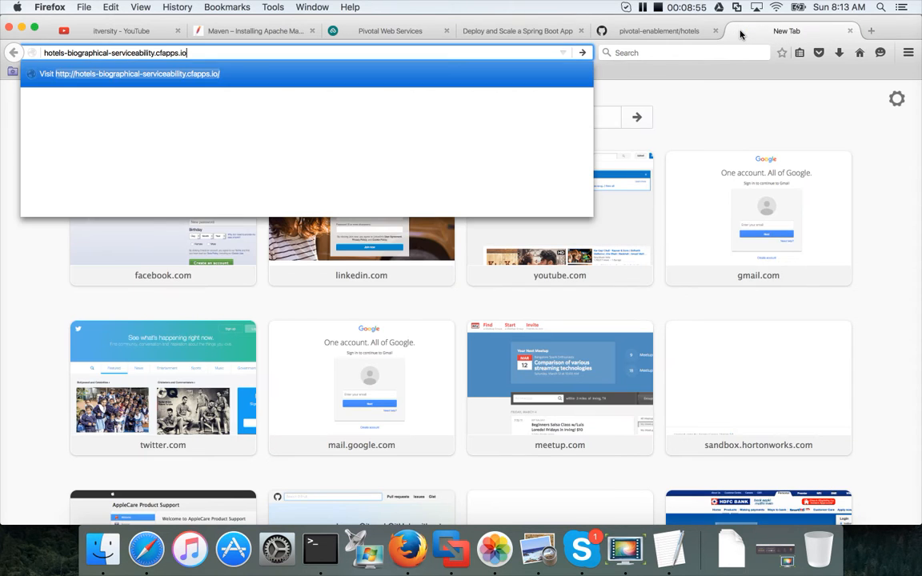
pyautogui.write('/co')
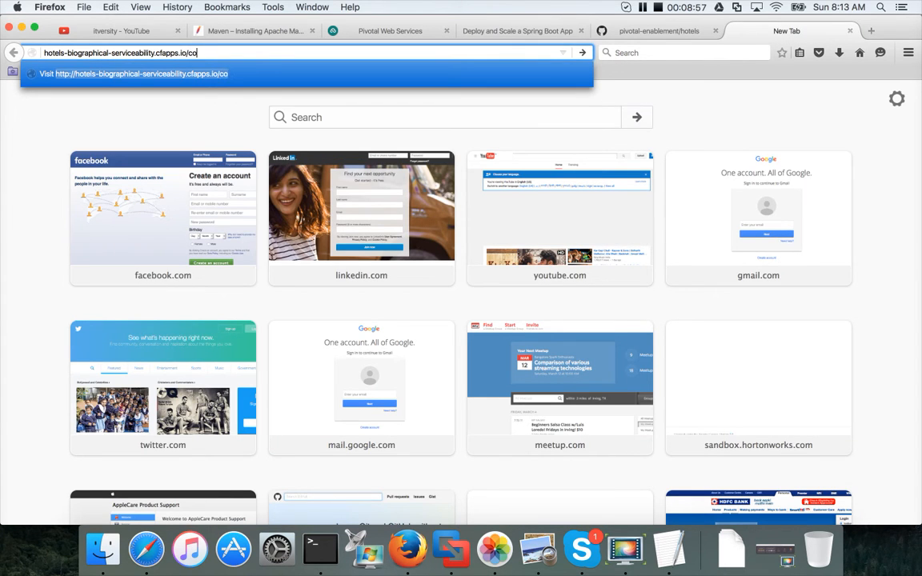
pyautogui.write('nfigprops')
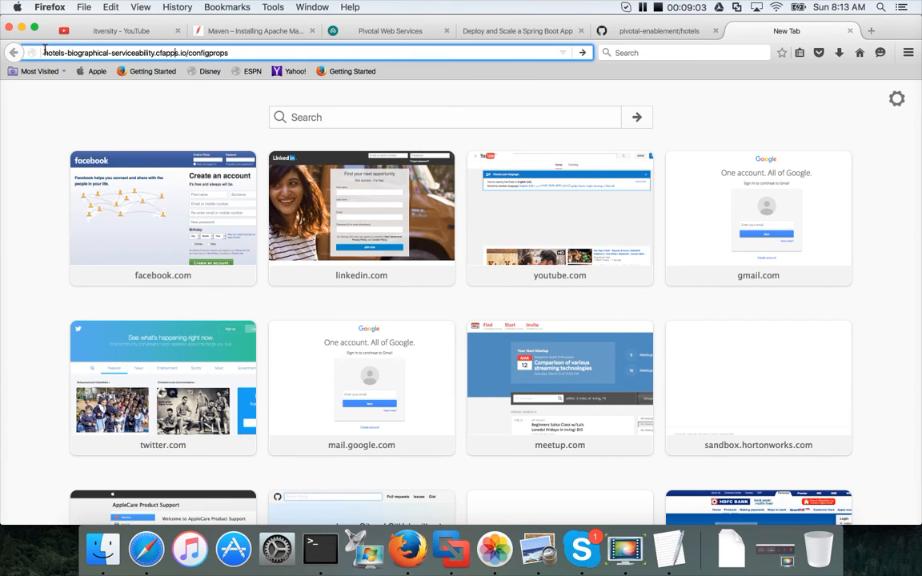
pyautogui.write('http')
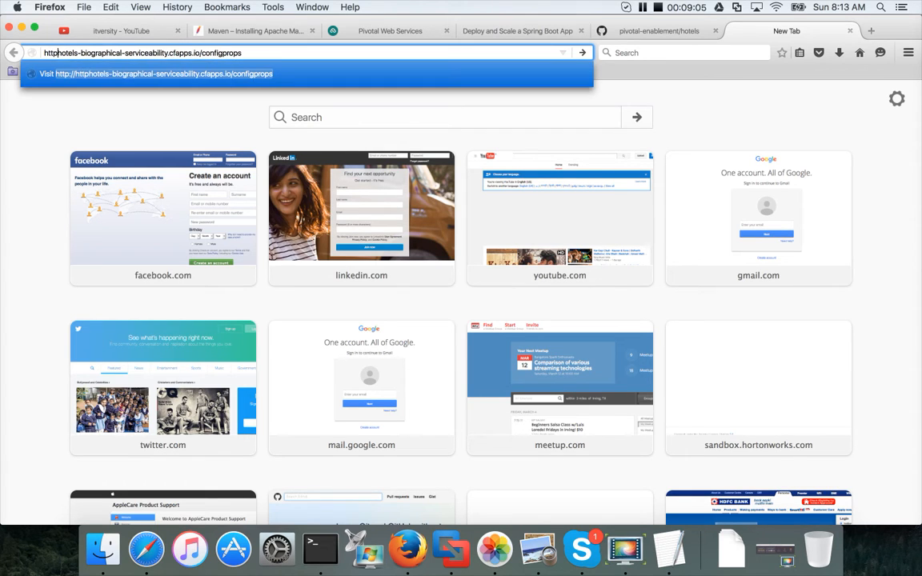
pyautogui.press('Return')
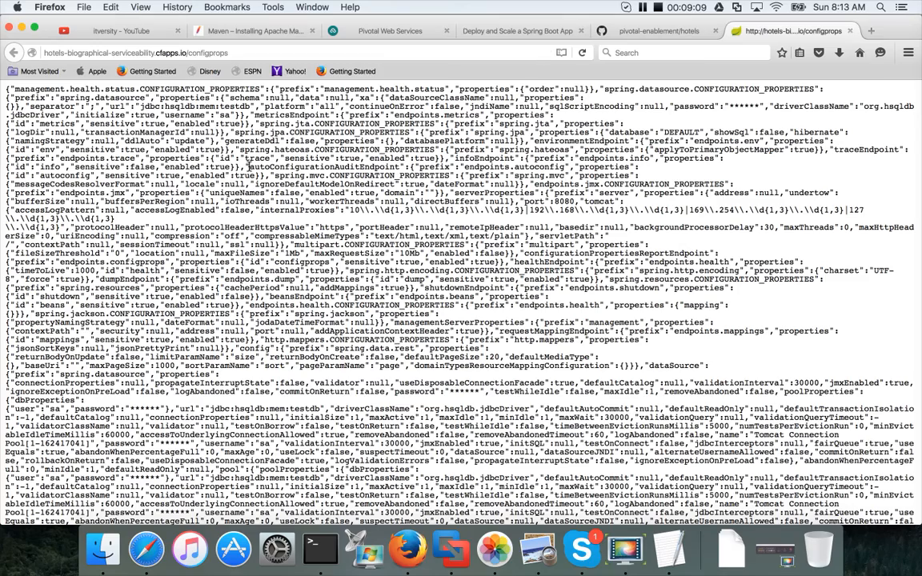
pyautogui.scroll(-3)
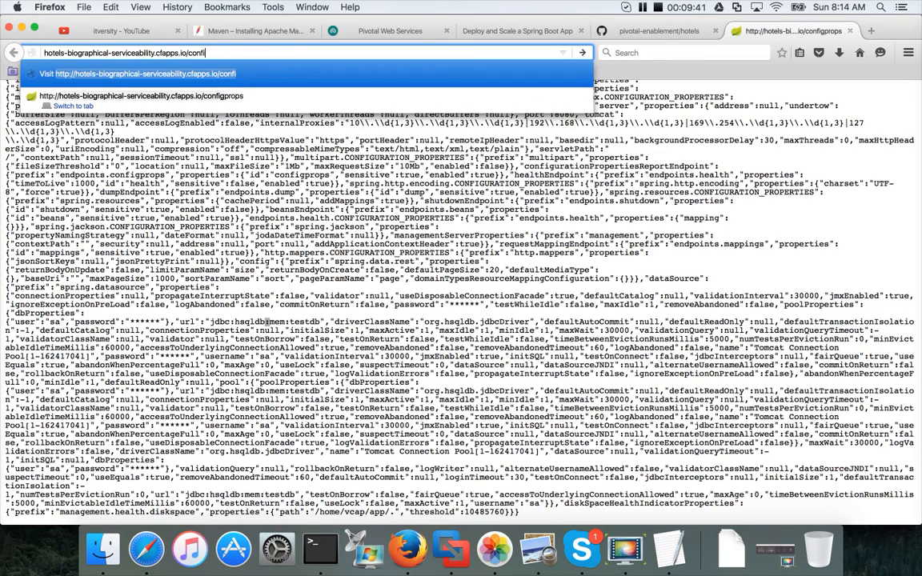
# Step: Request the /hotels endpoint and save the returned hotels JSON file
pyautogui.write('hotels')
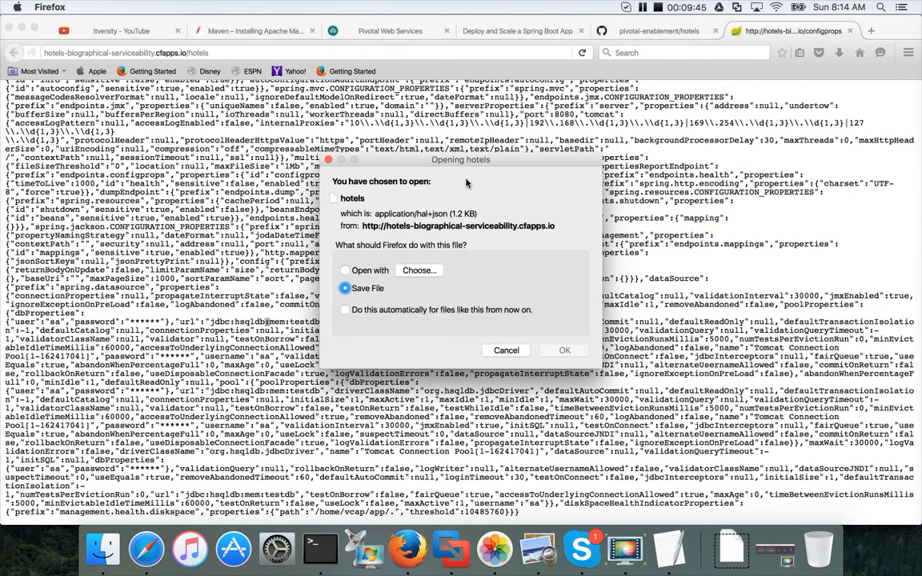
pyautogui.moveTo(563, 351)
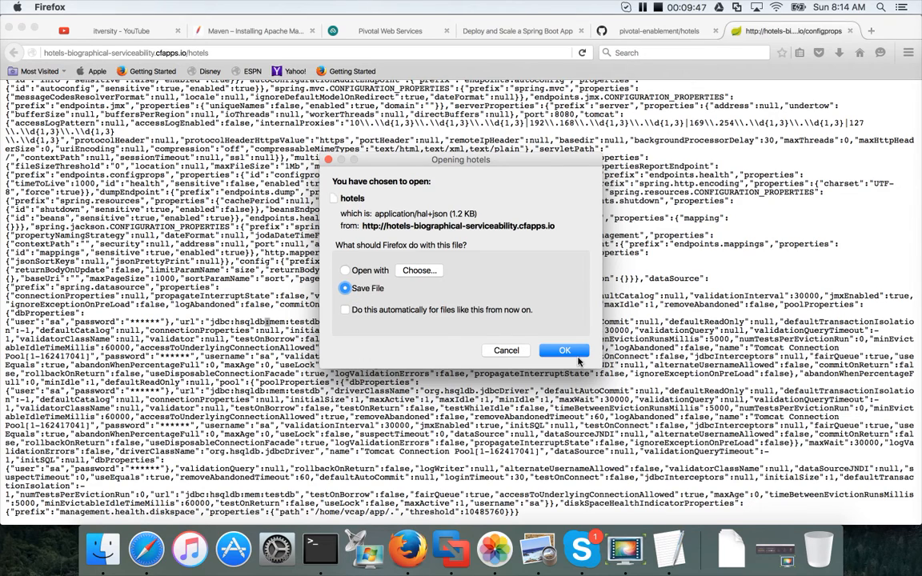
pyautogui.click(563, 351)
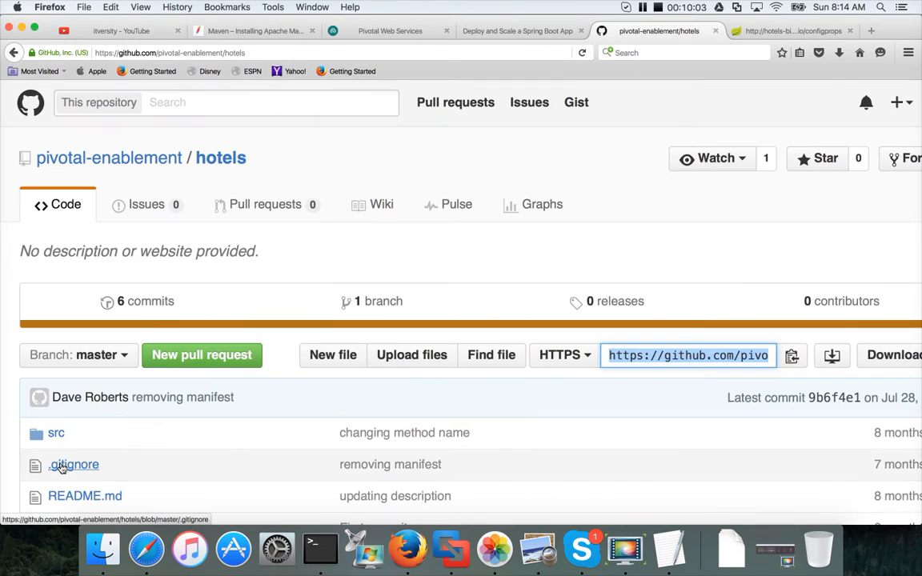
# Step: Browse src/main/java/com/pivotal/enablement and read Hotel.java
pyautogui.click(56, 432)
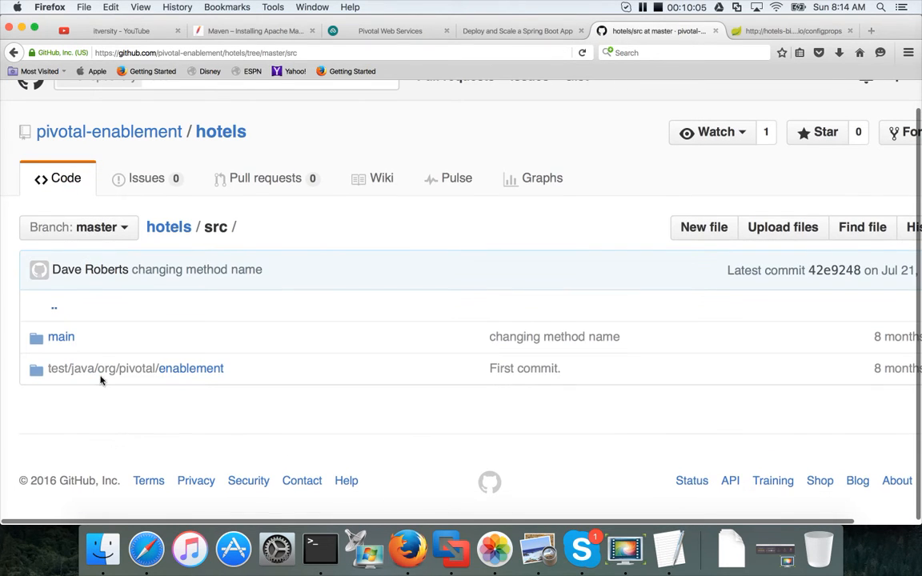
pyautogui.click(61, 337)
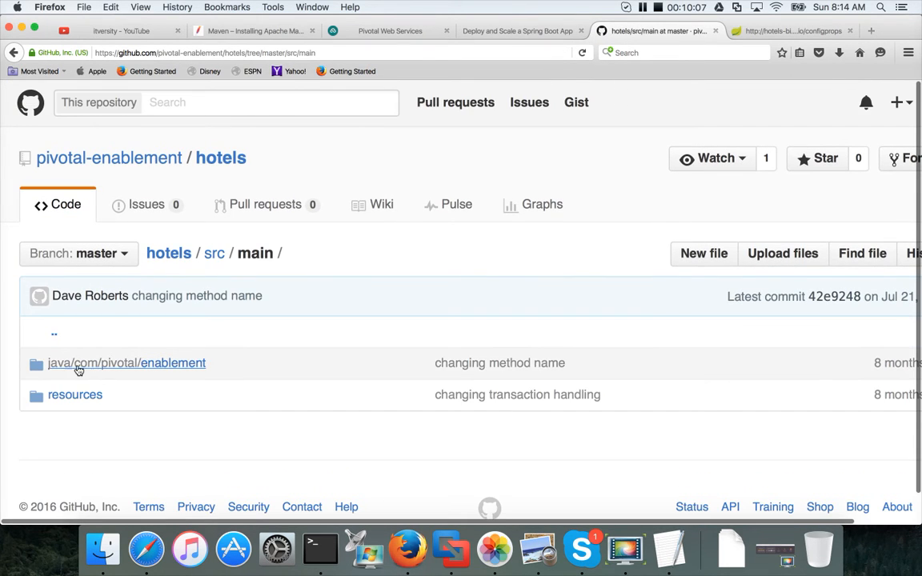
pyautogui.click(125, 362)
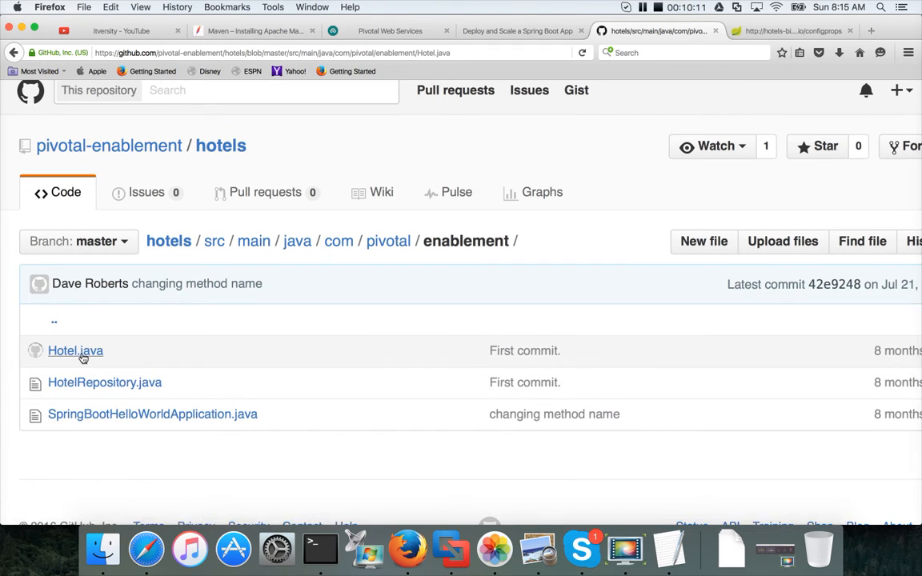
pyautogui.click(75, 351)
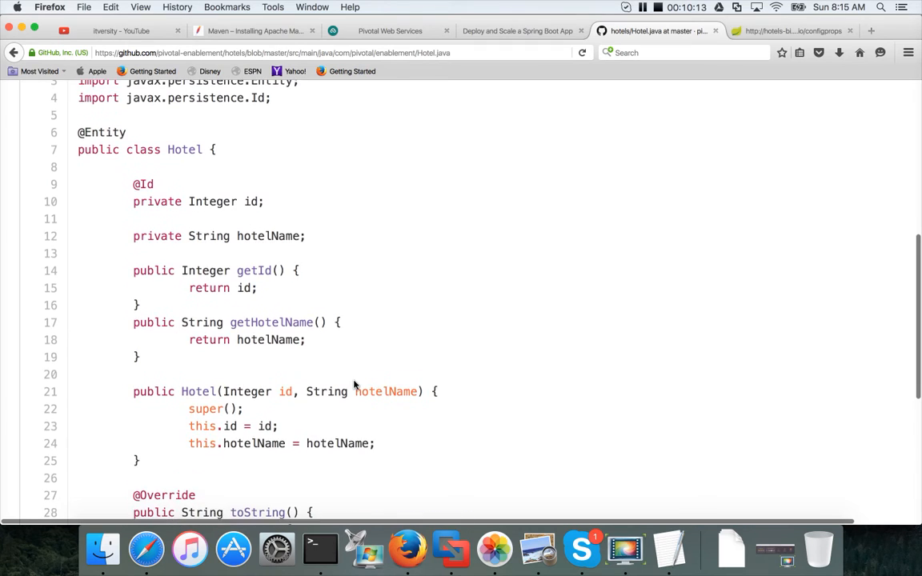
pyautogui.scroll(-3)
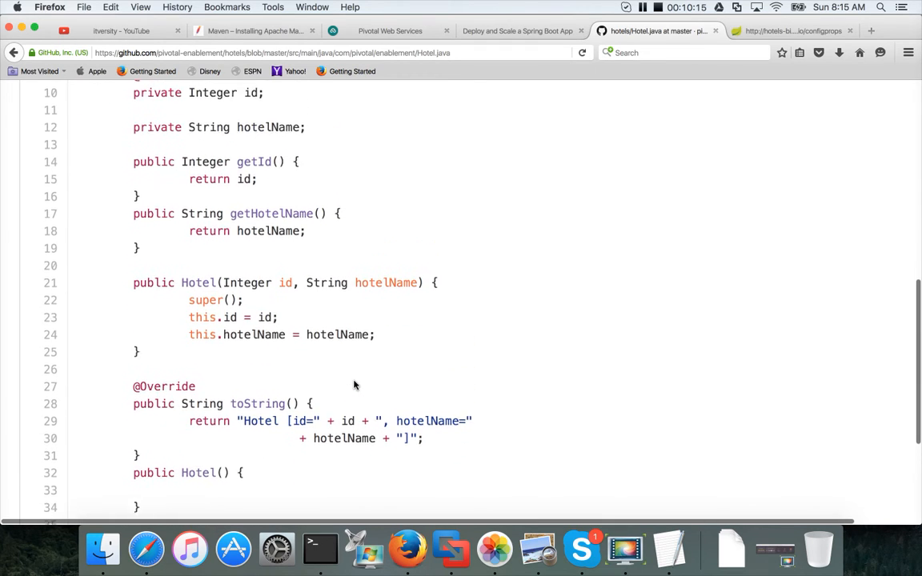
pyautogui.scroll(3)
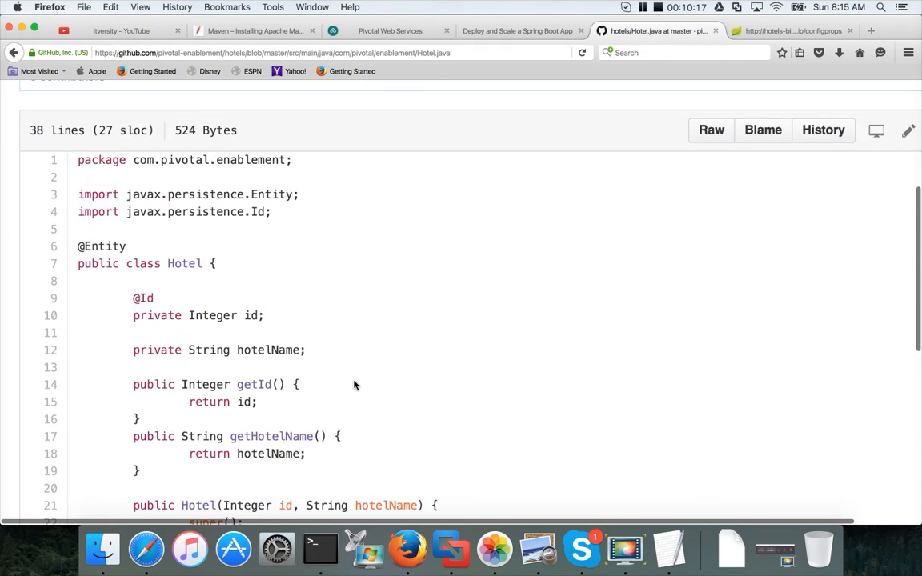
pyautogui.scroll(-3)
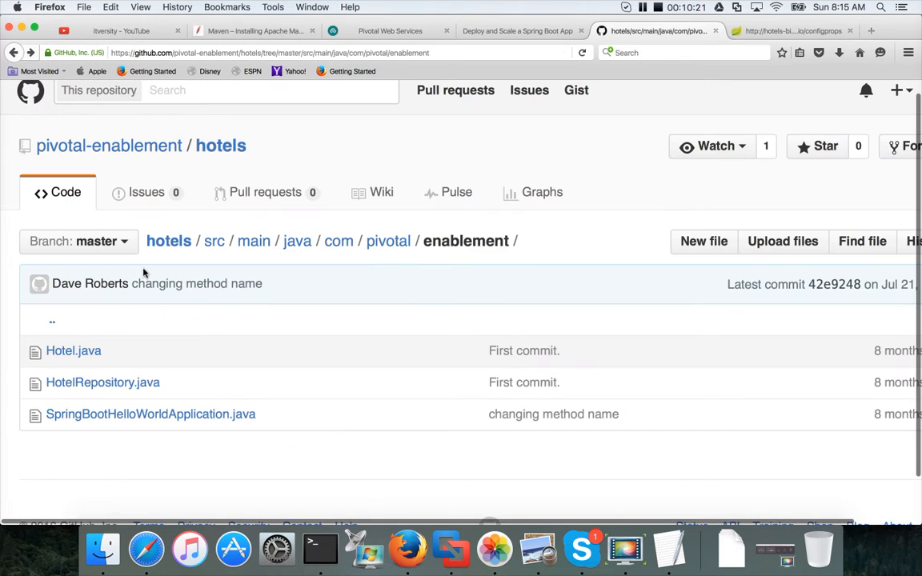
# Step: Read SpringBootHelloWorldApplication.java, which loads Marriott, Hilton, Hyatt and other hotels
pyautogui.click(151, 413)
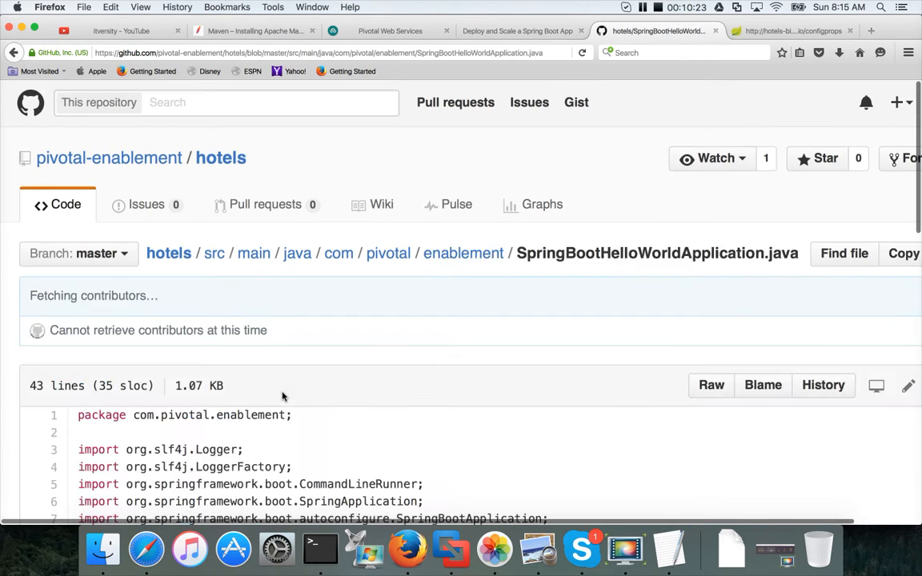
pyautogui.scroll(-3)
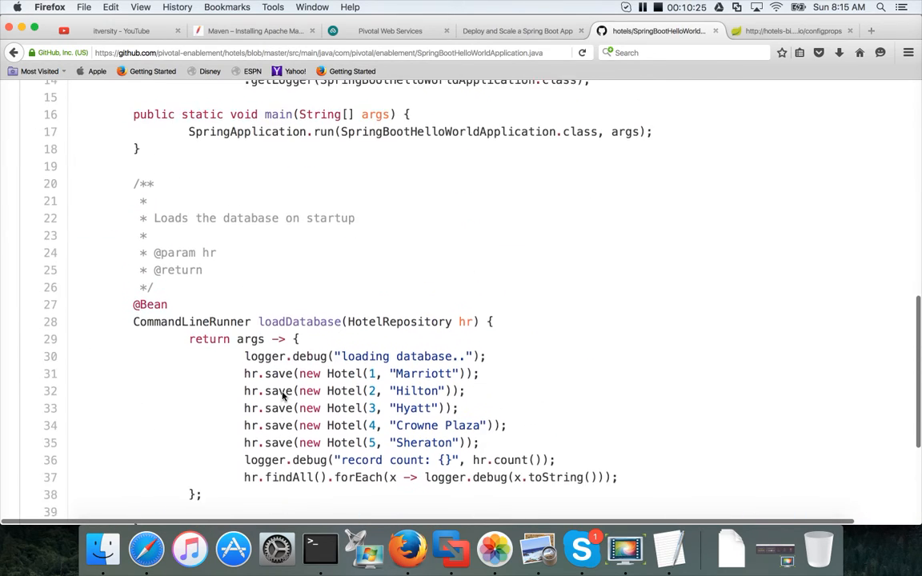
pyautogui.scroll(3)
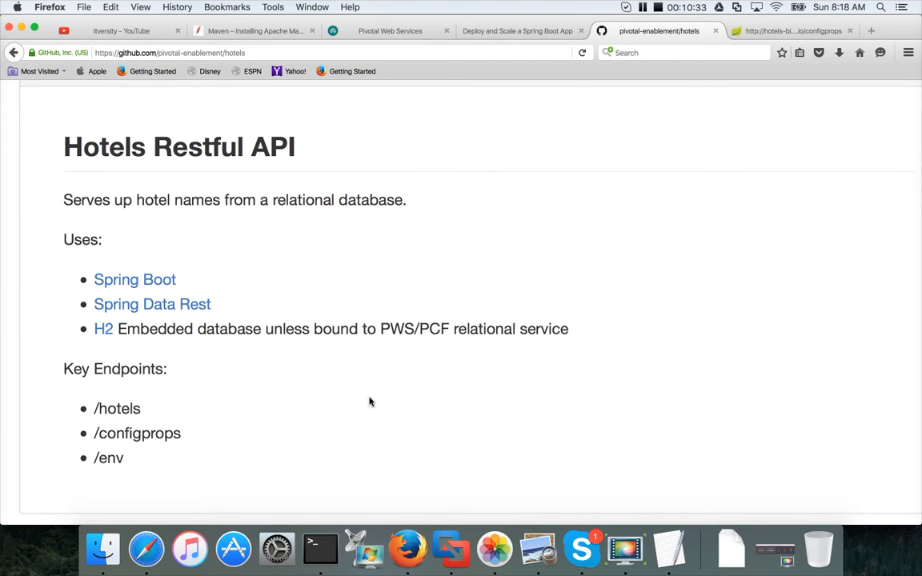
# Step: Browse src/main/java/com/pivotal/enablement again and read through Hotel.java
pyautogui.scroll(3)
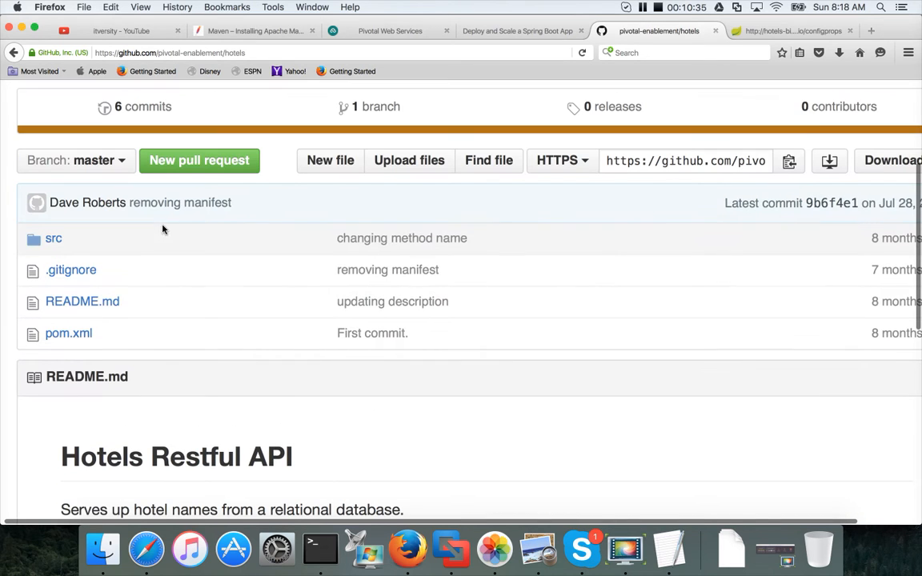
pyautogui.click(53, 237)
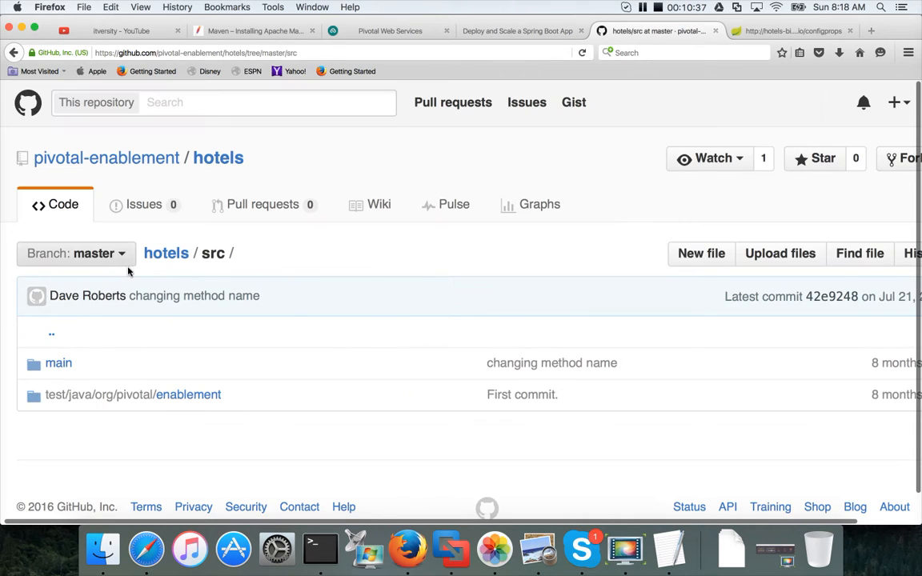
pyautogui.click(58, 362)
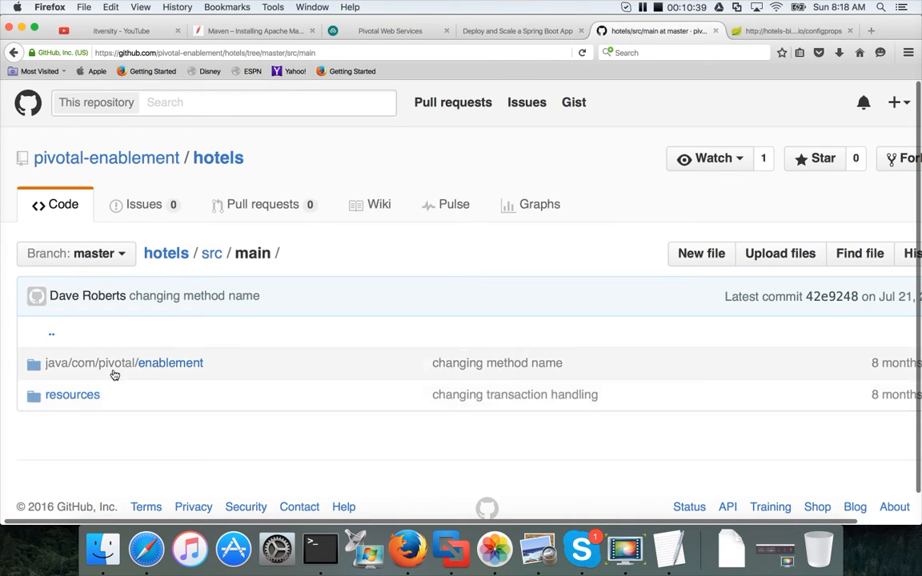
pyautogui.click(125, 362)
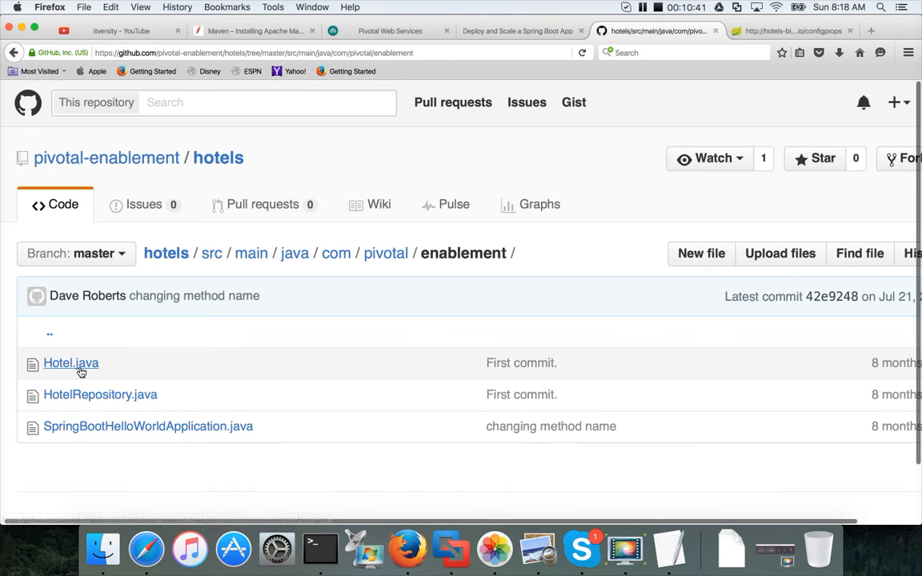
pyautogui.click(71, 362)
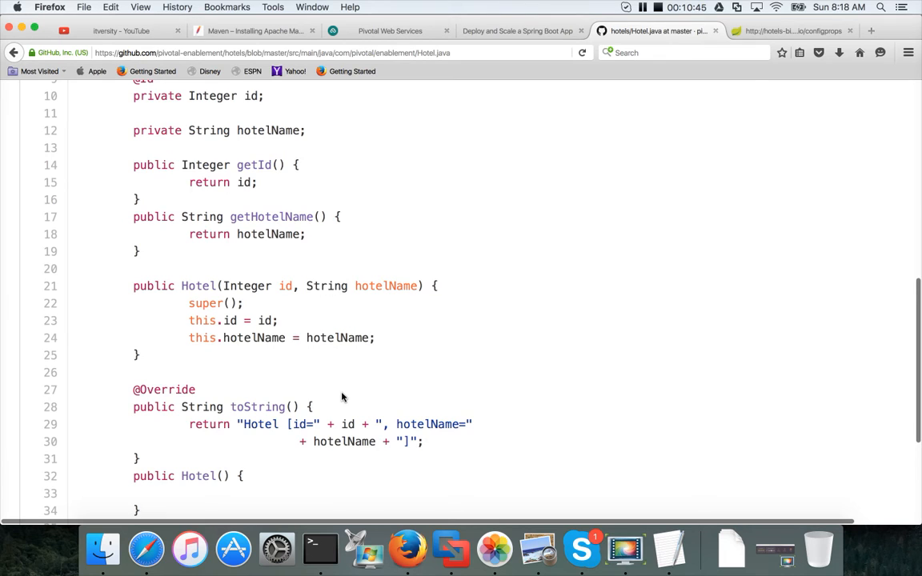
pyautogui.scroll(3)
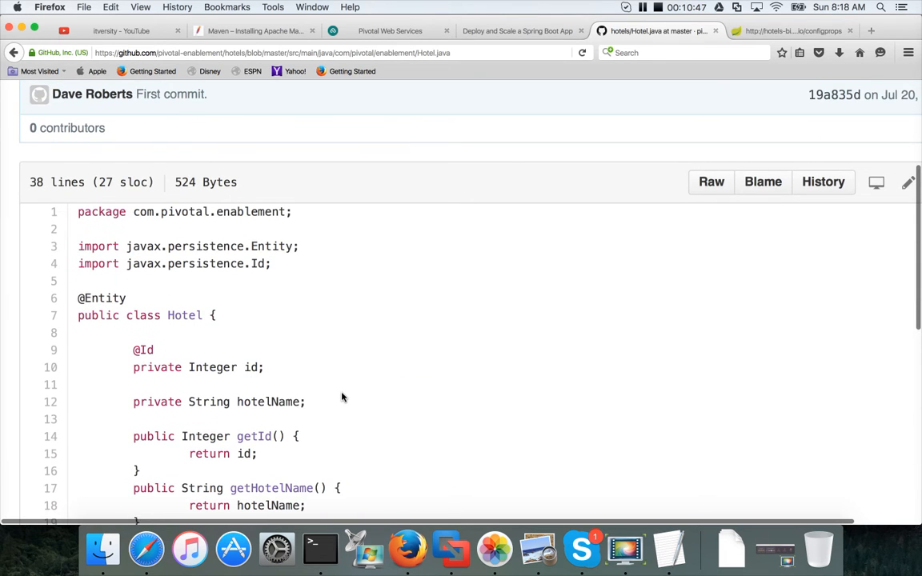
pyautogui.scroll(-3)
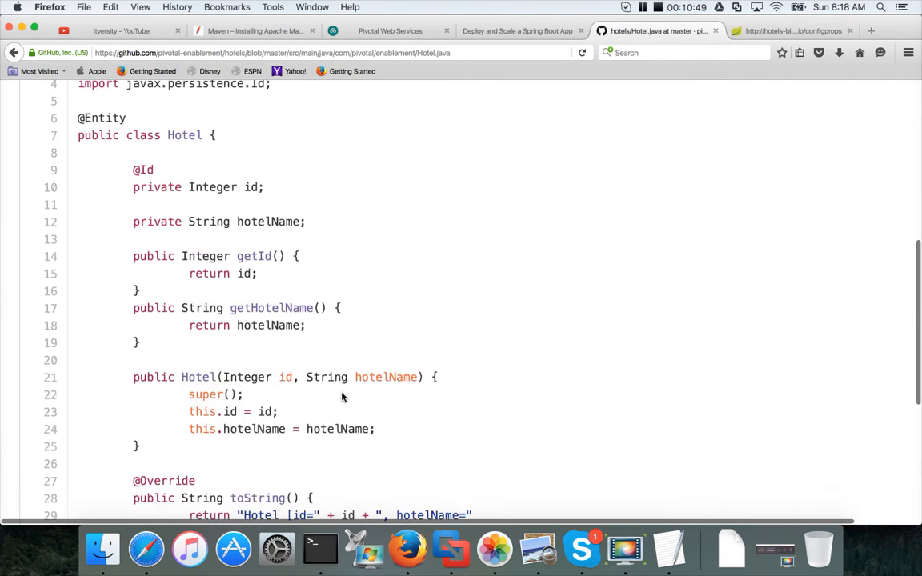
pyautogui.scroll(3)
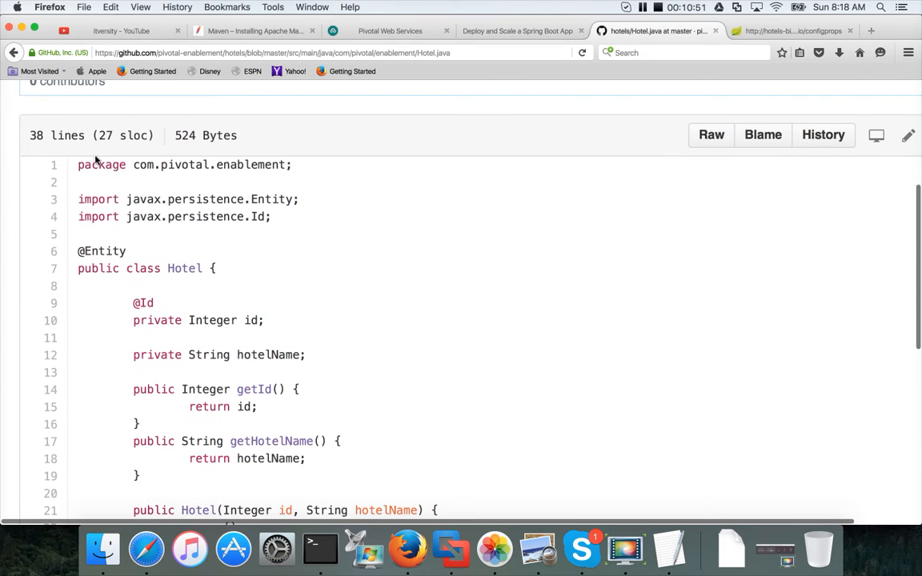
# Step: Go back to the package and read HotelRepository.java, the JpaRepository interface
pyautogui.click(13, 51)
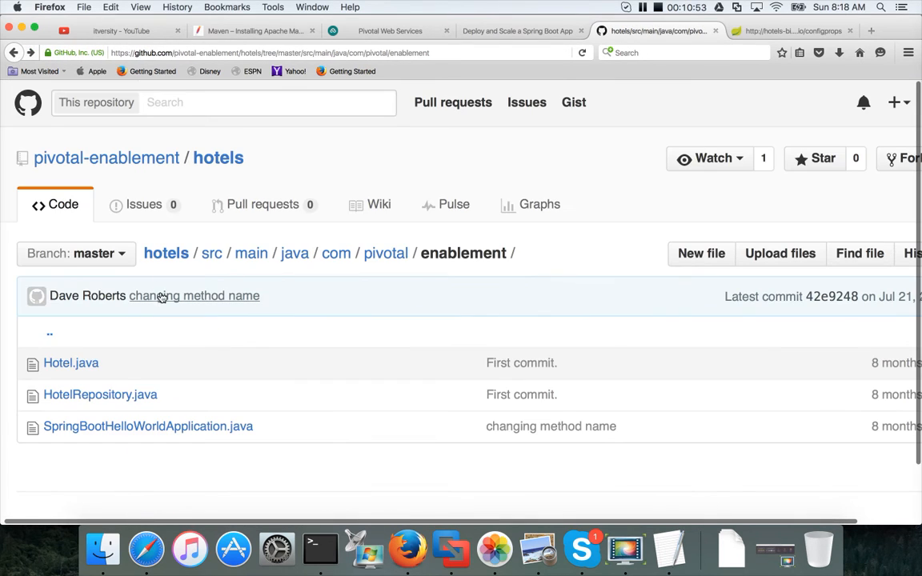
pyautogui.click(100, 394)
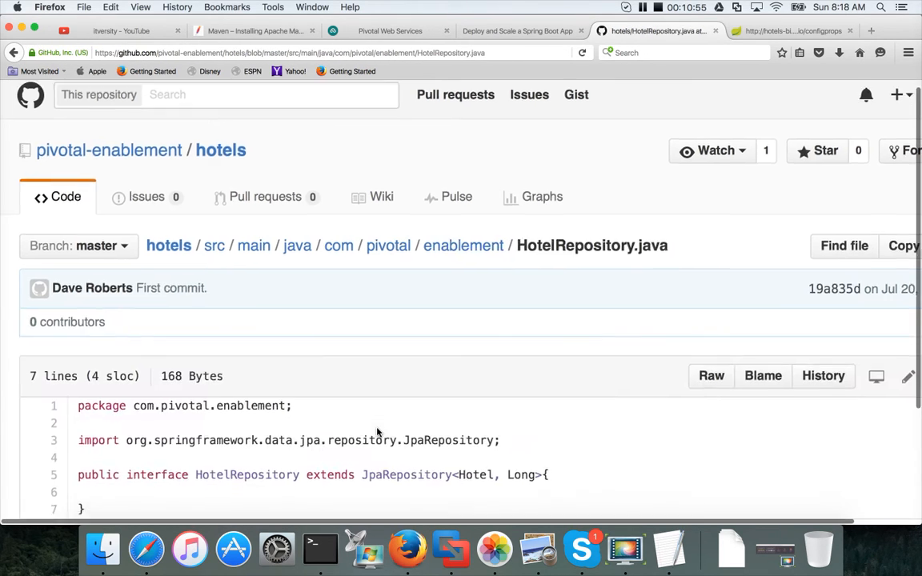
pyautogui.scroll(-3)
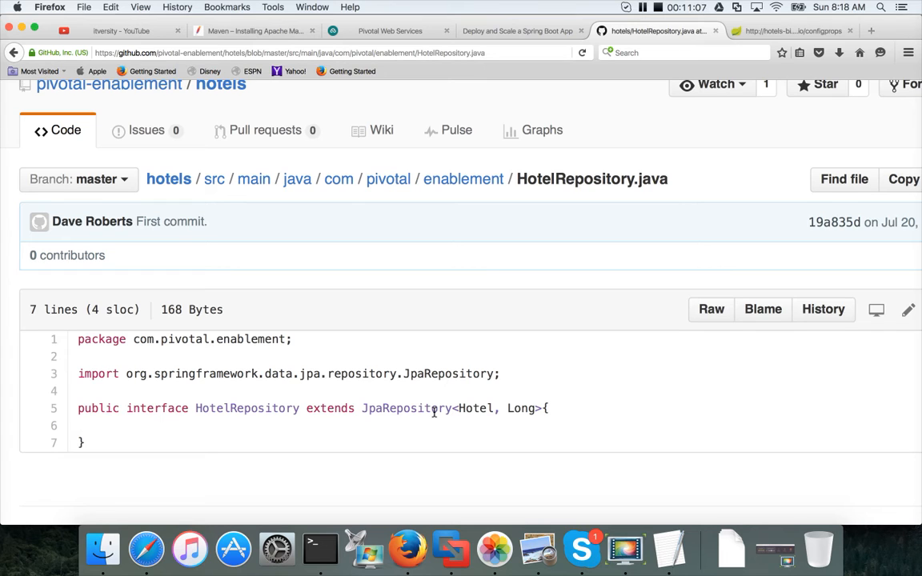
pyautogui.moveTo(168, 179)
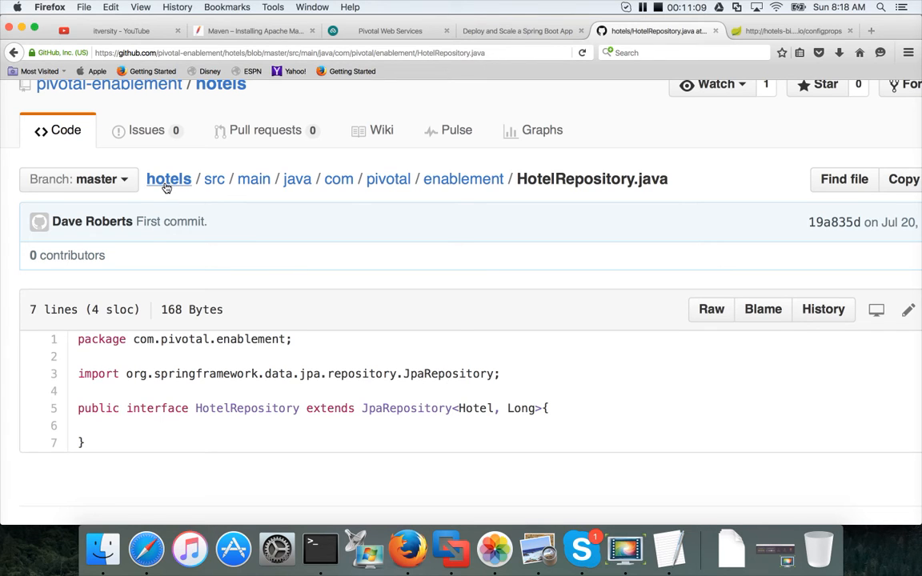
# Step: Find /env in the hotels README, then load the deployed app's /env output
pyautogui.click(168, 179)
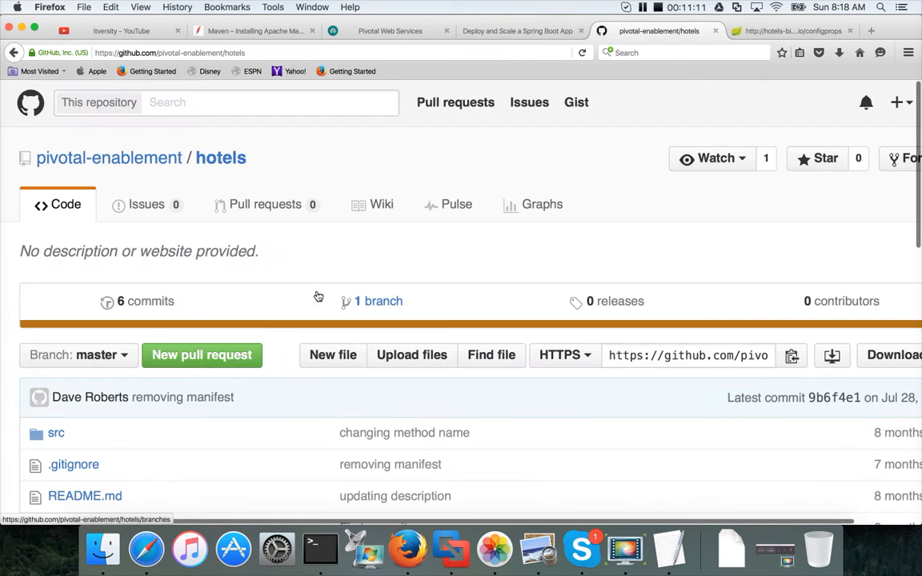
pyautogui.scroll(-3)
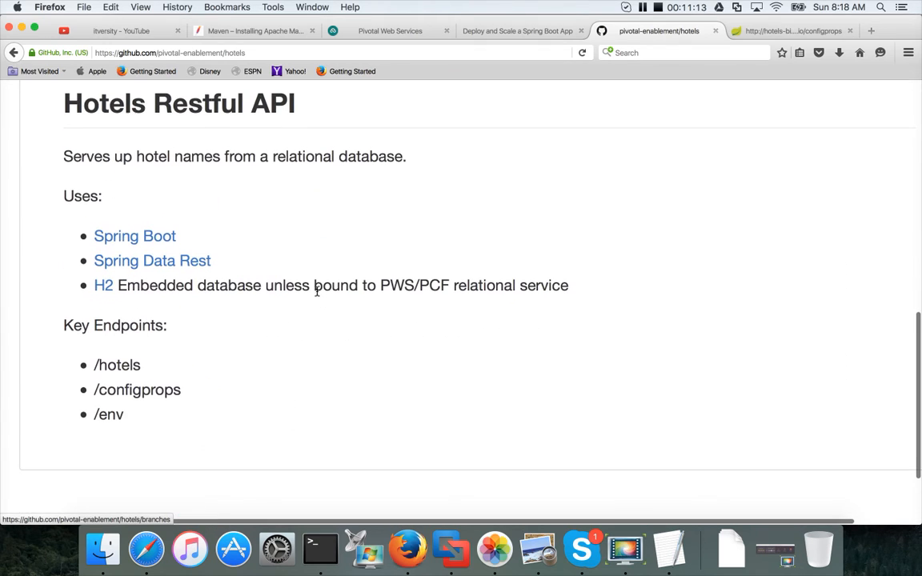
pyautogui.doubleClick(117, 365)
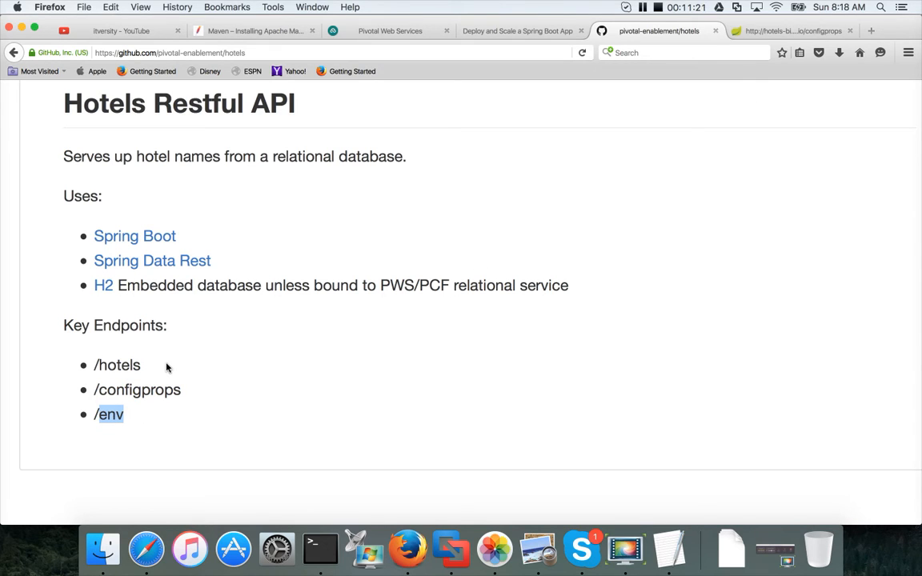
pyautogui.moveTo(701, 80)
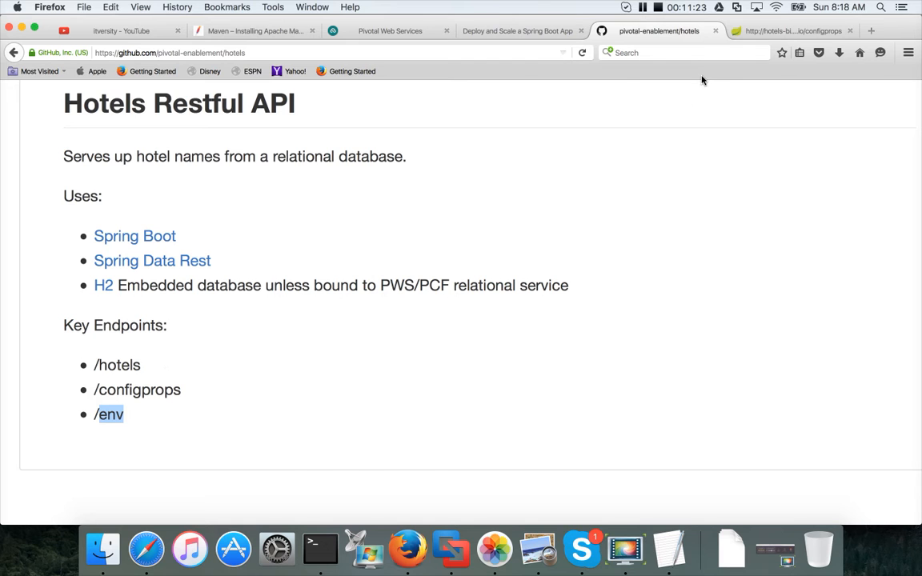
pyautogui.click(793, 30)
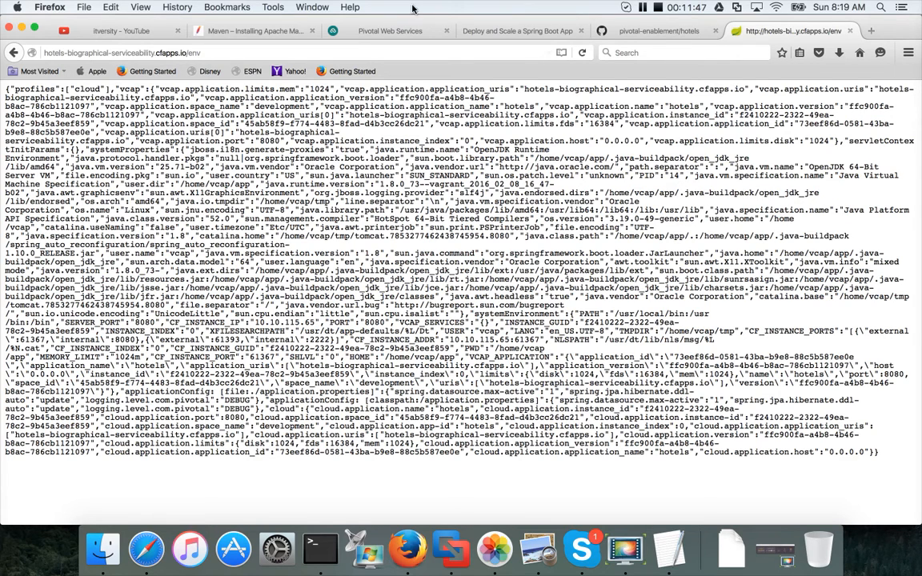
# Step: Scale hotels to 4 instances at 128 MB memory and confirm the restart
pyautogui.click(391, 30)
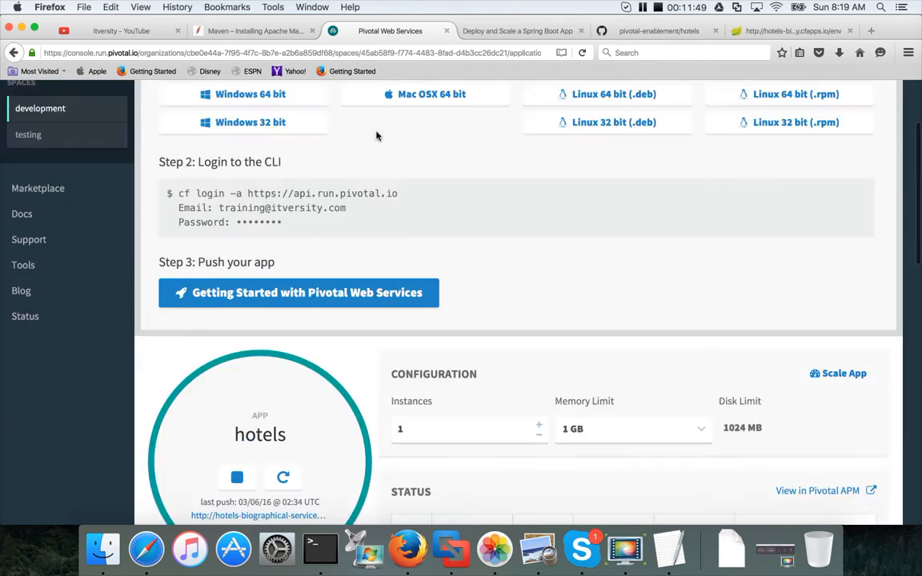
pyautogui.scroll(3)
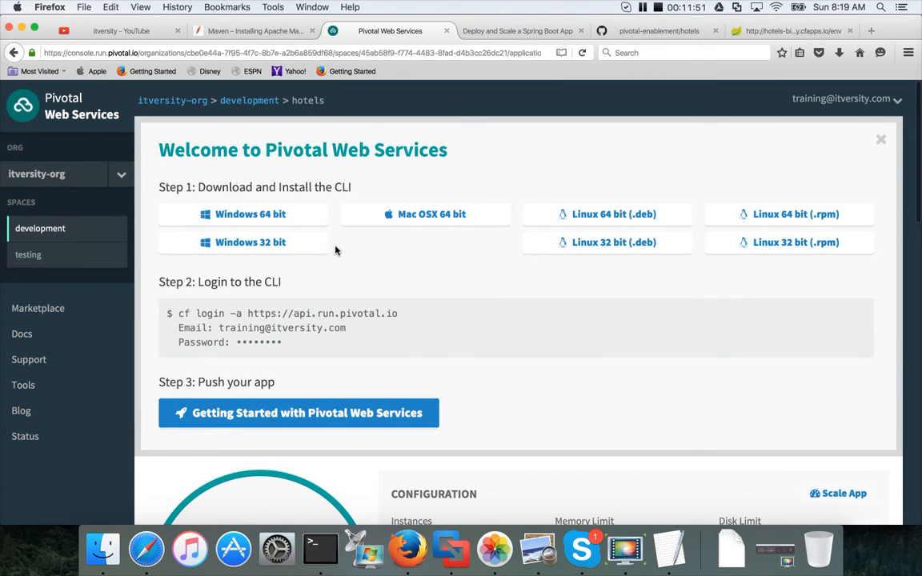
pyautogui.scroll(-3)
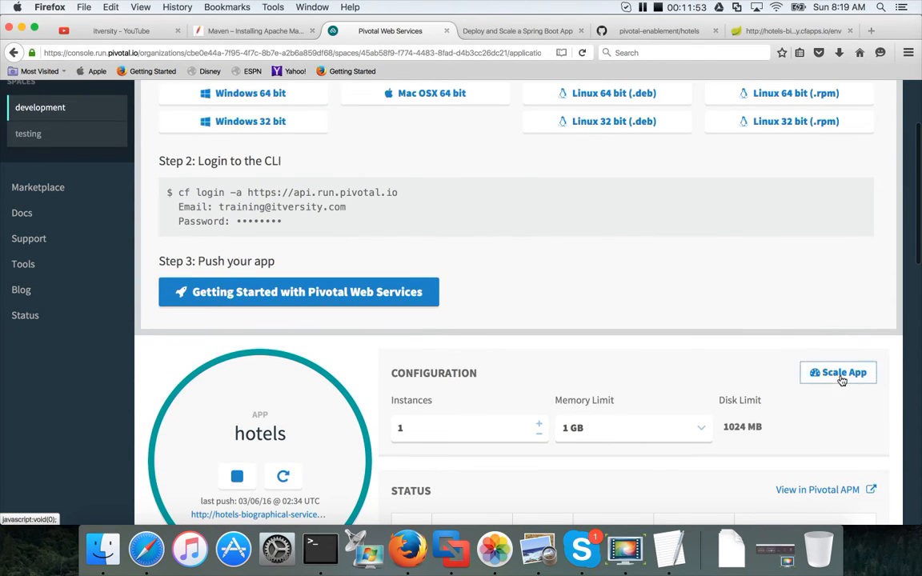
pyautogui.click(701, 428)
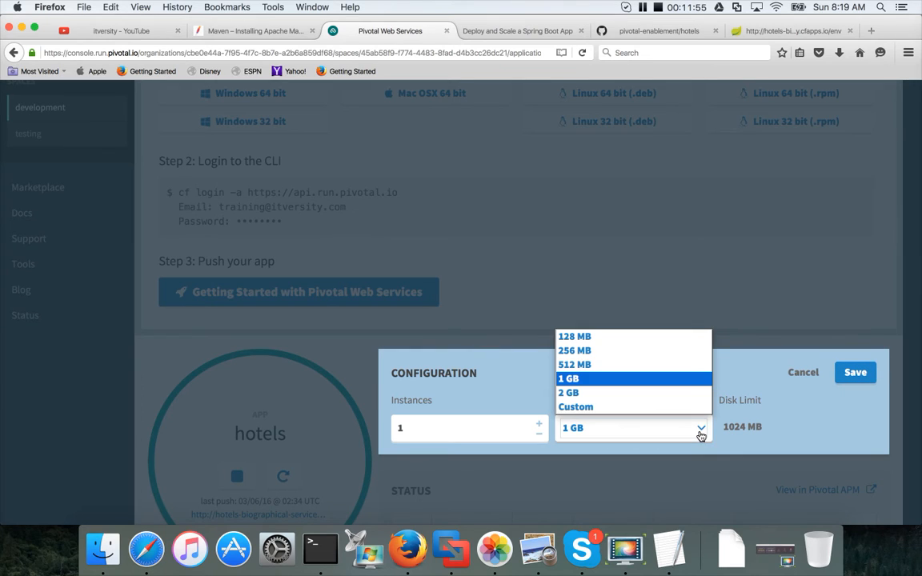
pyautogui.moveTo(618, 336)
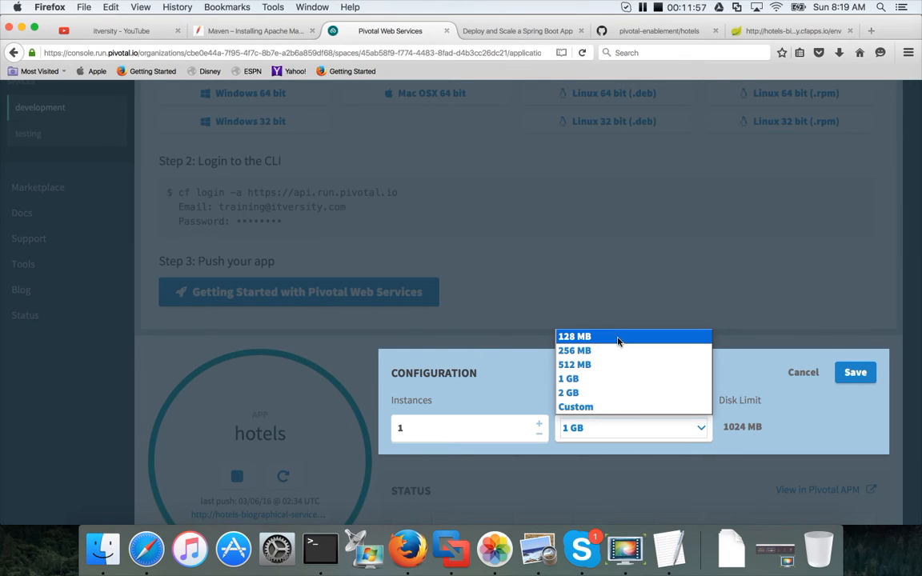
pyautogui.click(573, 336)
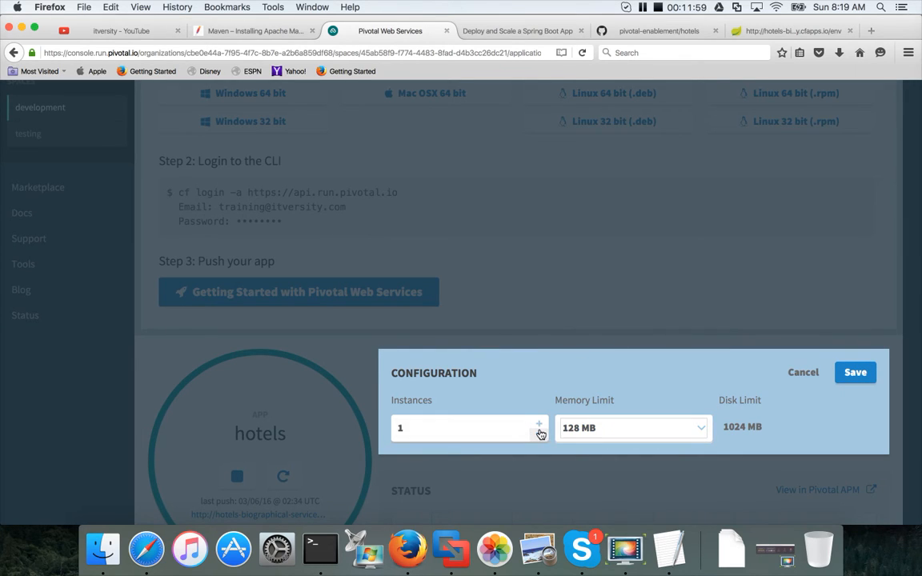
pyautogui.click(538, 423)
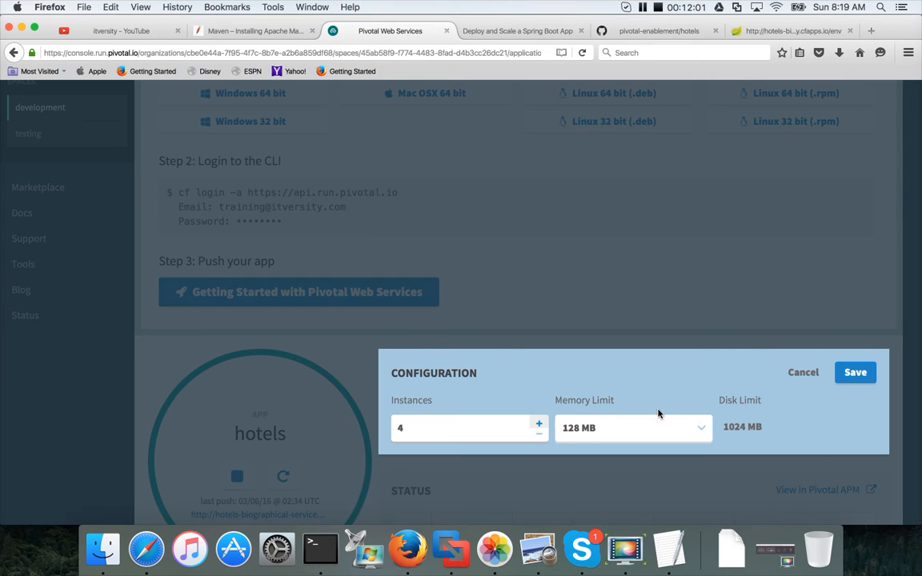
pyautogui.click(855, 371)
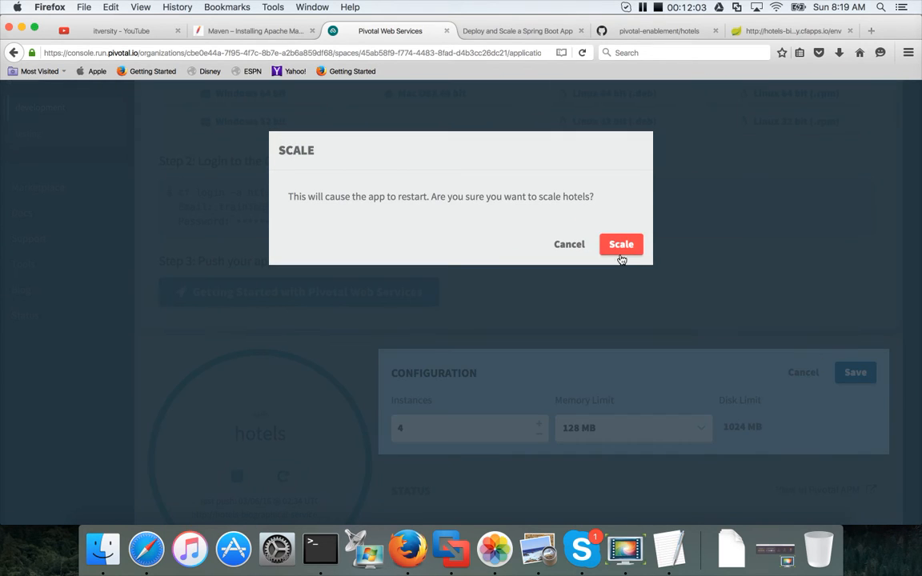
pyautogui.click(621, 243)
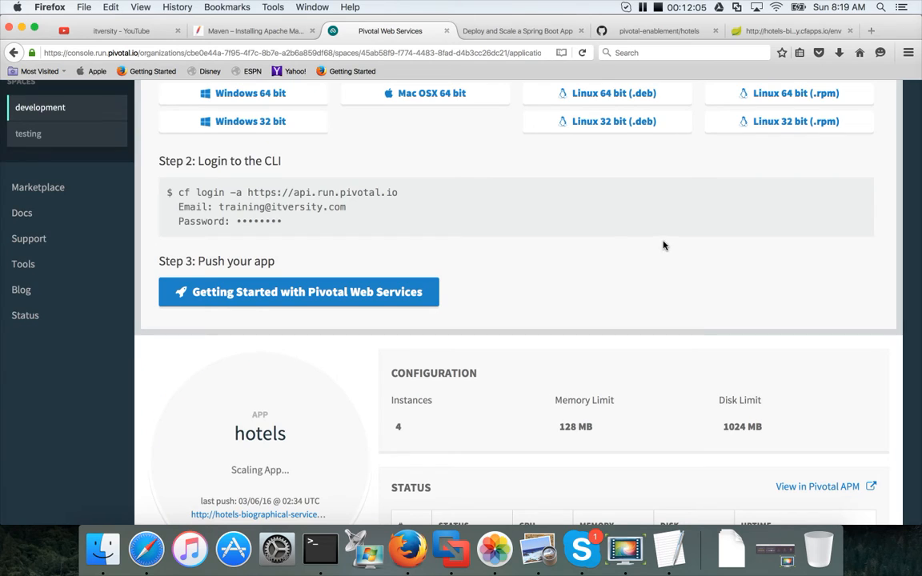
pyautogui.scroll(-3)
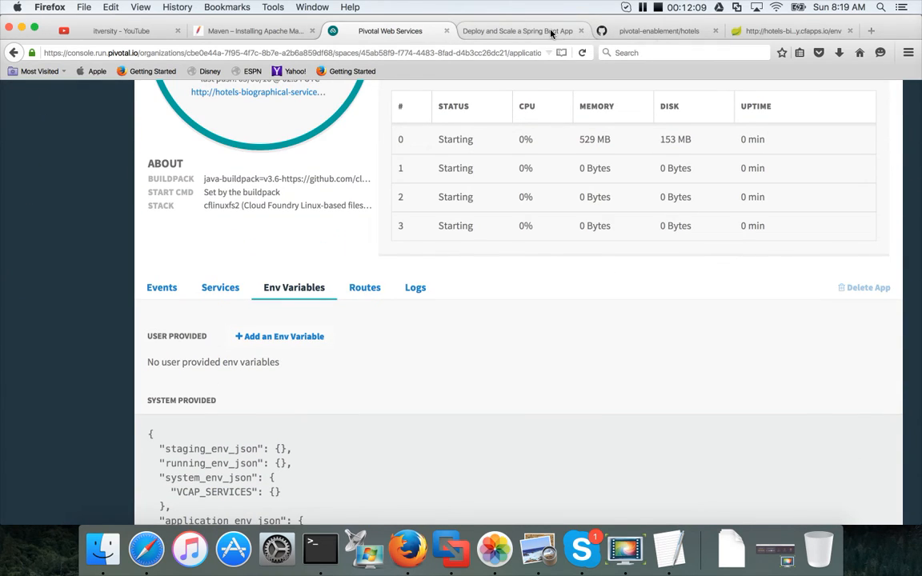
pyautogui.scroll(3)
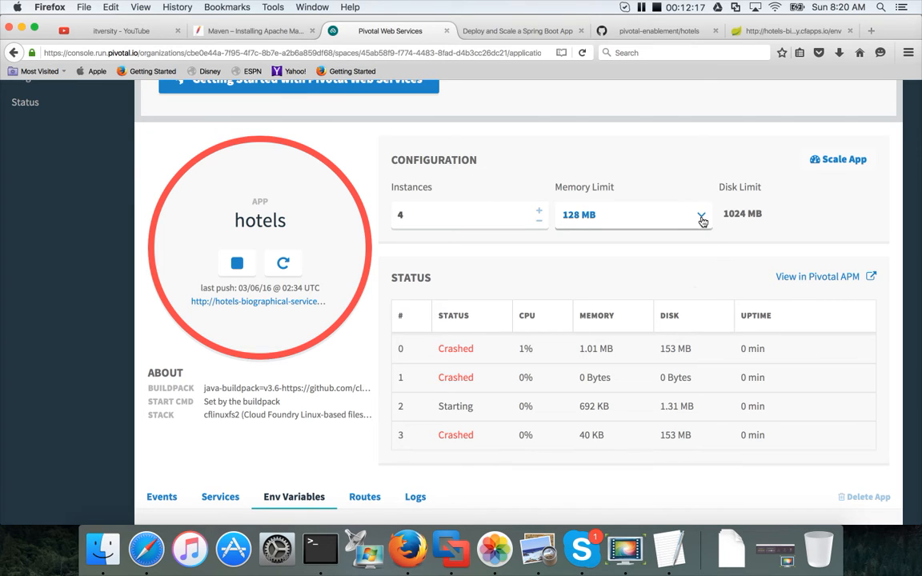
# Step: Rescale hotels to 256 MB memory across the 4 instances and confirm the restart
pyautogui.click(701, 214)
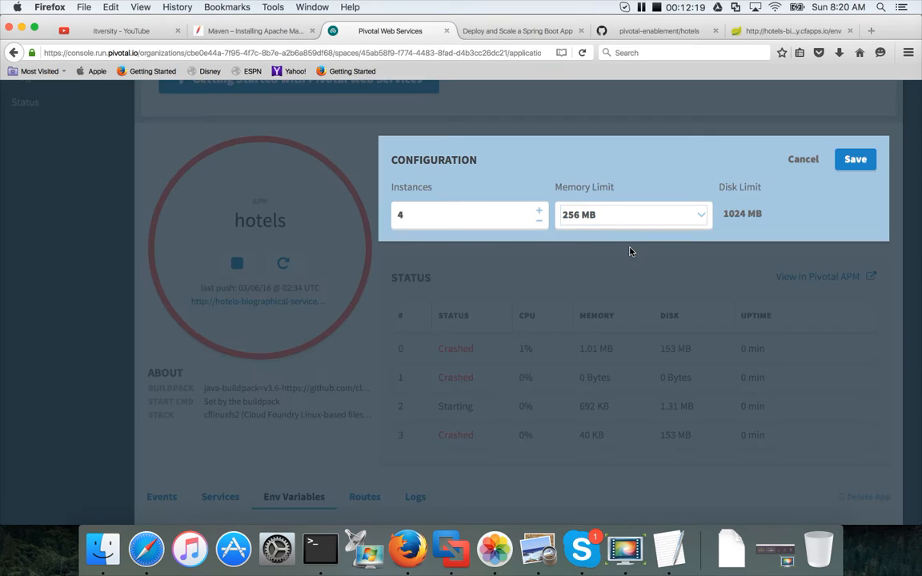
pyautogui.click(855, 160)
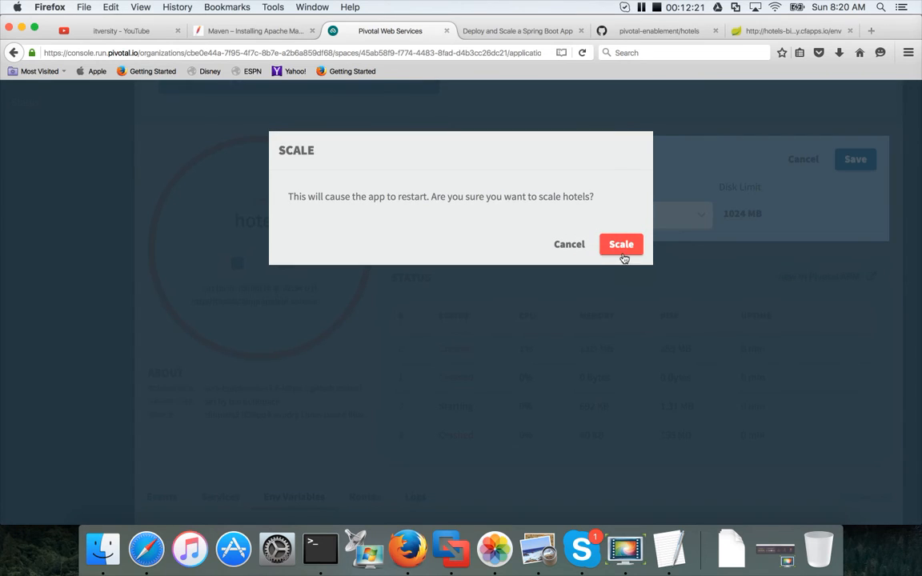
pyautogui.click(621, 244)
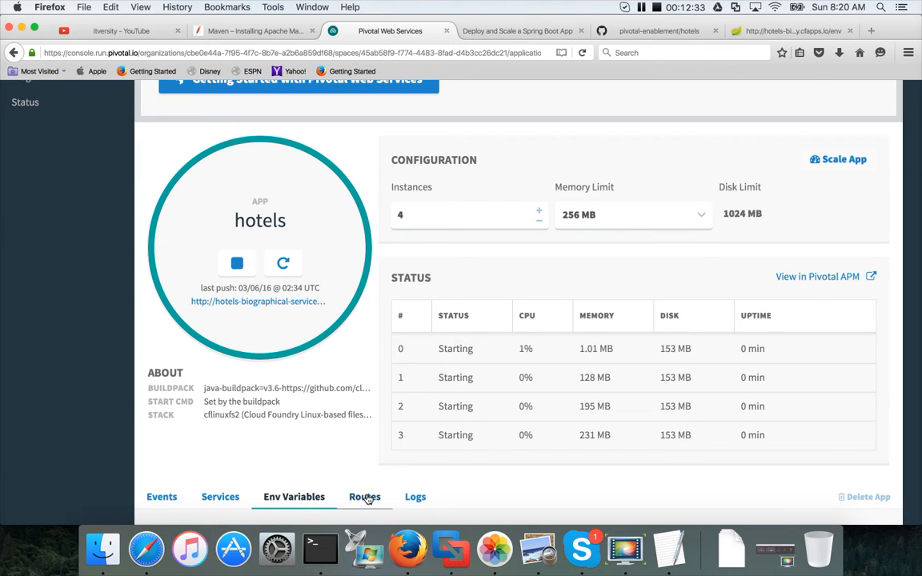
# Step: View the app's Routes and Env Variables, which list no user-provided variables
pyautogui.click(365, 496)
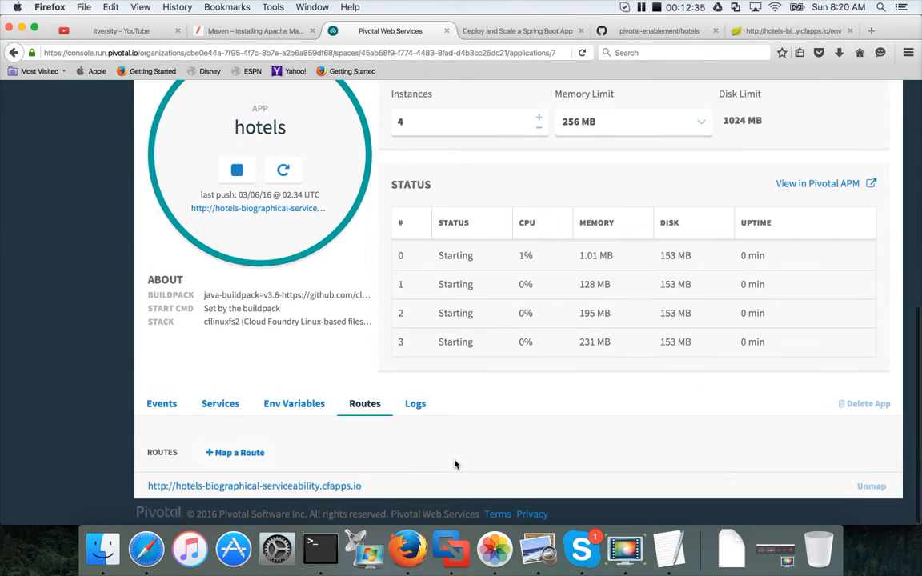
pyautogui.click(294, 404)
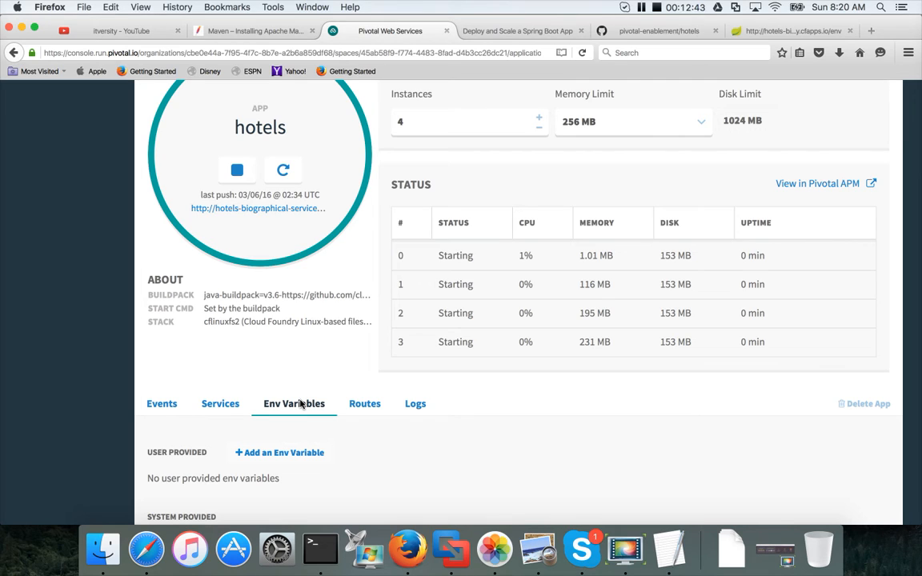
pyautogui.moveTo(596, 76)
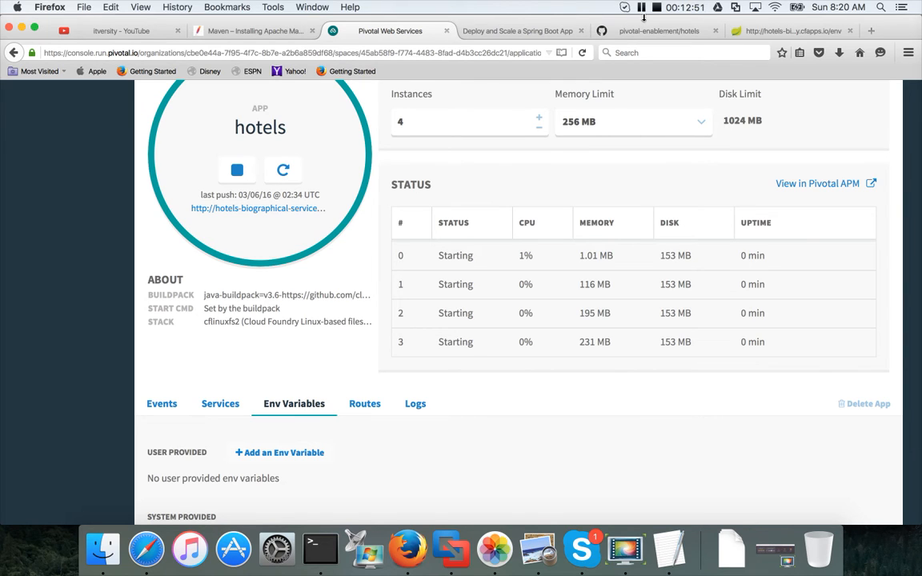
pyautogui.click(538, 126)
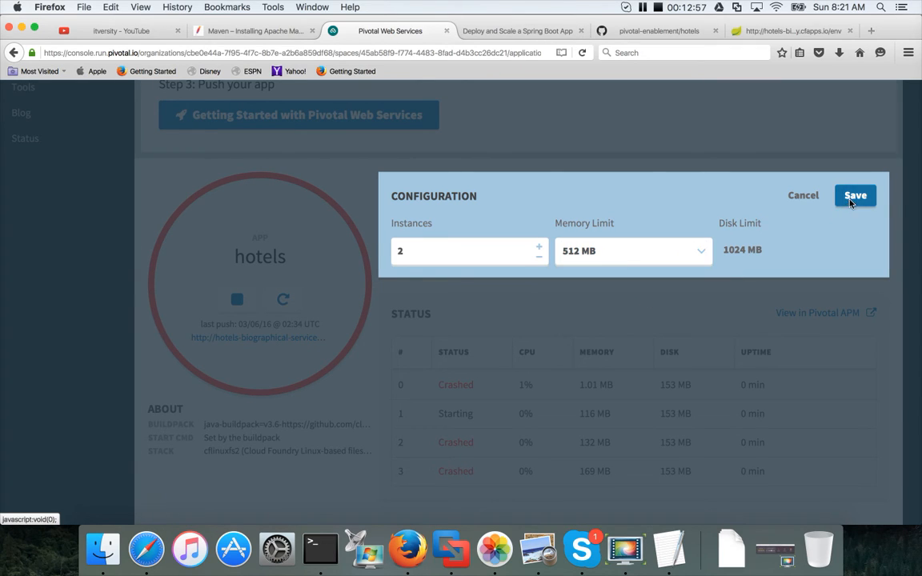
# Step: Save the scaling form at 2 instances with 512 MB memory
pyautogui.click(855, 195)
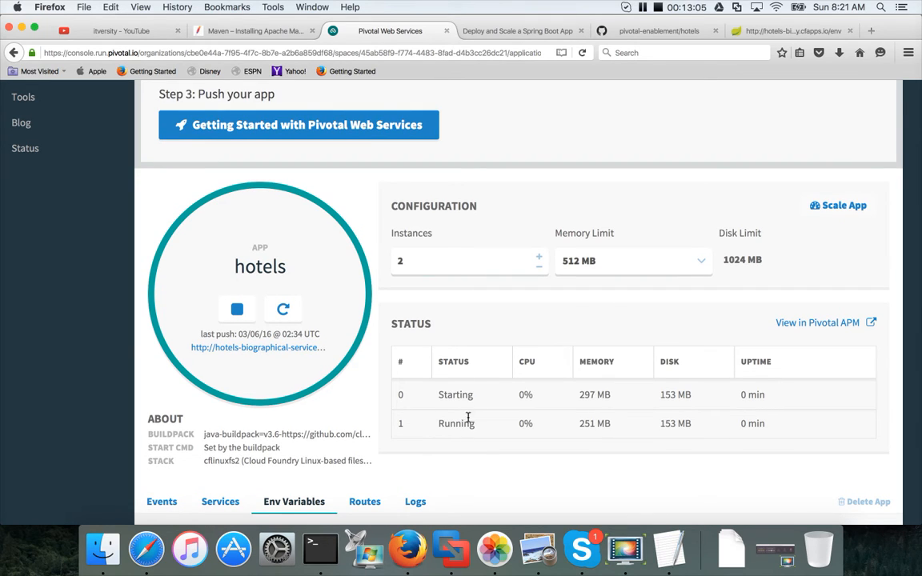
pyautogui.moveTo(445, 435)
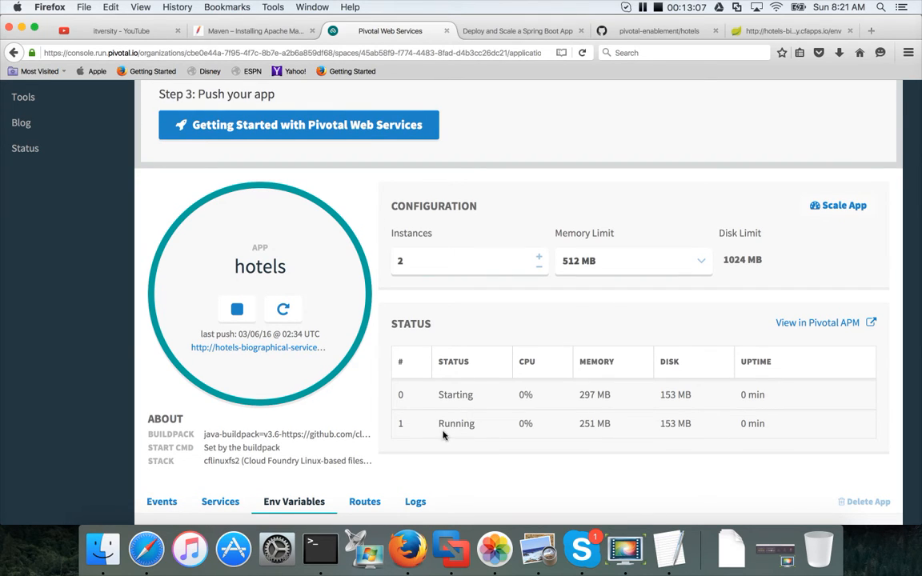
pyautogui.moveTo(526, 323)
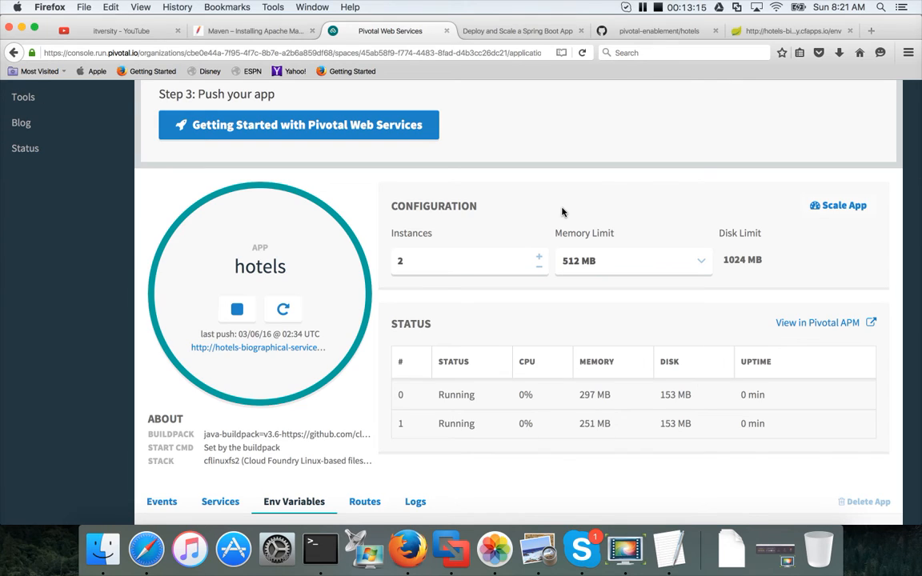
pyautogui.moveTo(622, 100)
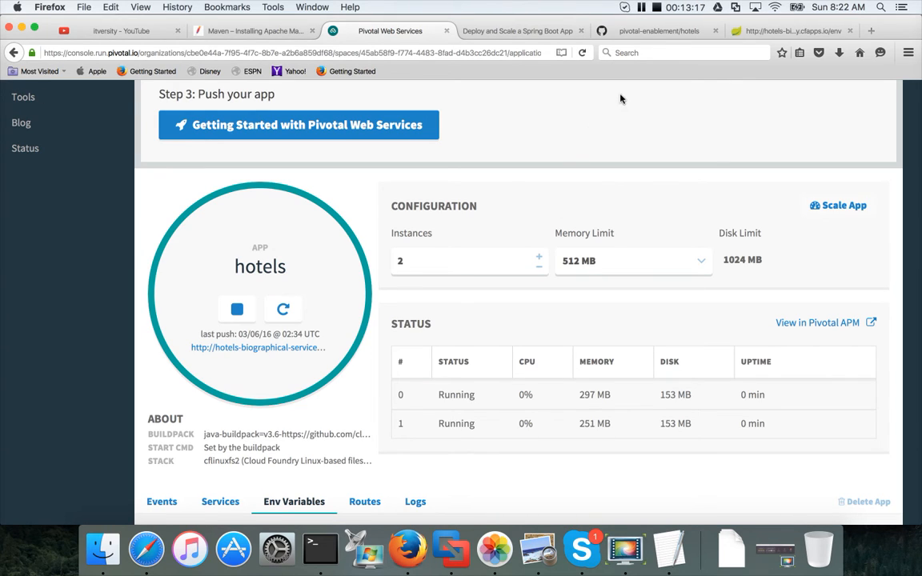
pyautogui.moveTo(558, 338)
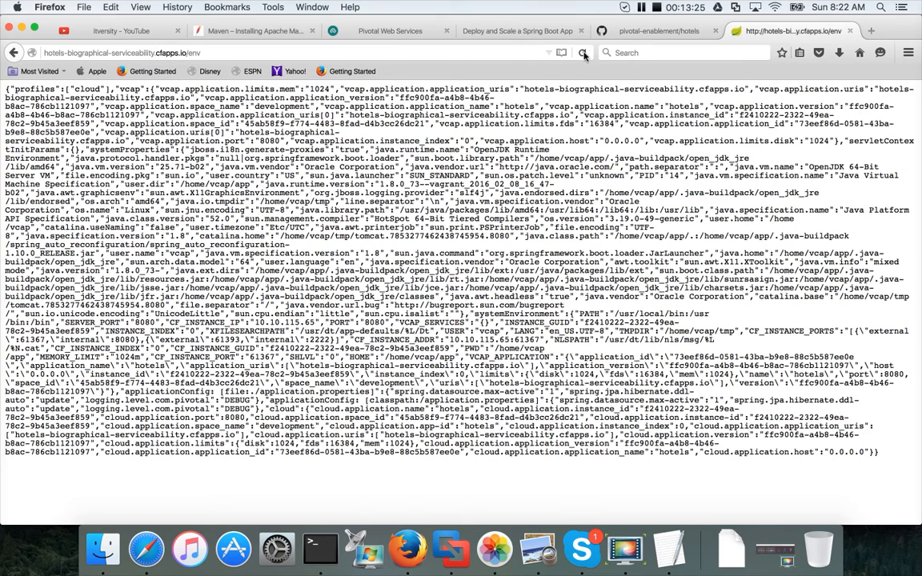
# Step: Reload the /env page several times to see instance_id alternate between instances
pyautogui.click(582, 52)
pyautogui.write('instance')
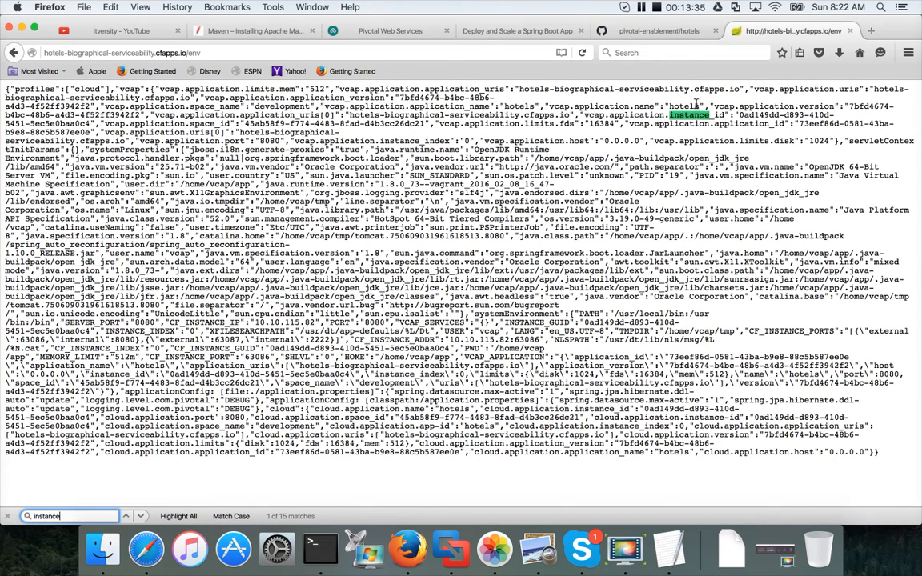
pyautogui.click(583, 51)
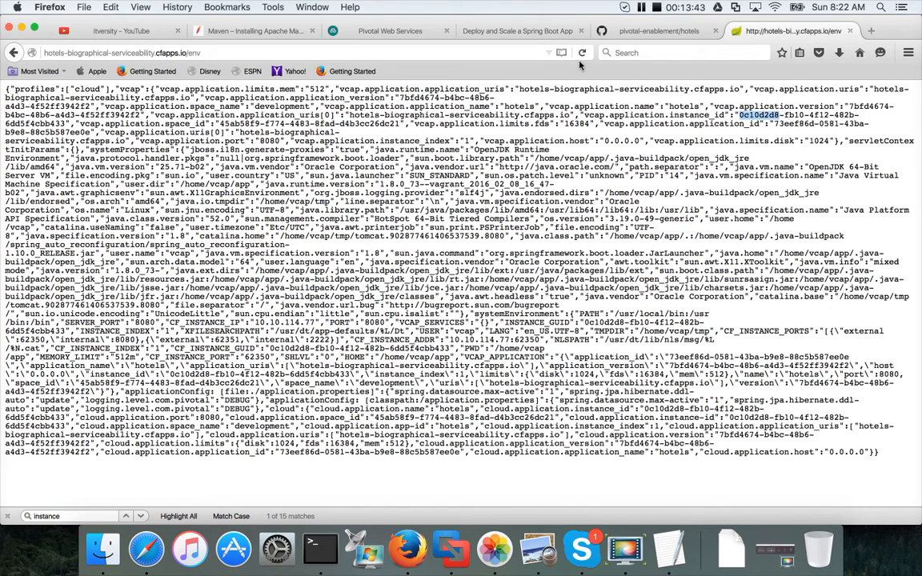
pyautogui.click(583, 51)
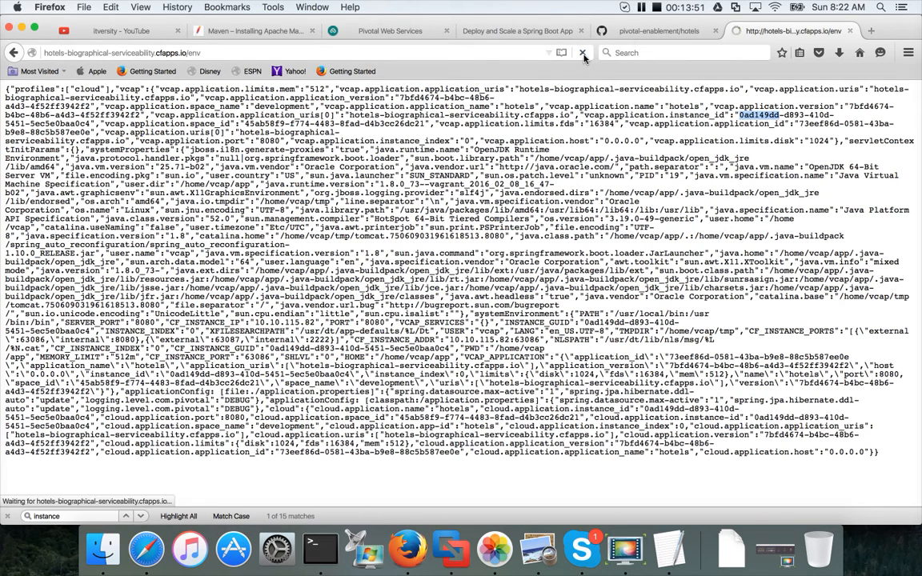
pyautogui.click(583, 52)
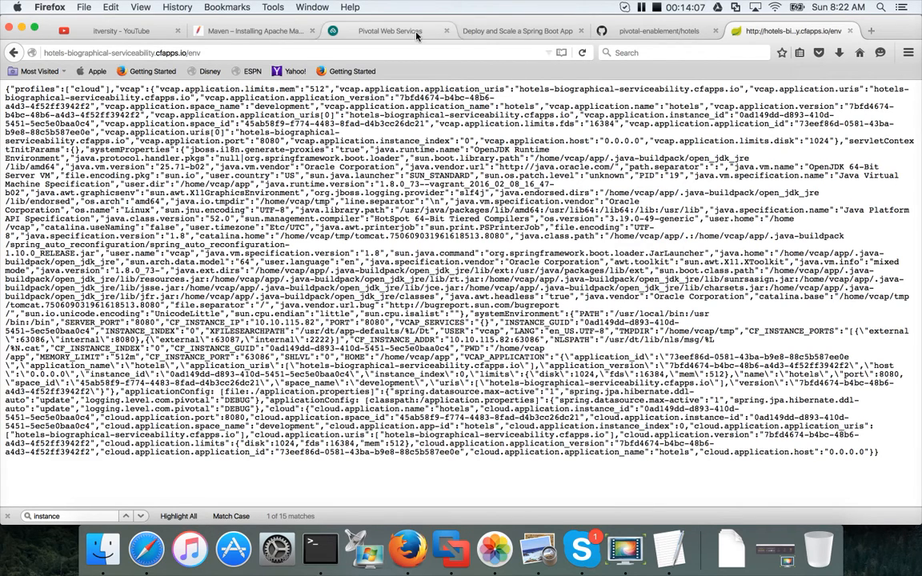
# Step: Scale hotels down to 1 instance in PWS and bring up the terminal session
pyautogui.click(390, 30)
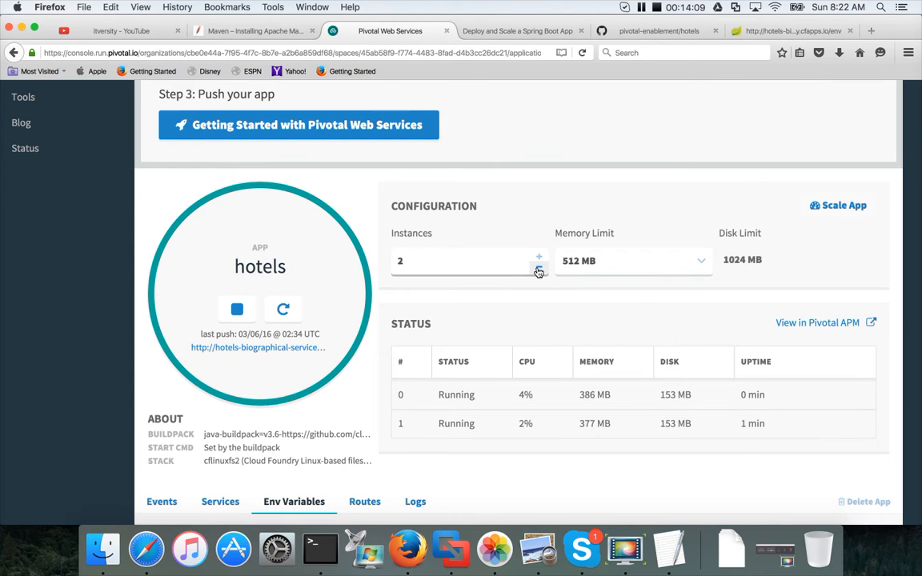
pyautogui.click(538, 266)
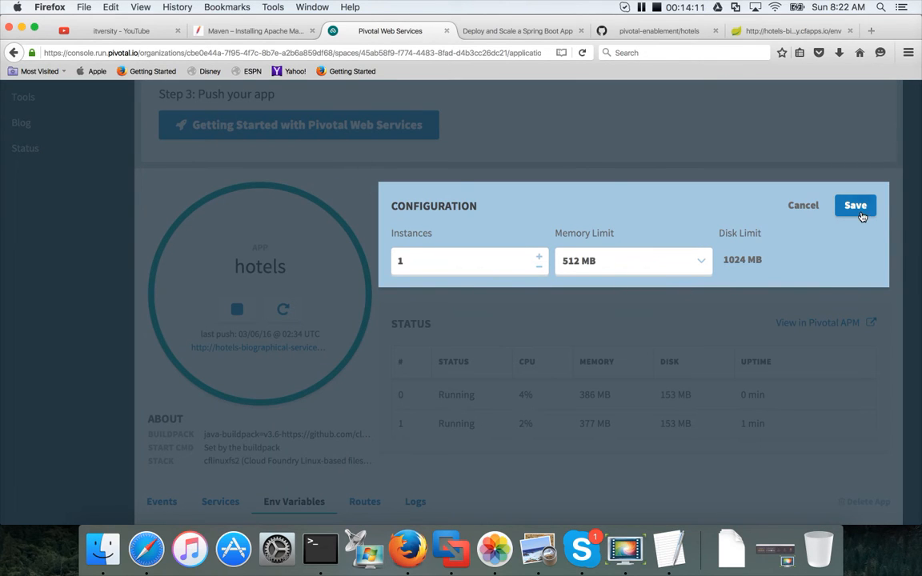
pyautogui.click(855, 205)
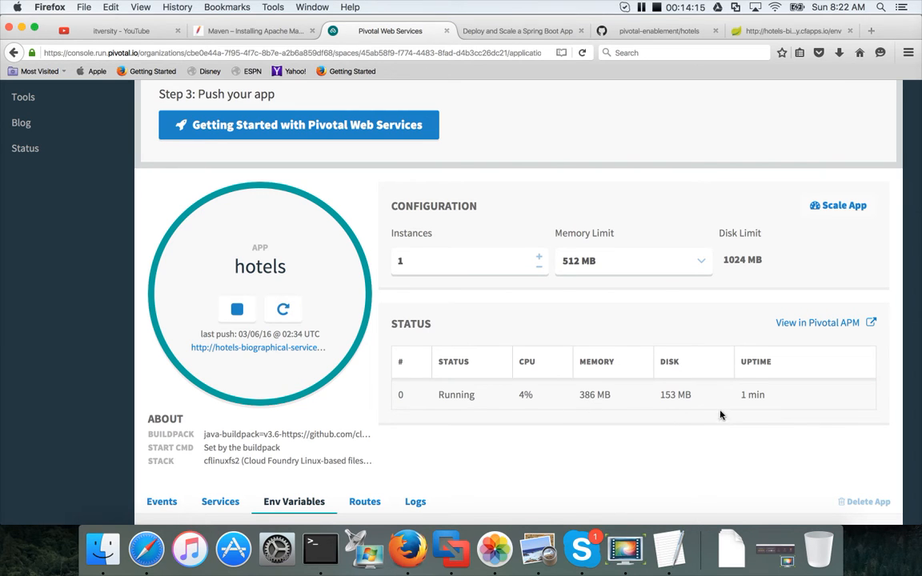
pyautogui.click(321, 550)
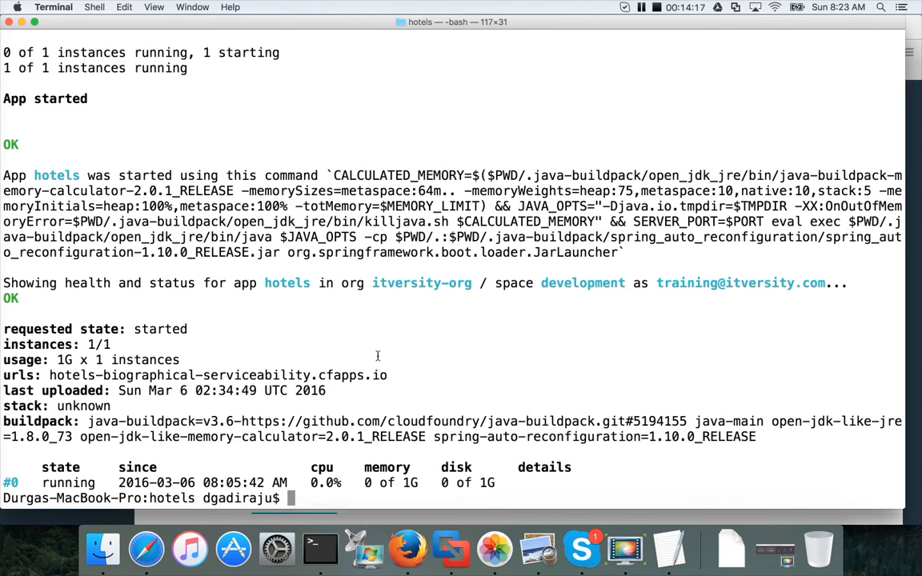
# Step: Run 'cf logs hotels --recent' to view the app's recent logs, then begin typing 'cf ssh hotels'
pyautogui.write('cf log')
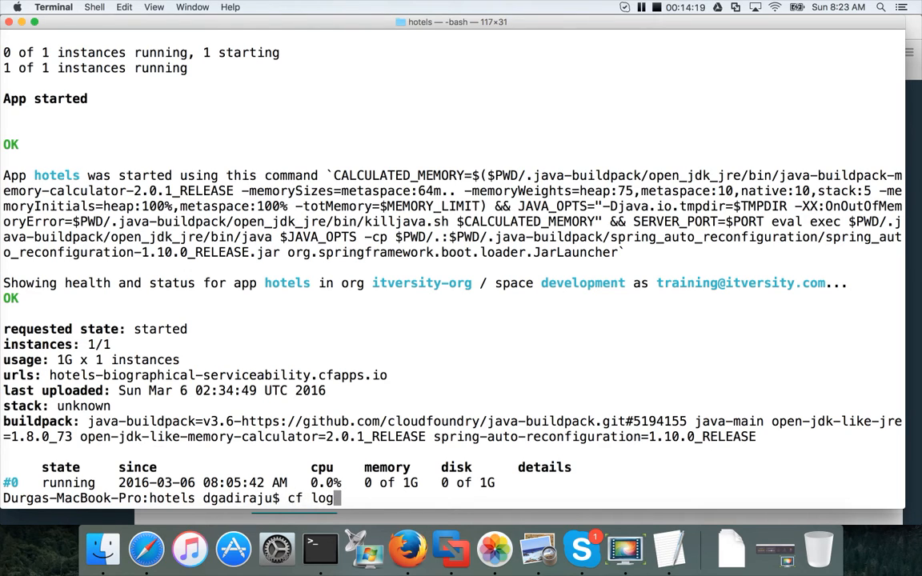
pyautogui.write('s hotels --re')
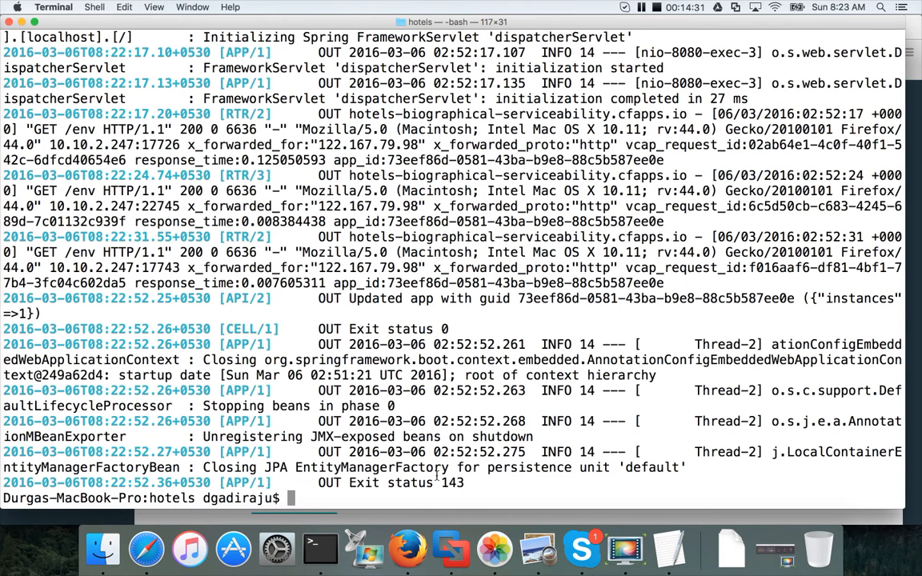
pyautogui.write('cf')
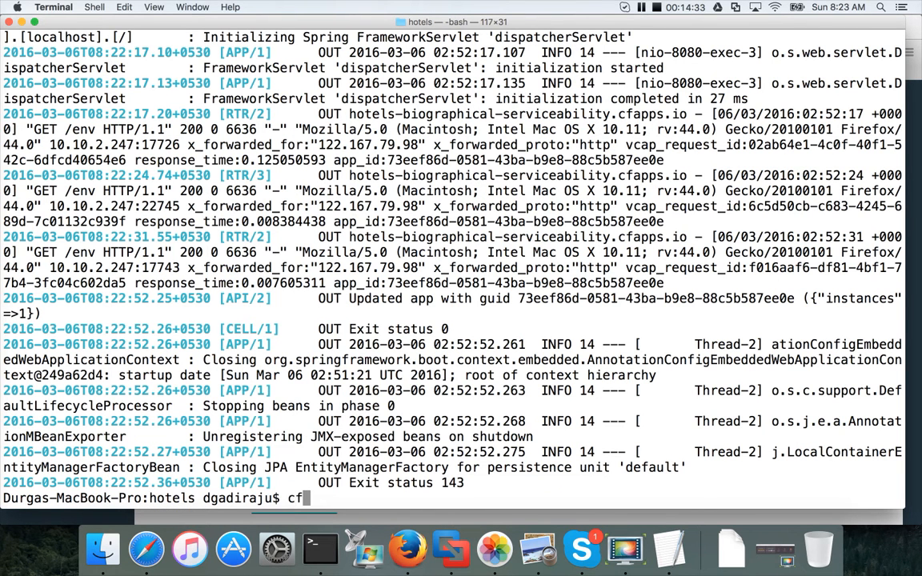
pyautogui.write('ssh hotels')
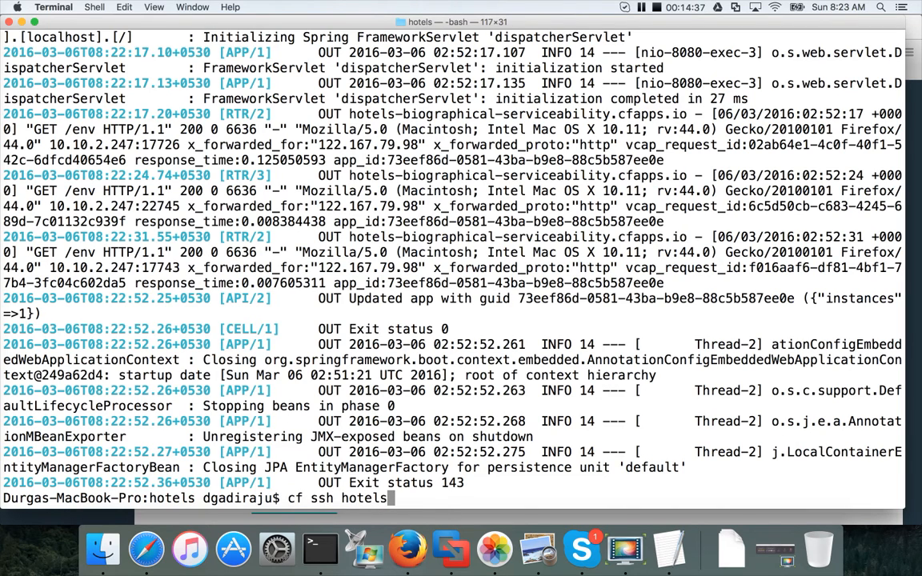
# Step: SSH into instance 0 with 'cf ssh hotels -i 0' and show its OS details via 'uname -a'
pyautogui.write('-i 0')
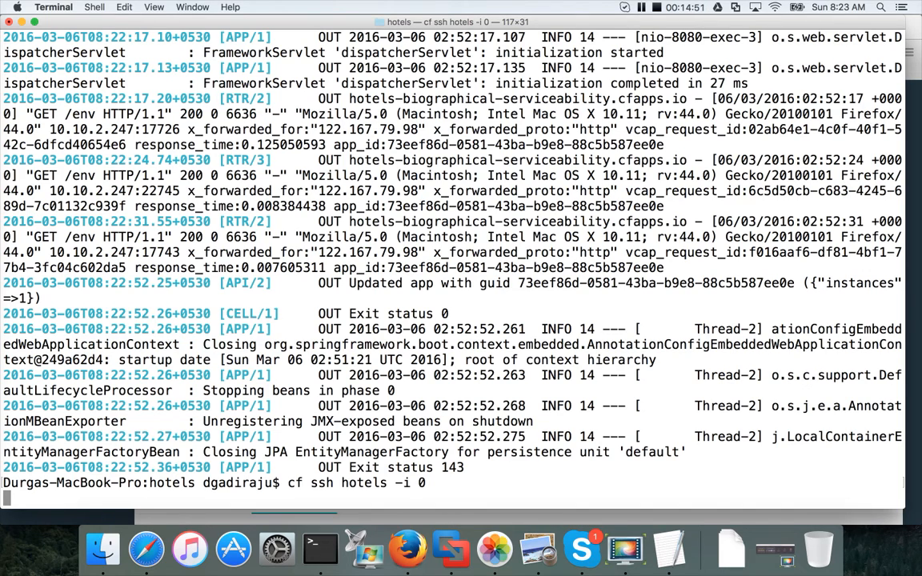
pyautogui.press('Return')
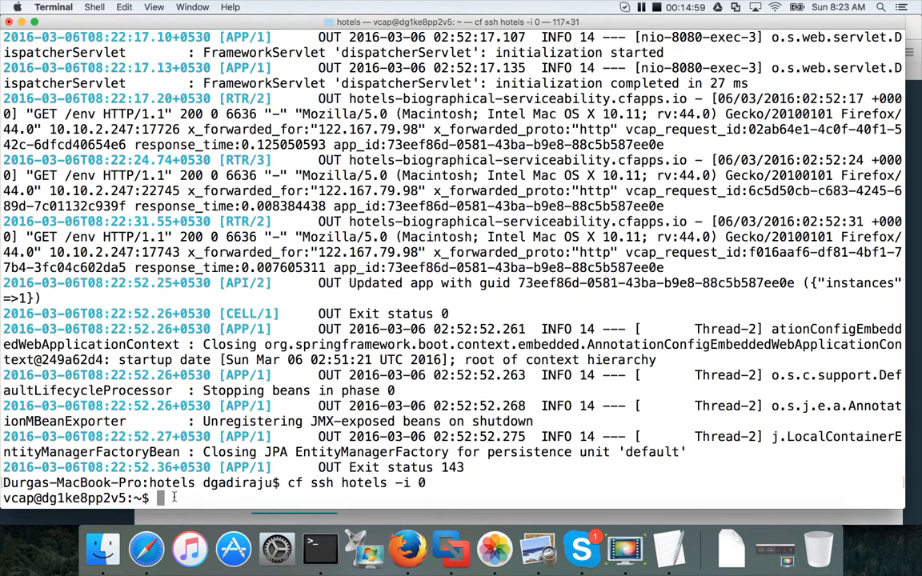
pyautogui.write('uname')
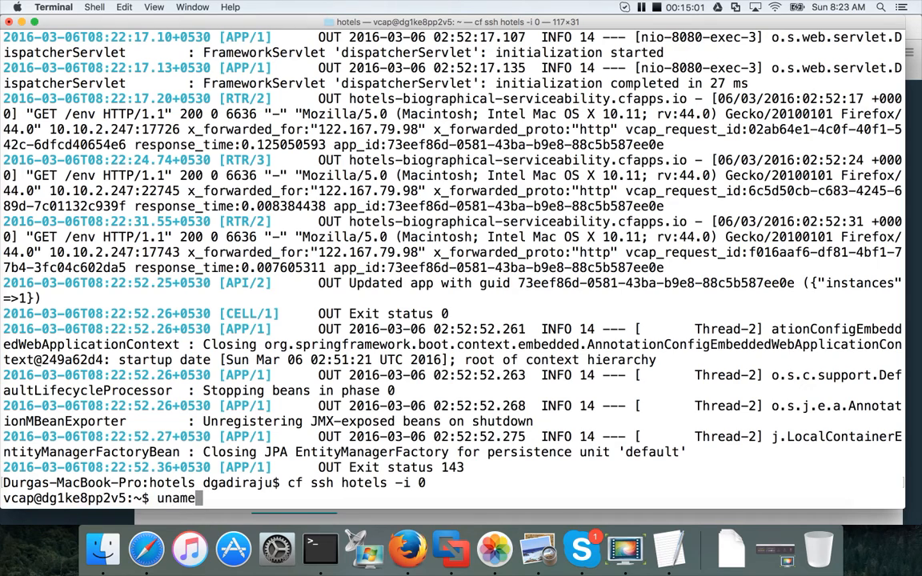
pyautogui.press('Return')
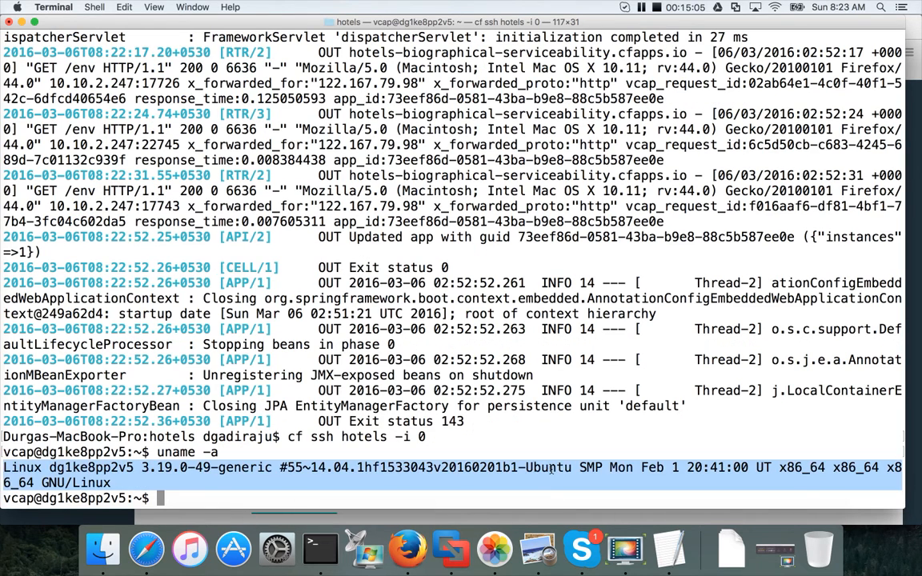
# Step: List the instance's running processes with 'ps -ef', then exit the SSH session
pyautogui.write('ps -ef')
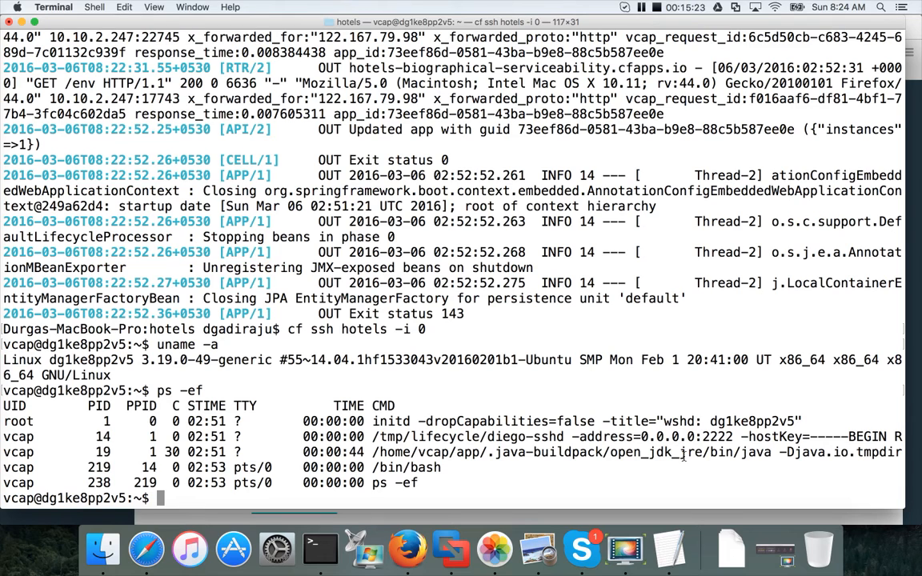
pyautogui.write('exi')
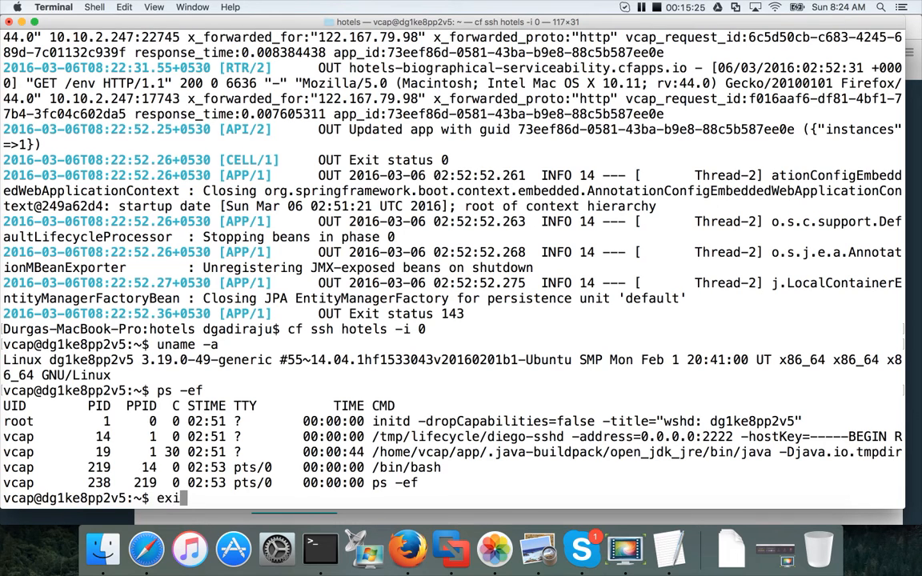
pyautogui.press('Return')
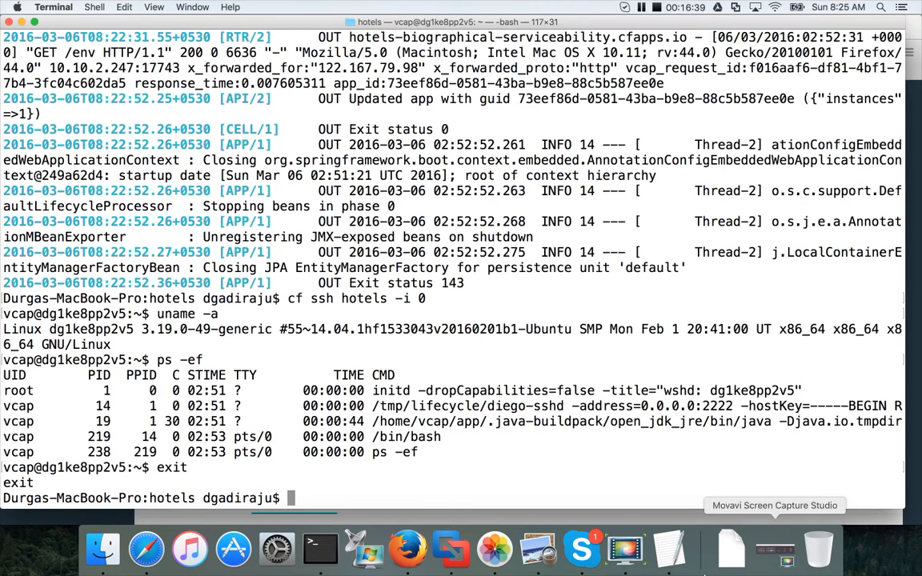
# Step: Return to the LinkedIn tab and focus its search box to show suggested people and pages
pyautogui.click(406, 549)
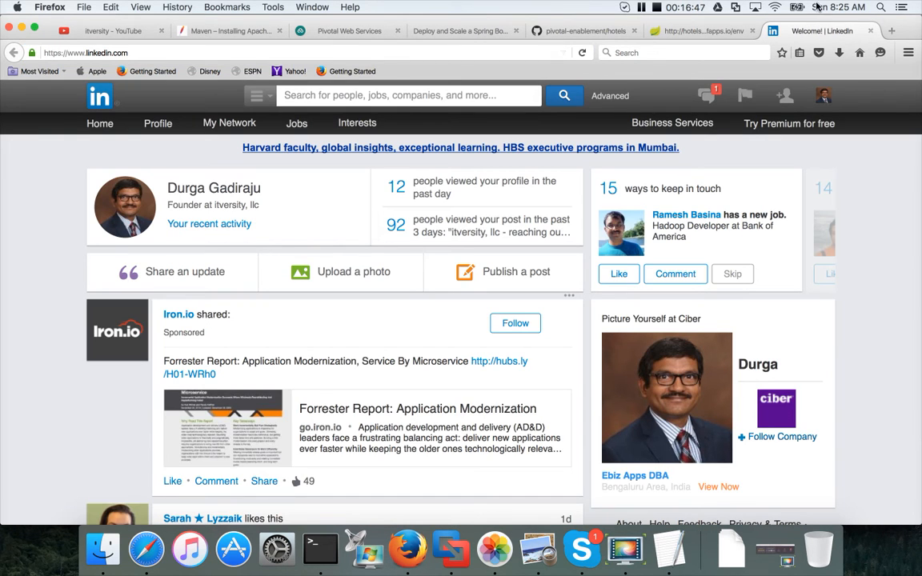
pyautogui.click(409, 96)
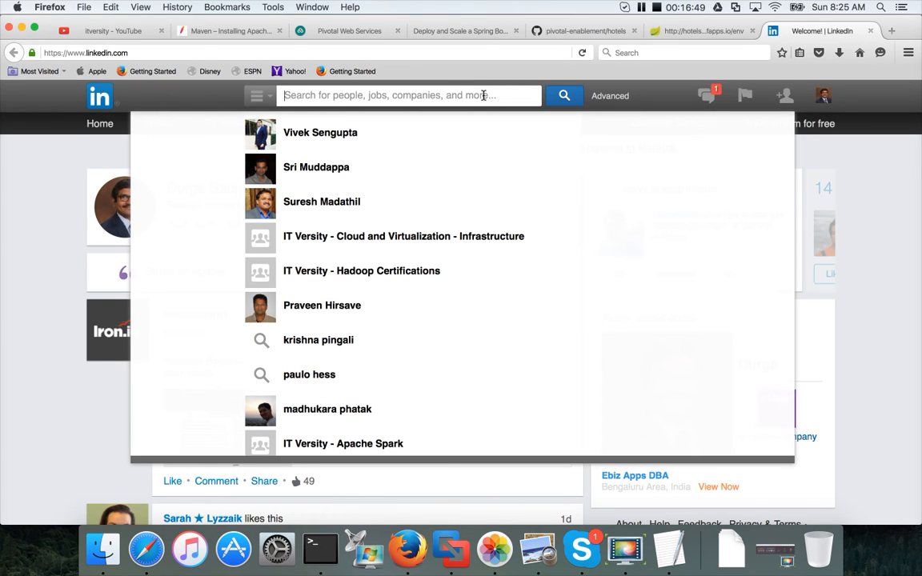